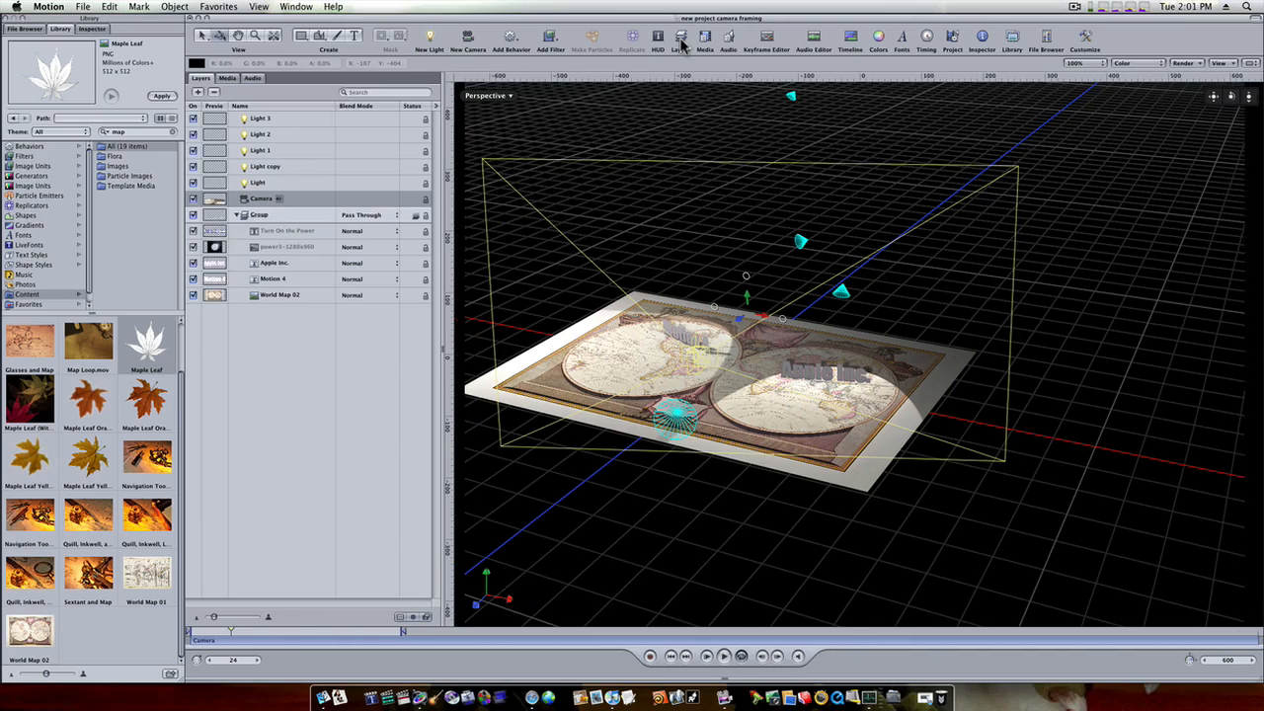
Step: Hide the layers list and switch the canvas view to Active Camera
{"action": "left_click", "coordinate": [680, 41]}
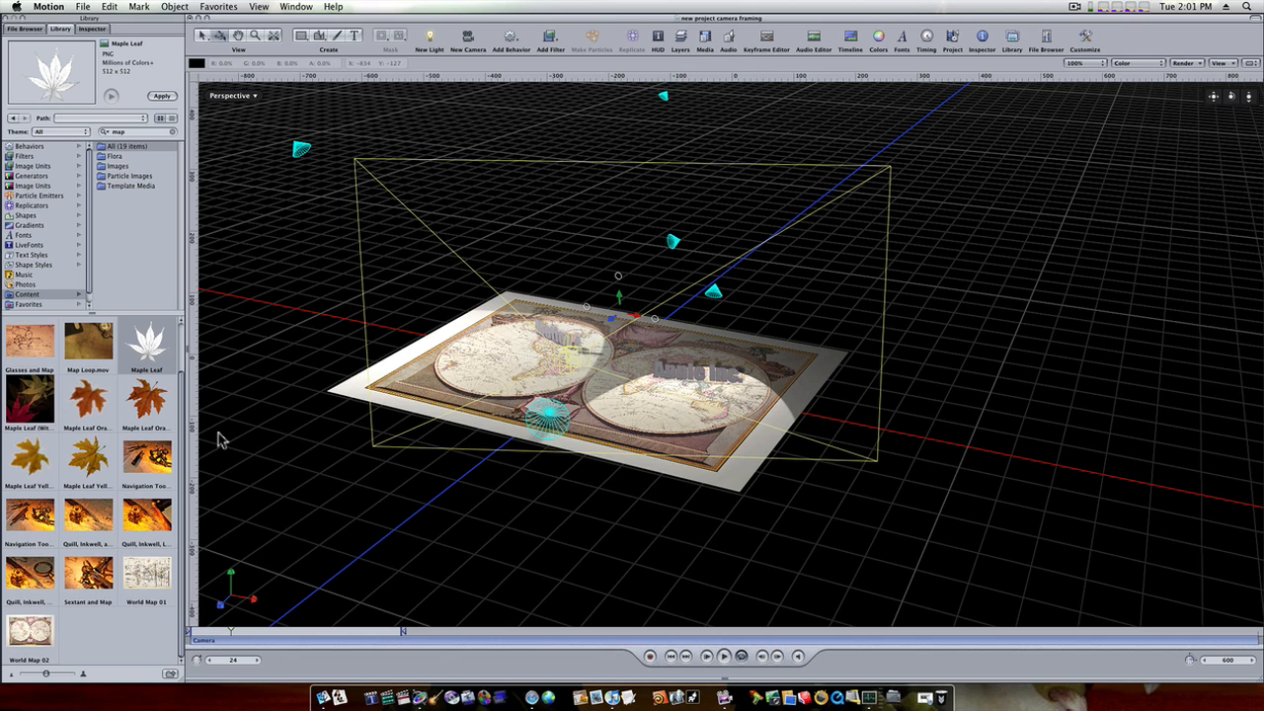
{"action": "mouse_move", "coordinate": [138, 324]}
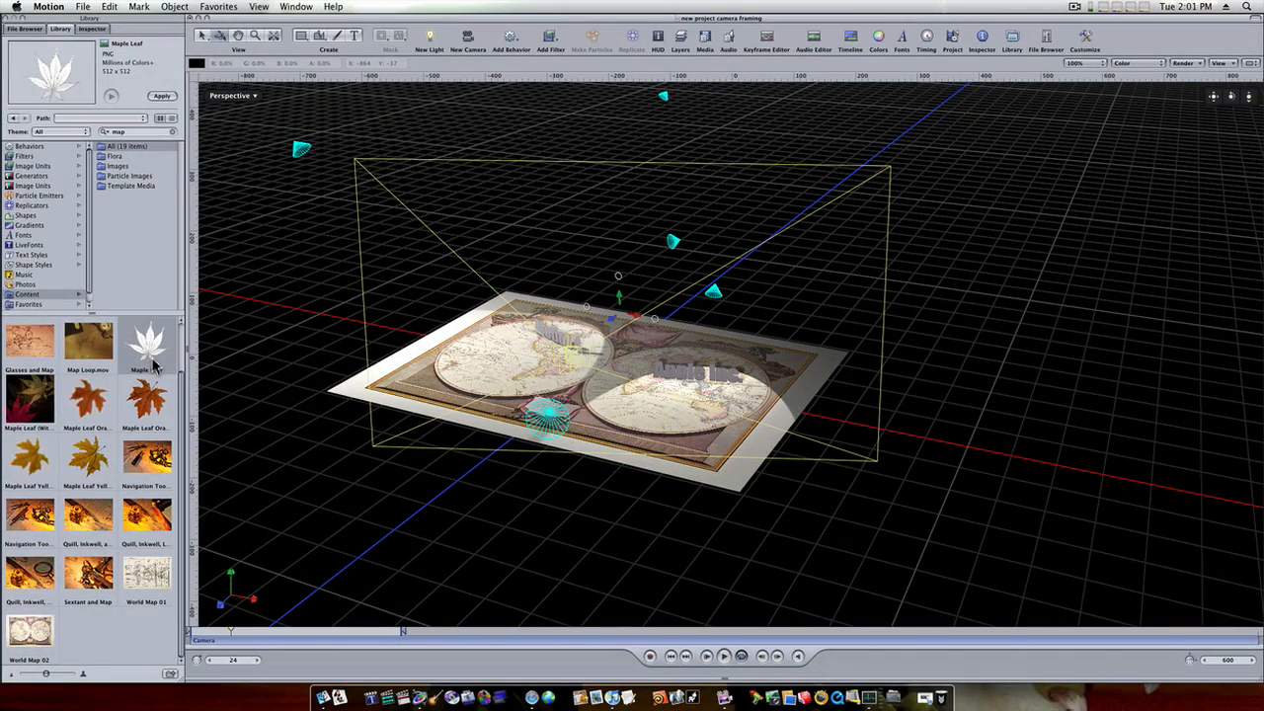
{"action": "mouse_move", "coordinate": [275, 307]}
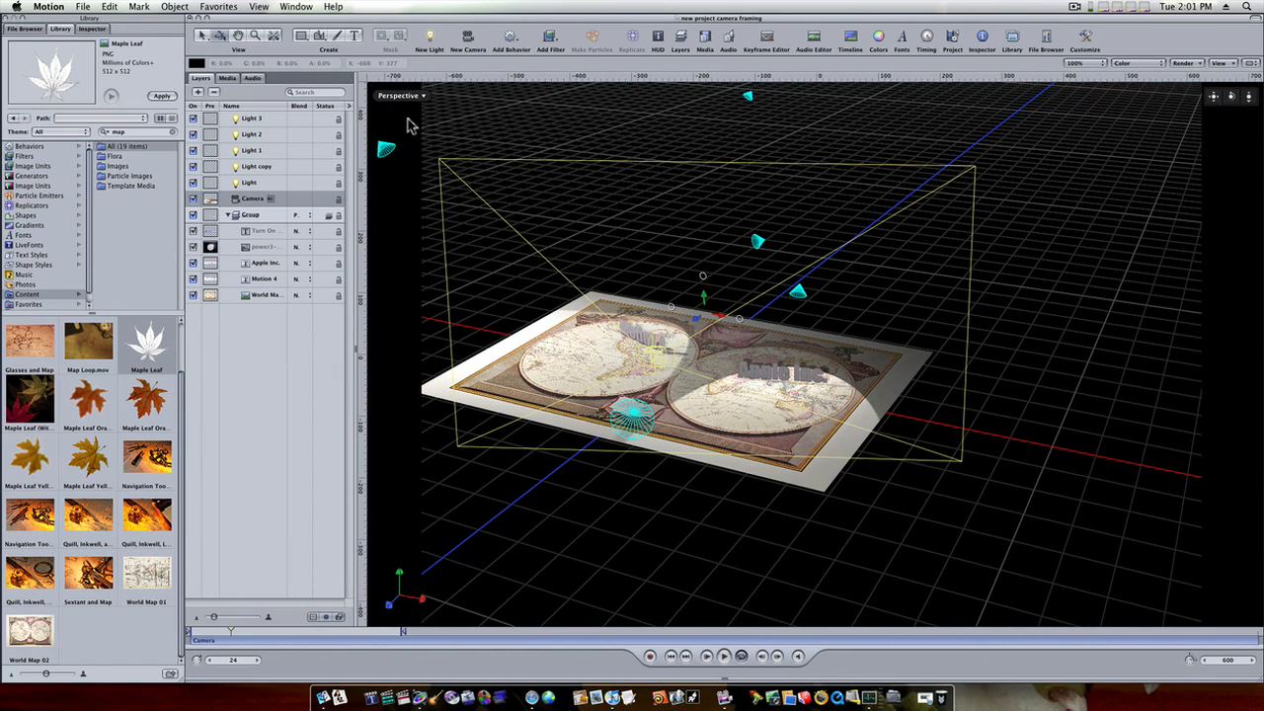
{"action": "mouse_move", "coordinate": [1207, 117]}
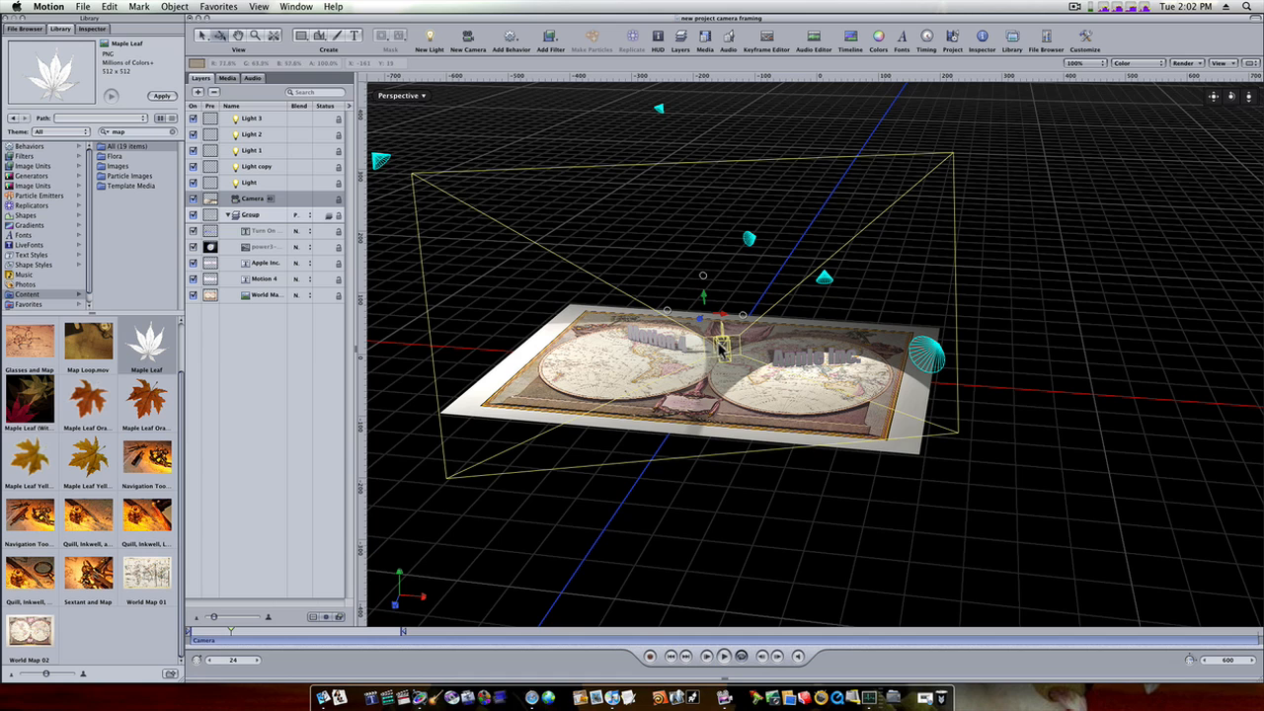
{"action": "left_click", "coordinate": [399, 95]}
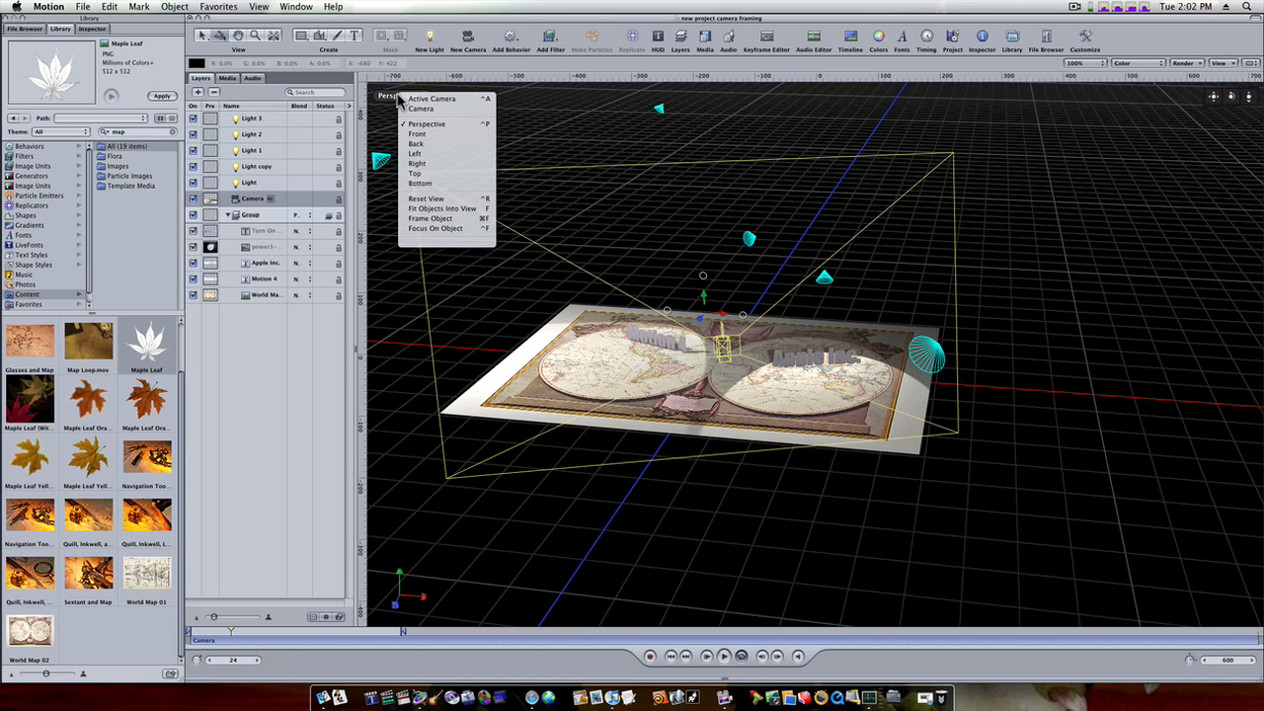
{"action": "left_click", "coordinate": [430, 99]}
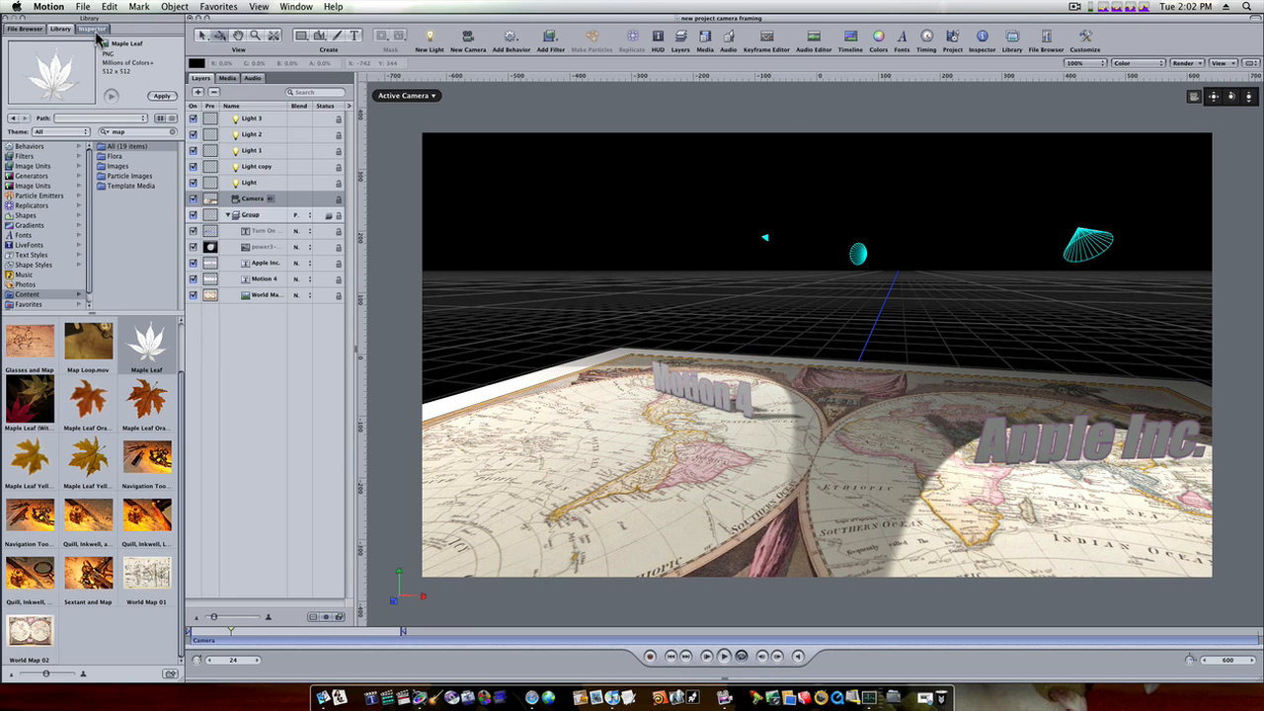
Step: Show the camera's Inspector settings and adjust its Angle of View
{"action": "left_click", "coordinate": [91, 27]}
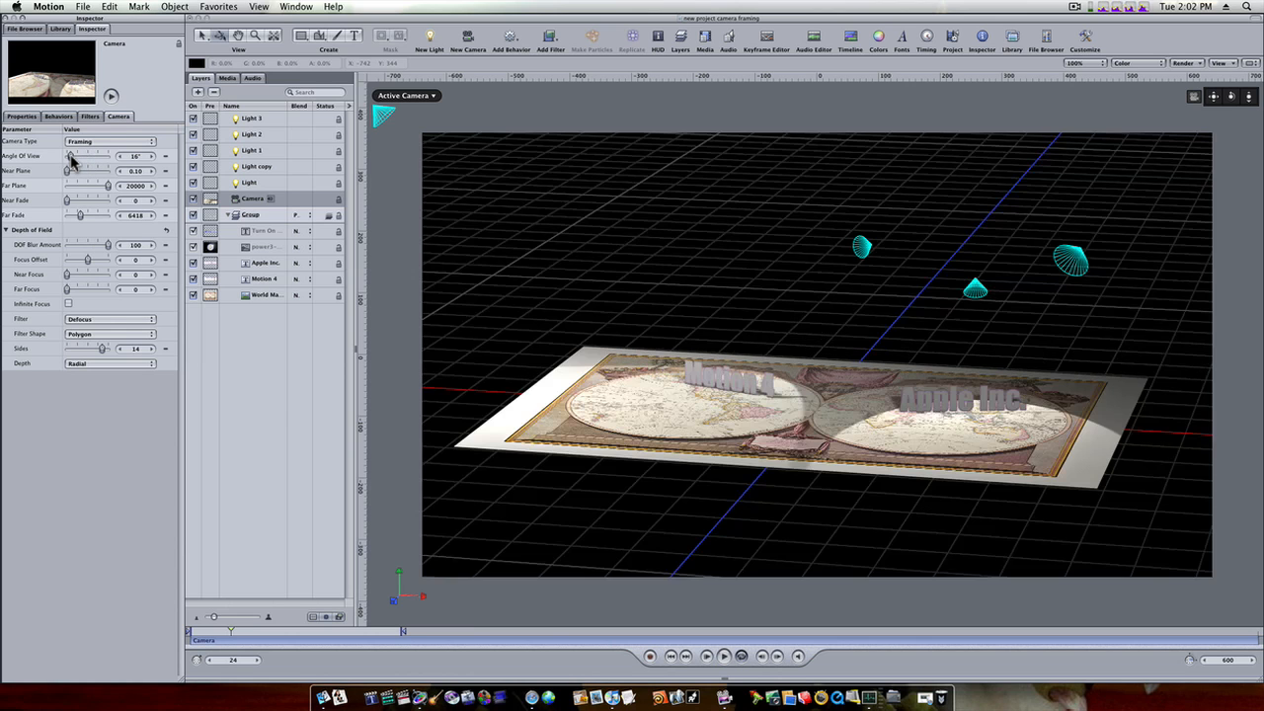
{"action": "left_click_drag", "start_coordinate": [72, 156], "coordinate": [81, 156]}
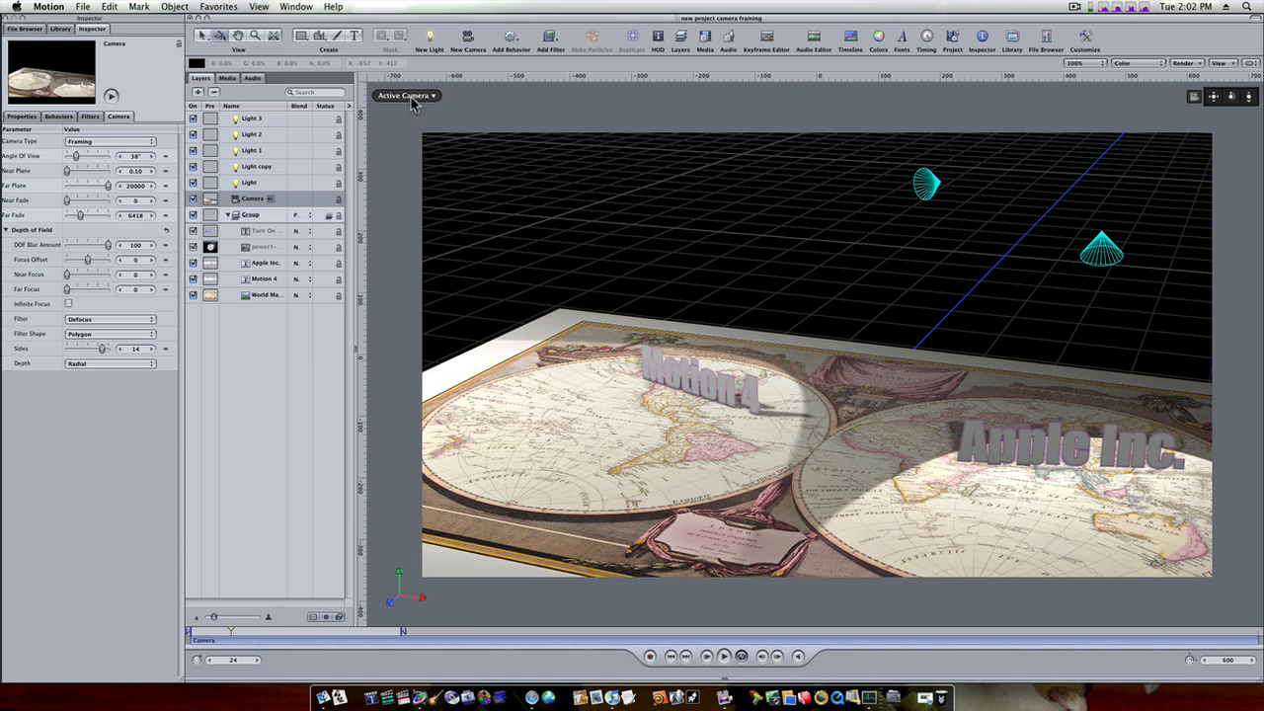
{"action": "left_click", "coordinate": [405, 94]}
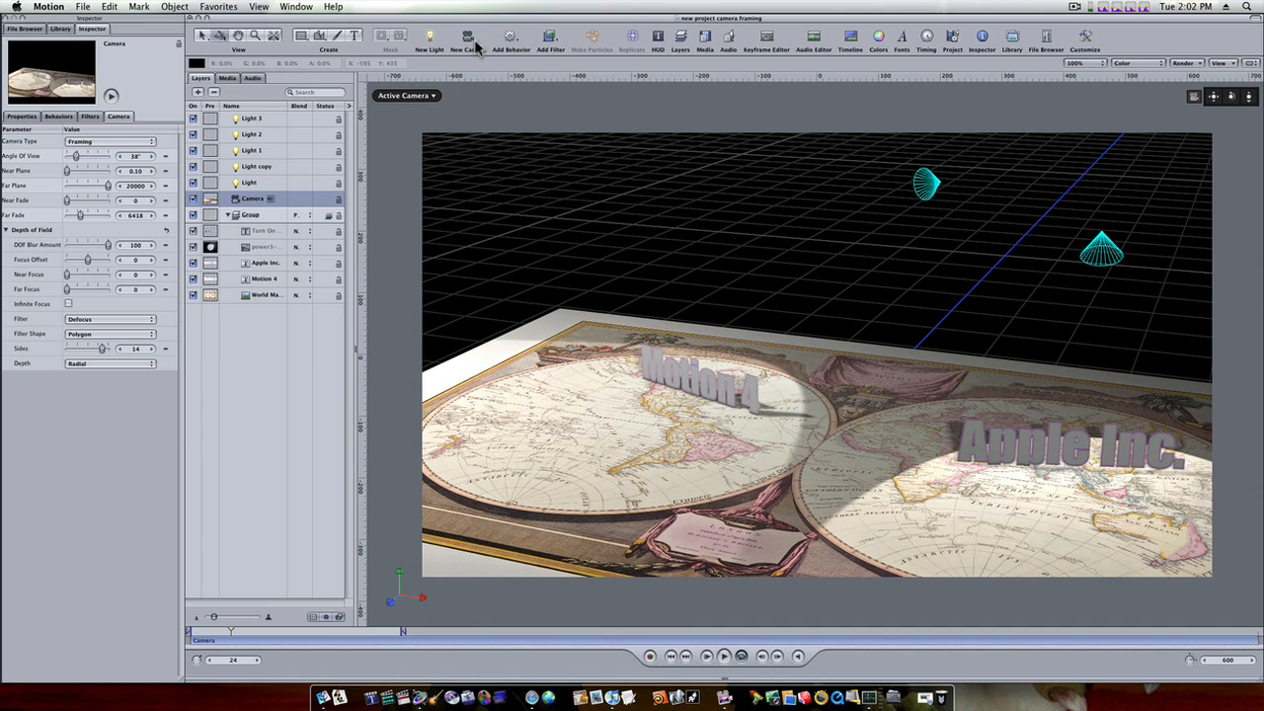
Step: Add a Framing behavior to the camera from Add Behavior > Camera
{"action": "left_click", "coordinate": [510, 44]}
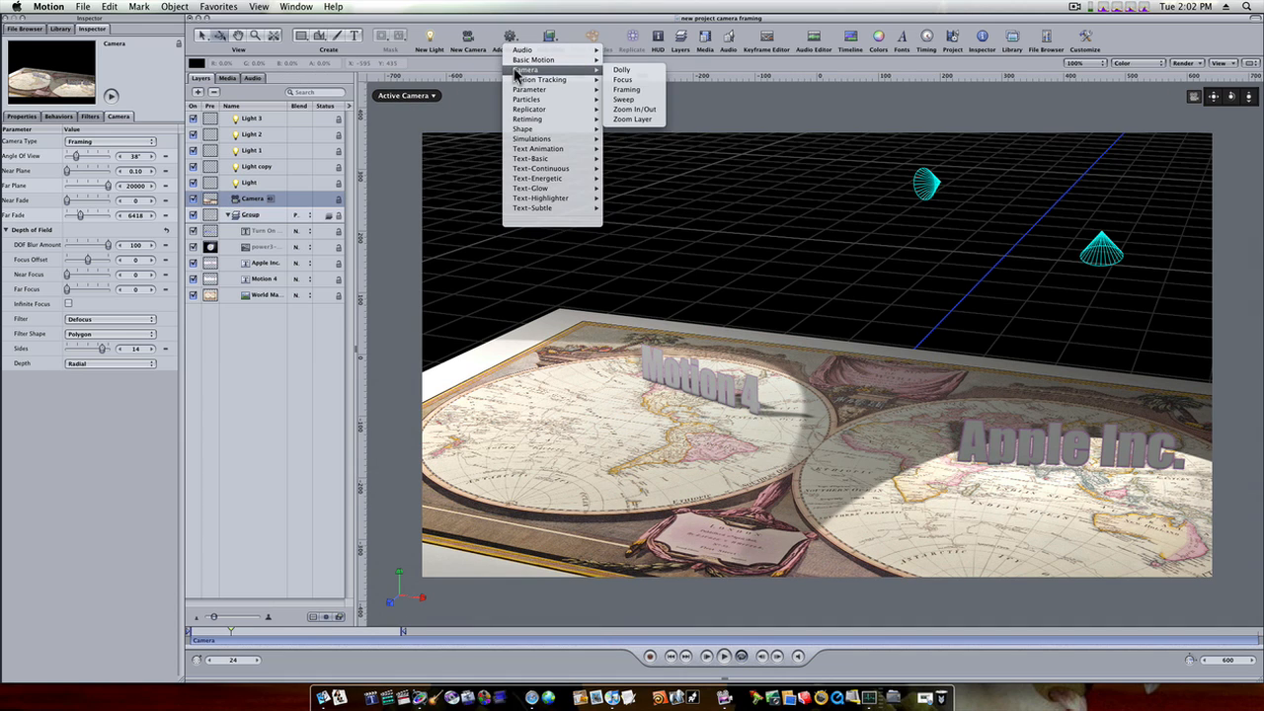
{"action": "mouse_move", "coordinate": [626, 91]}
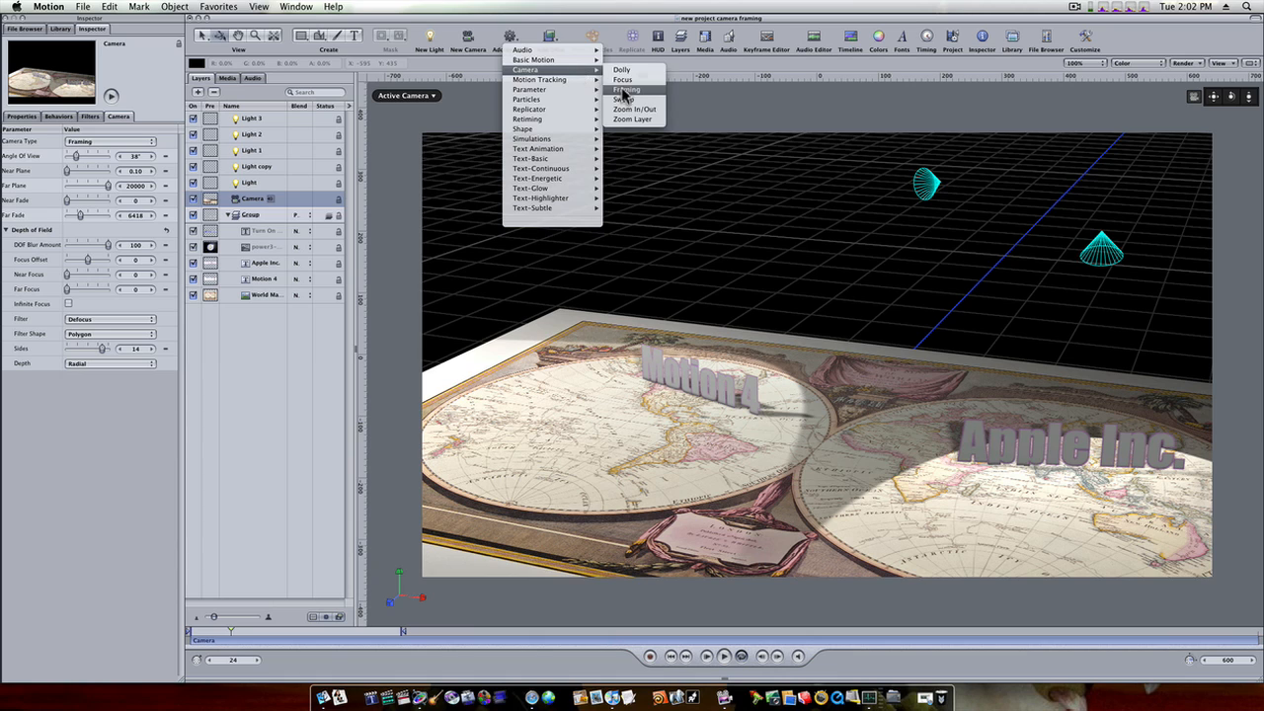
{"action": "left_click", "coordinate": [626, 88]}
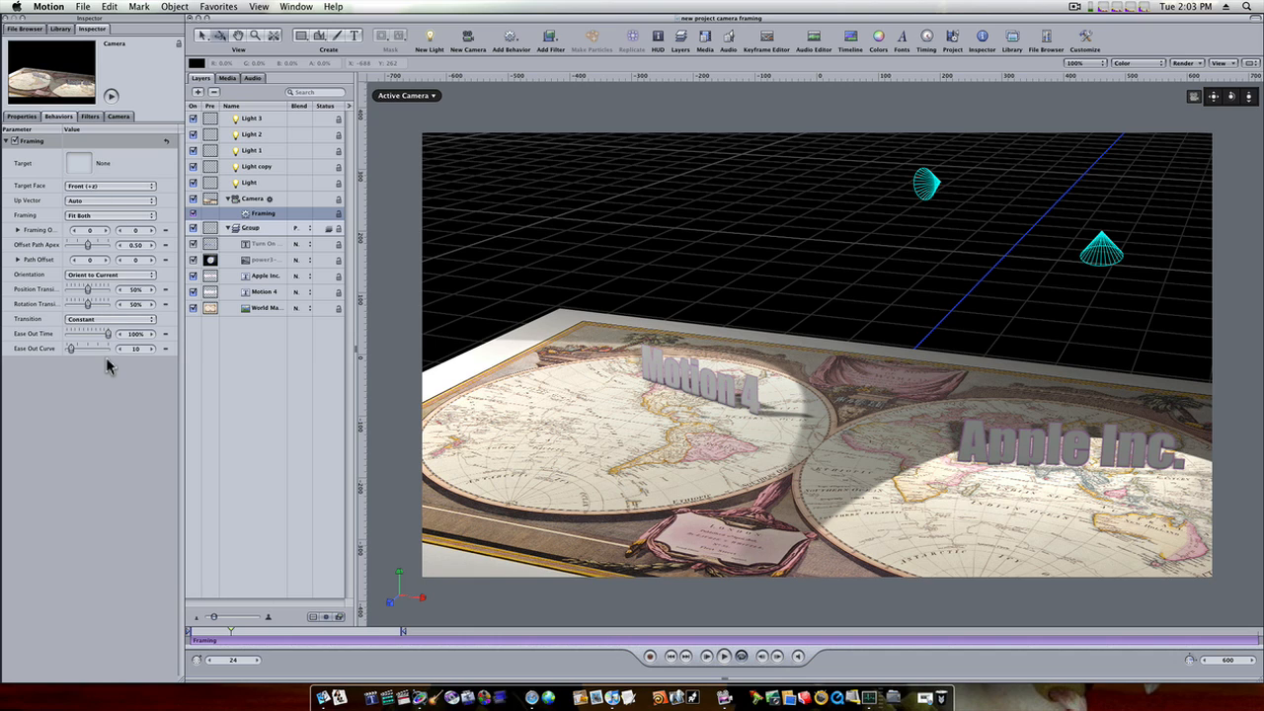
{"action": "mouse_move", "coordinate": [71, 181]}
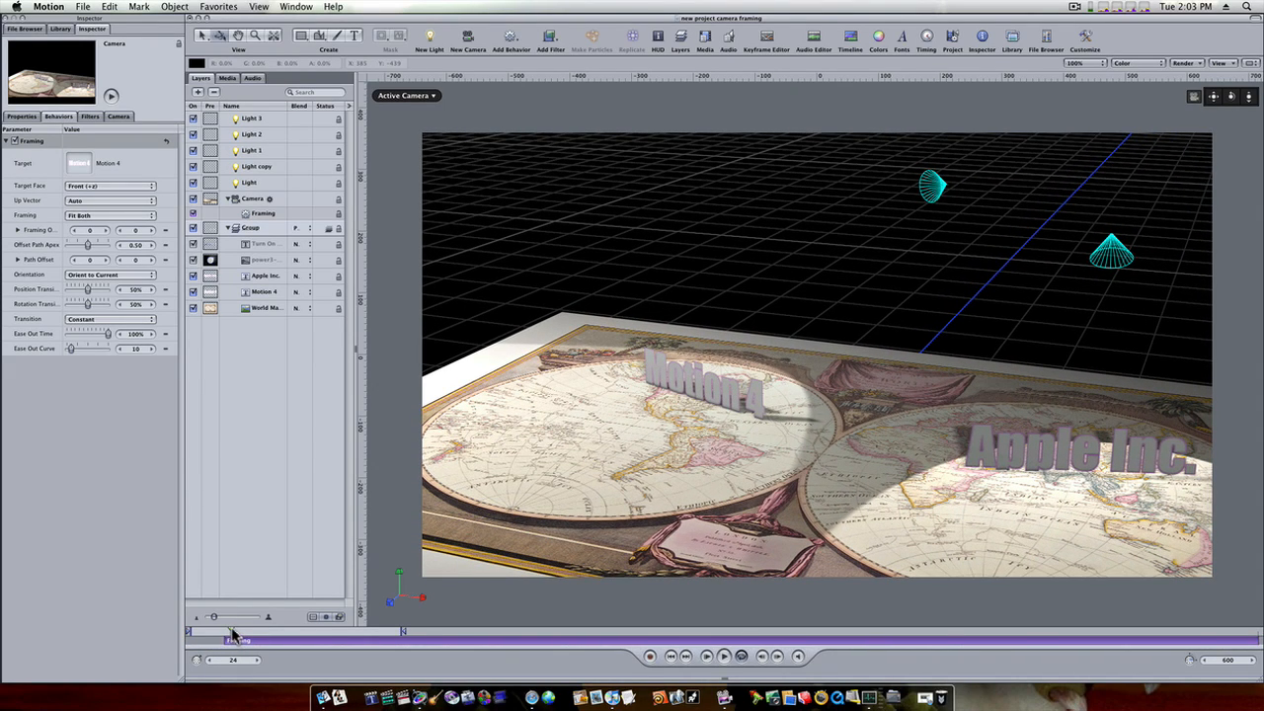
{"action": "left_click_drag", "start_coordinate": [237, 632], "coordinate": [265, 632]}
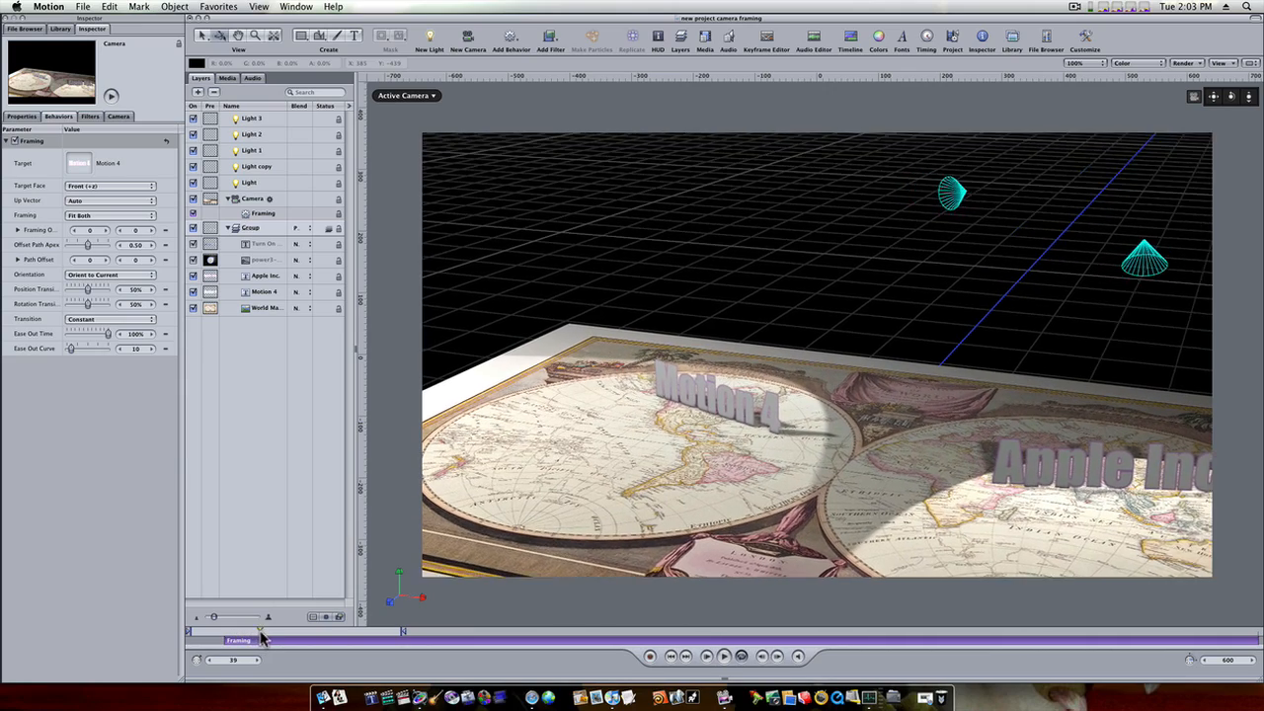
{"action": "left_click_drag", "start_coordinate": [260, 640], "coordinate": [318, 648]}
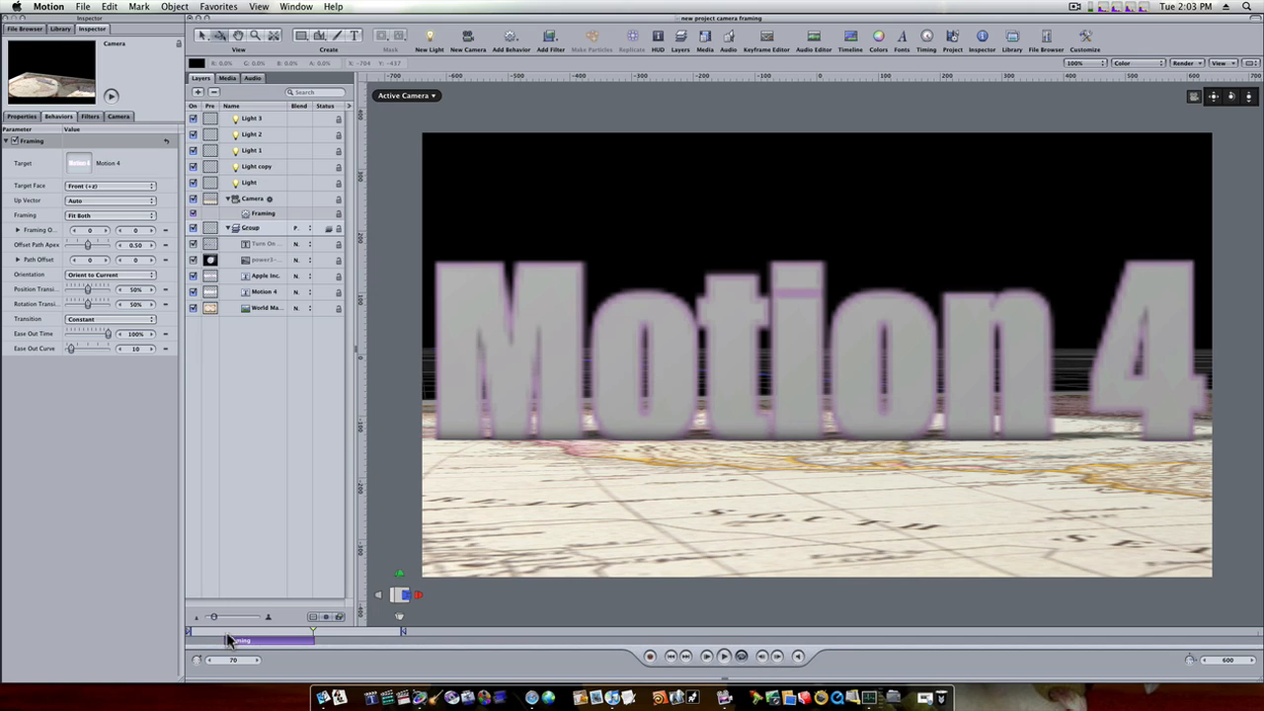
{"action": "left_click_drag", "start_coordinate": [241, 640], "coordinate": [214, 640]}
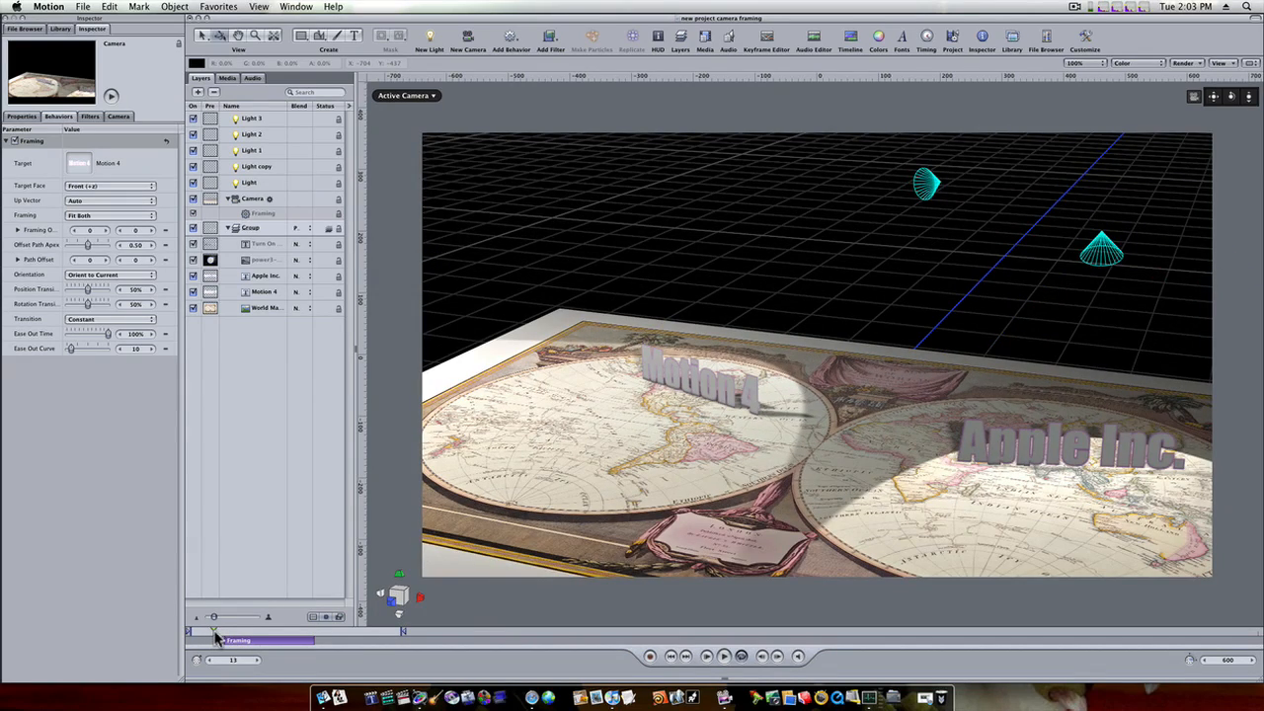
{"action": "left_click_drag", "start_coordinate": [213, 630], "coordinate": [265, 630]}
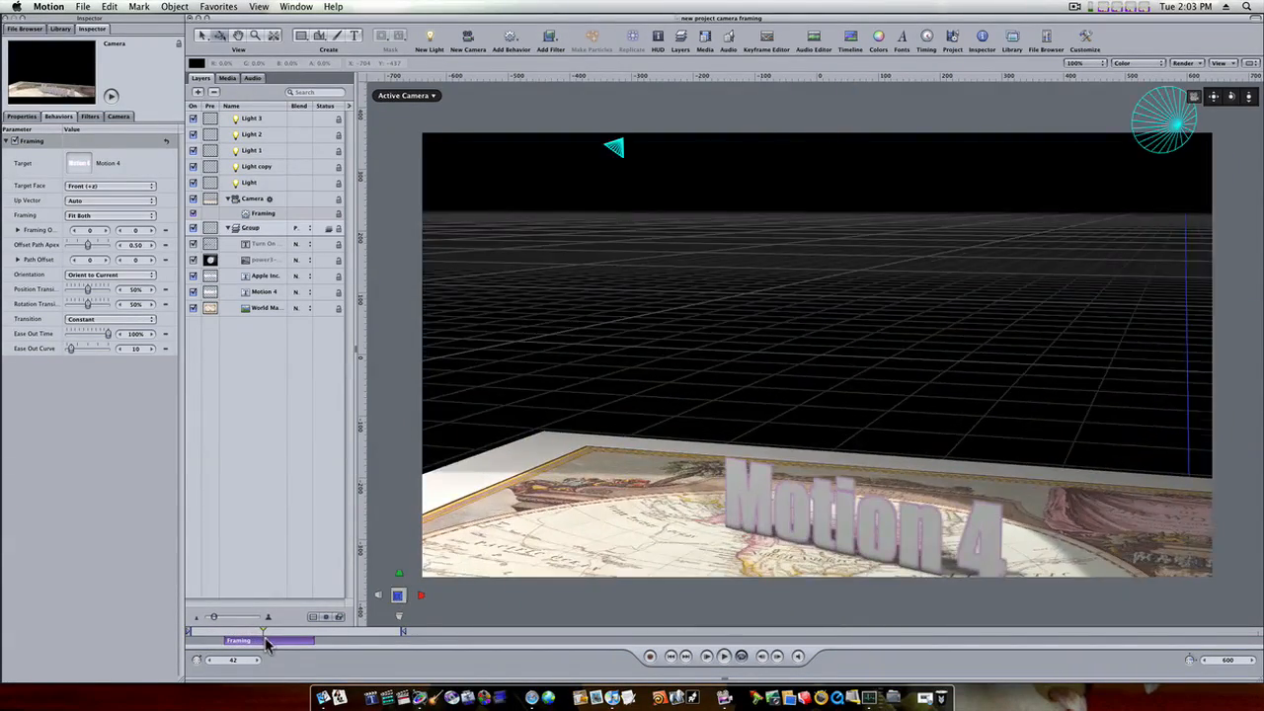
{"action": "left_click_drag", "start_coordinate": [267, 642], "coordinate": [245, 642]}
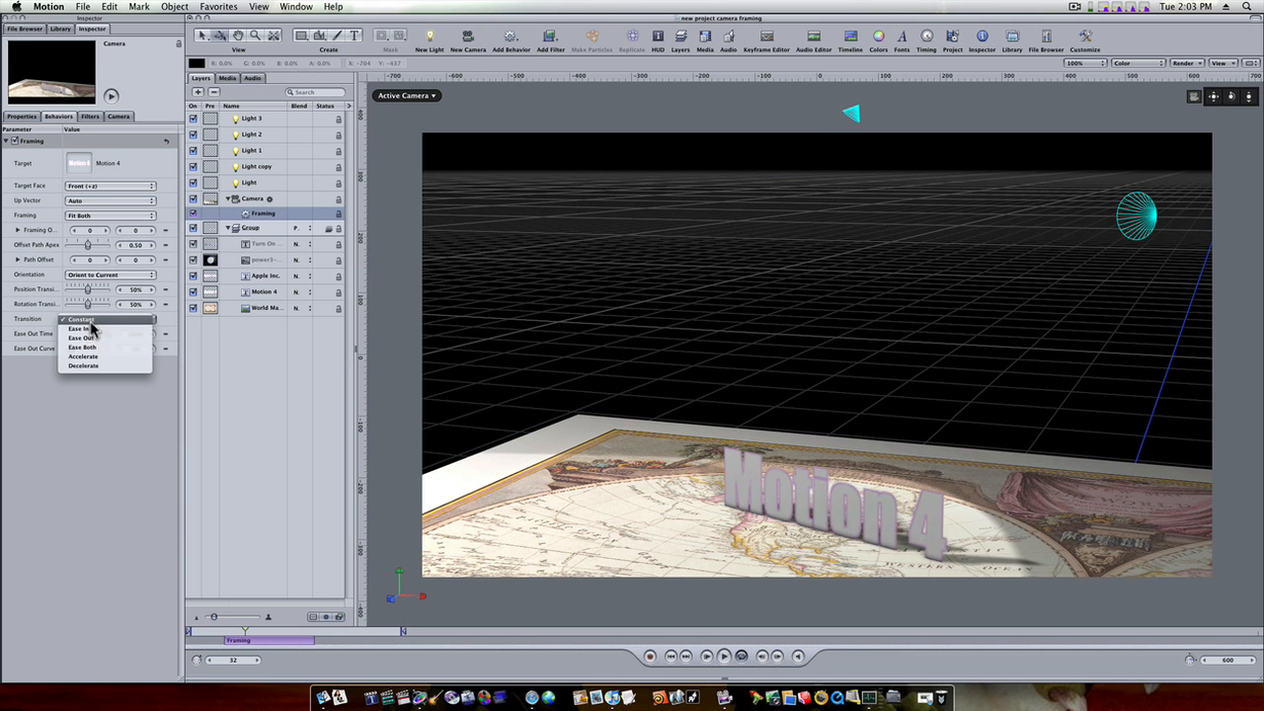
Step: Set the framing Transition to Ease Both, adjust the ease-out curve and reveal Path Offset X, Y, Z
{"action": "left_click", "coordinate": [83, 347]}
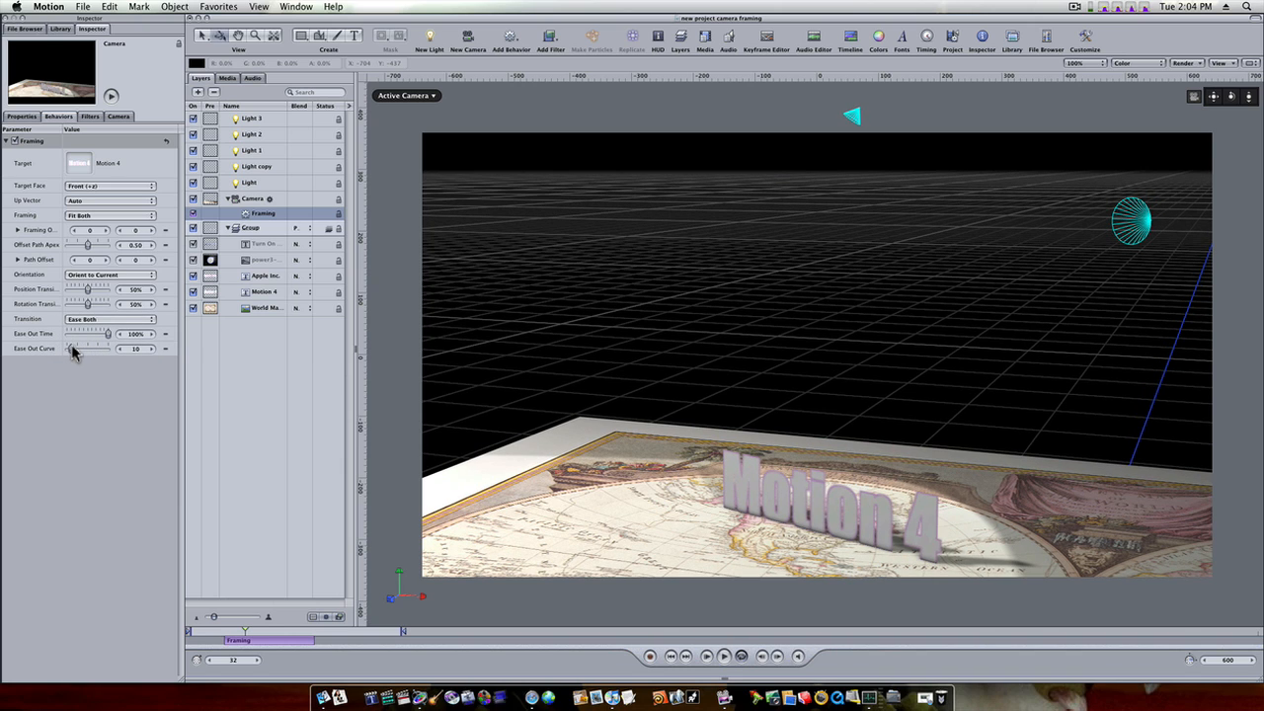
{"action": "left_click_drag", "start_coordinate": [75, 348], "coordinate": [103, 347]}
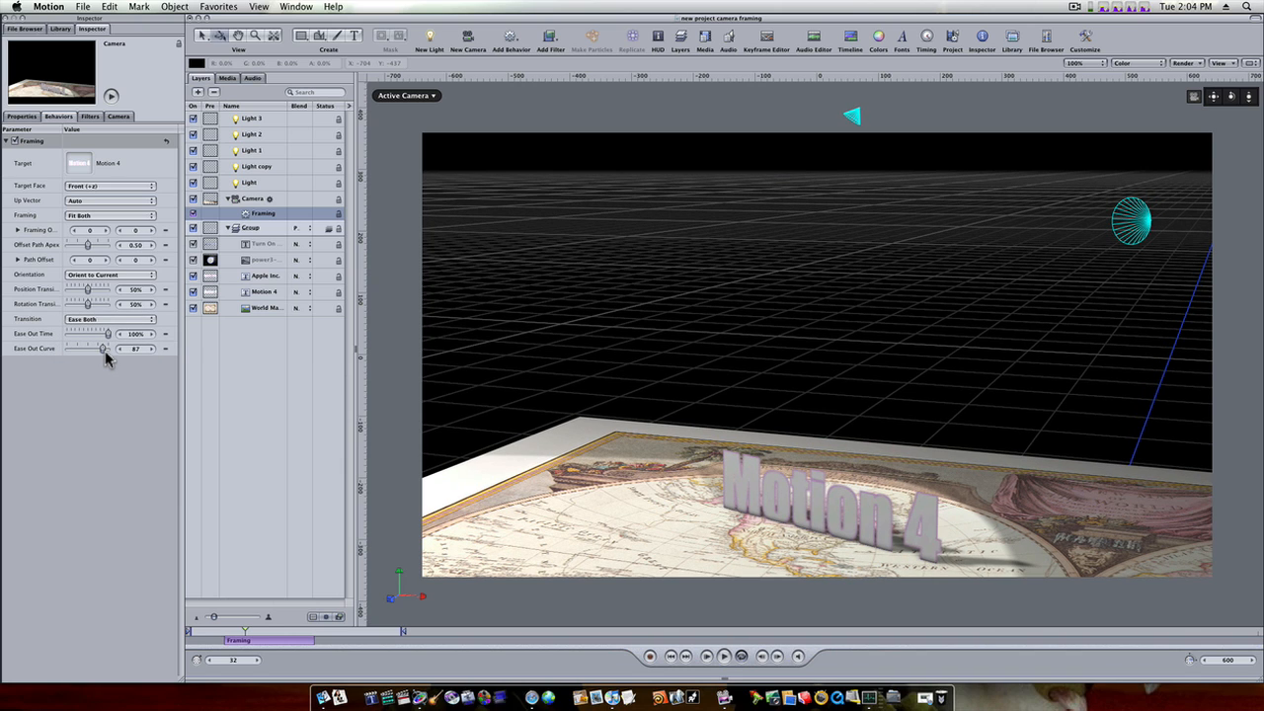
{"action": "mouse_move", "coordinate": [498, 332]}
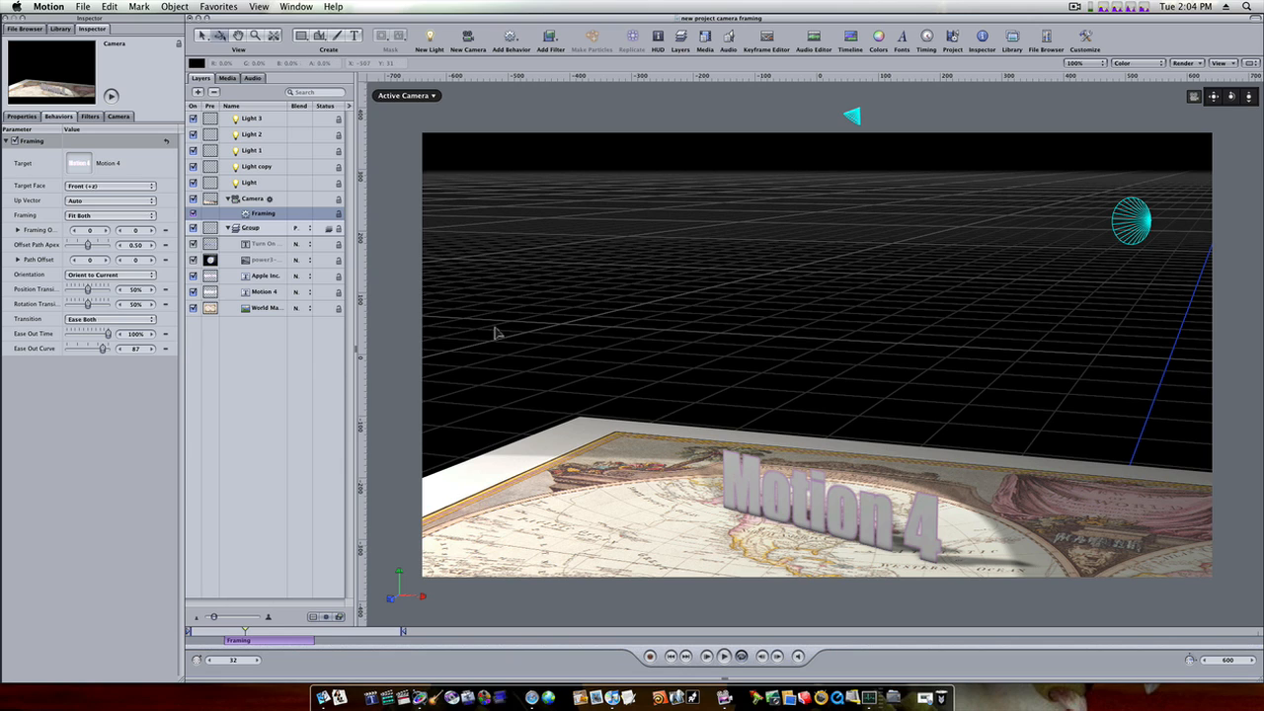
{"action": "mouse_move", "coordinate": [16, 267]}
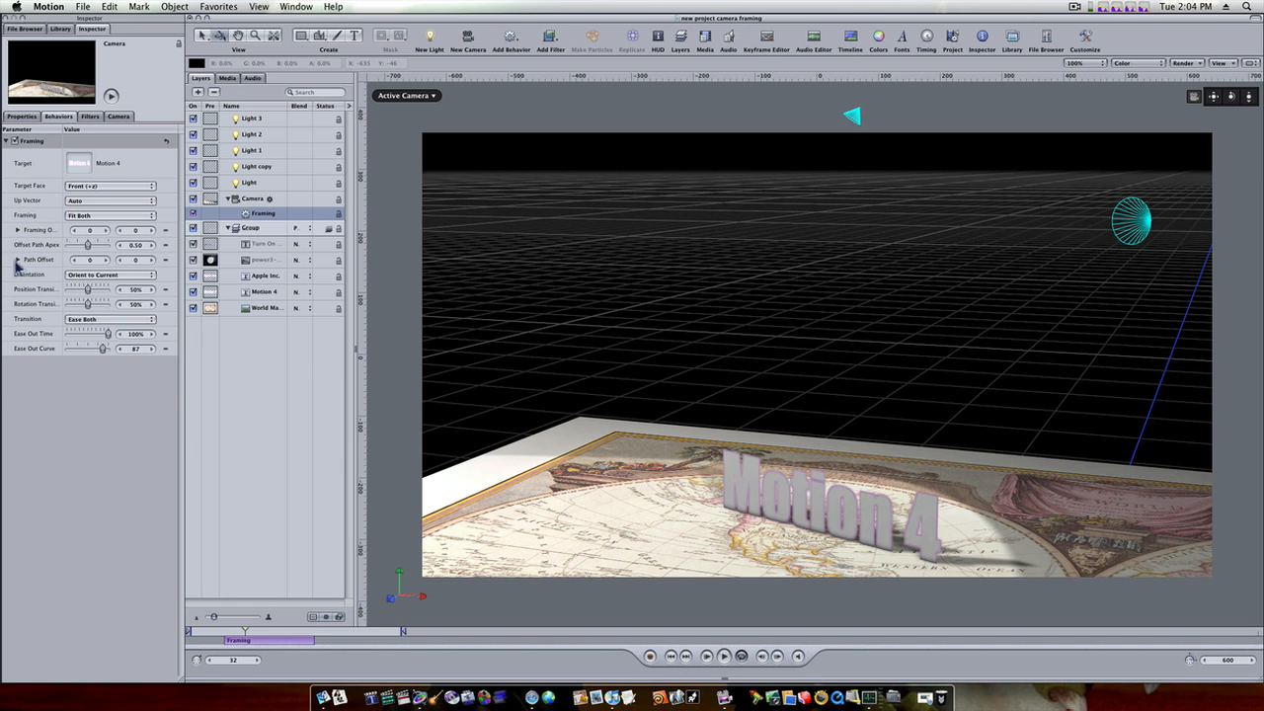
{"action": "left_click", "coordinate": [18, 258]}
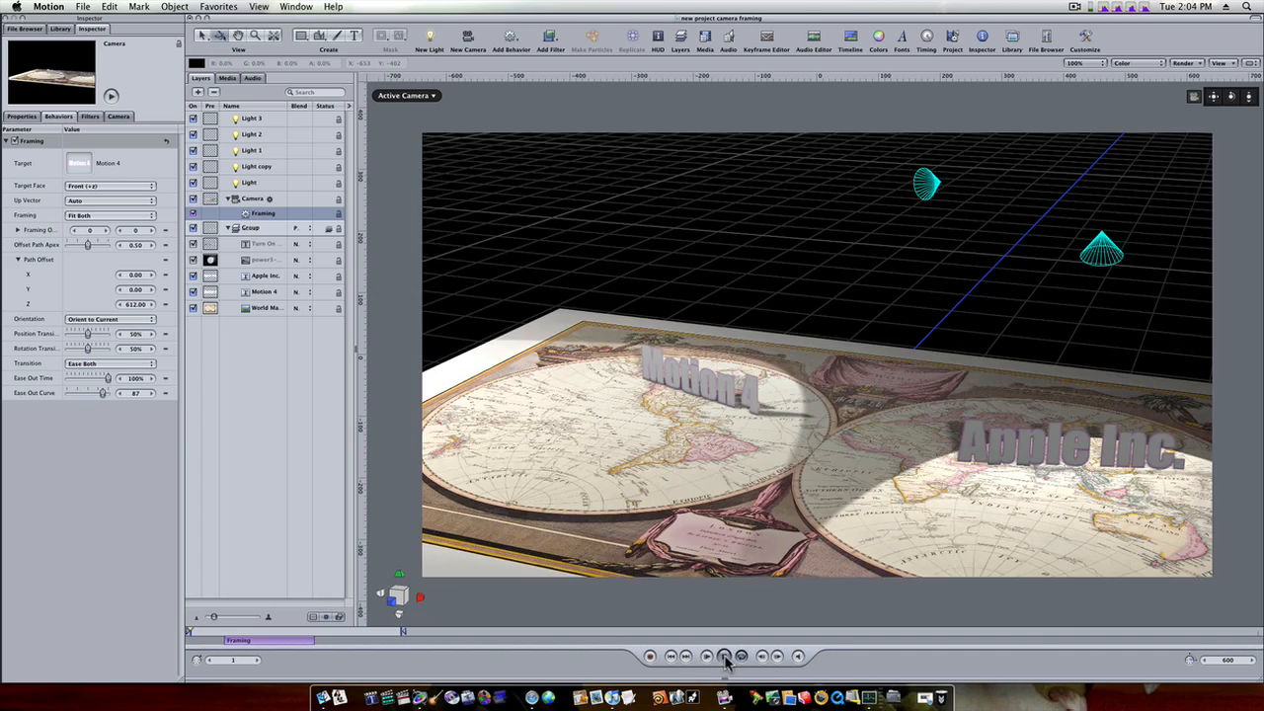
{"action": "left_click", "coordinate": [723, 656]}
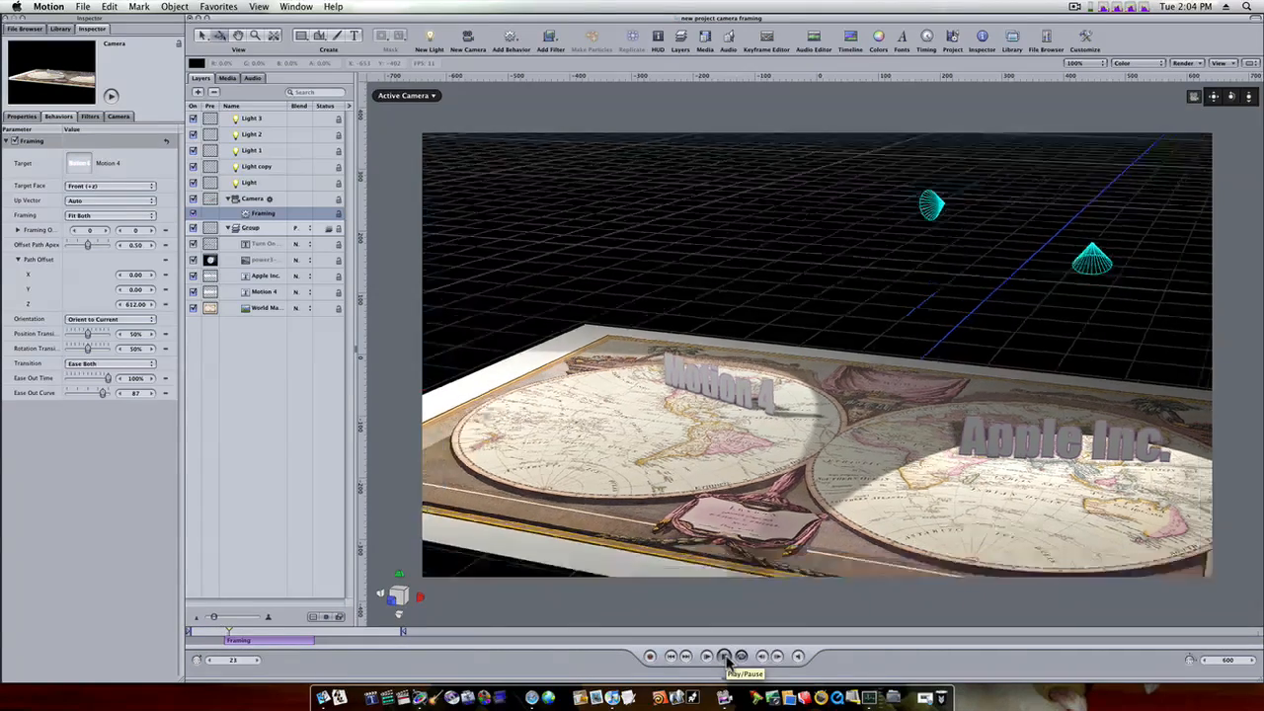
{"action": "left_click", "coordinate": [723, 655]}
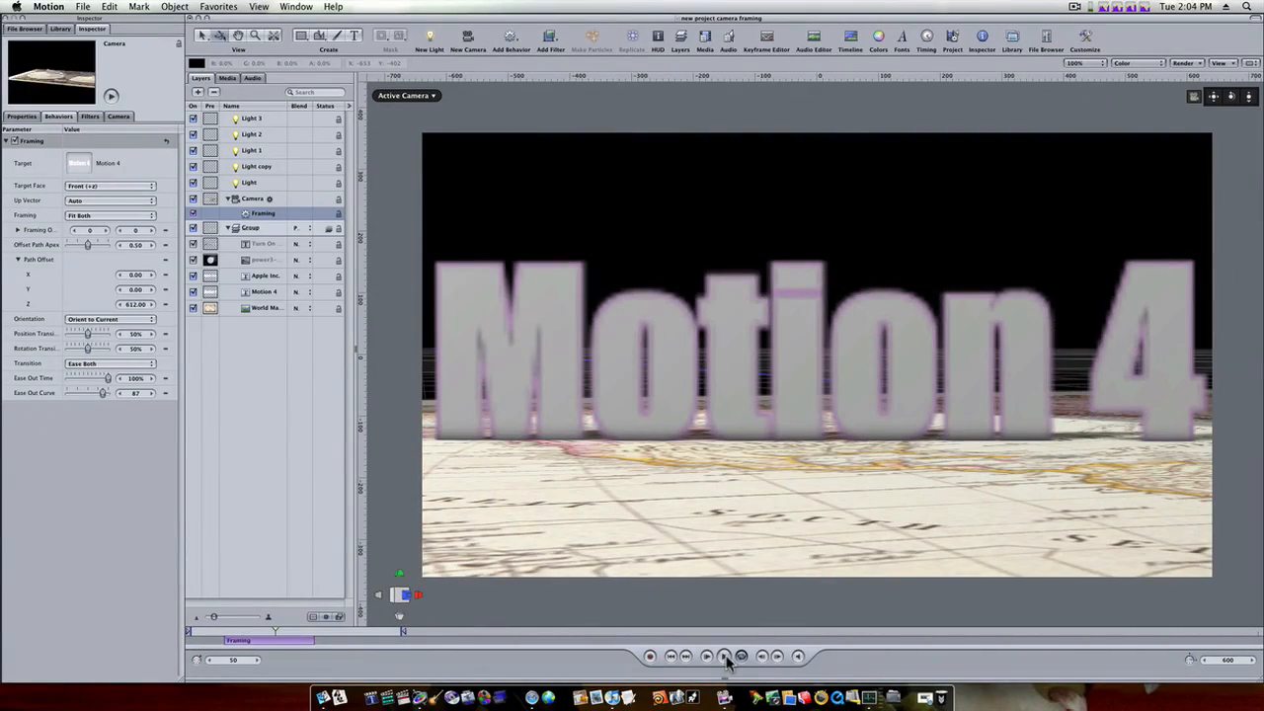
{"action": "left_click", "coordinate": [723, 656]}
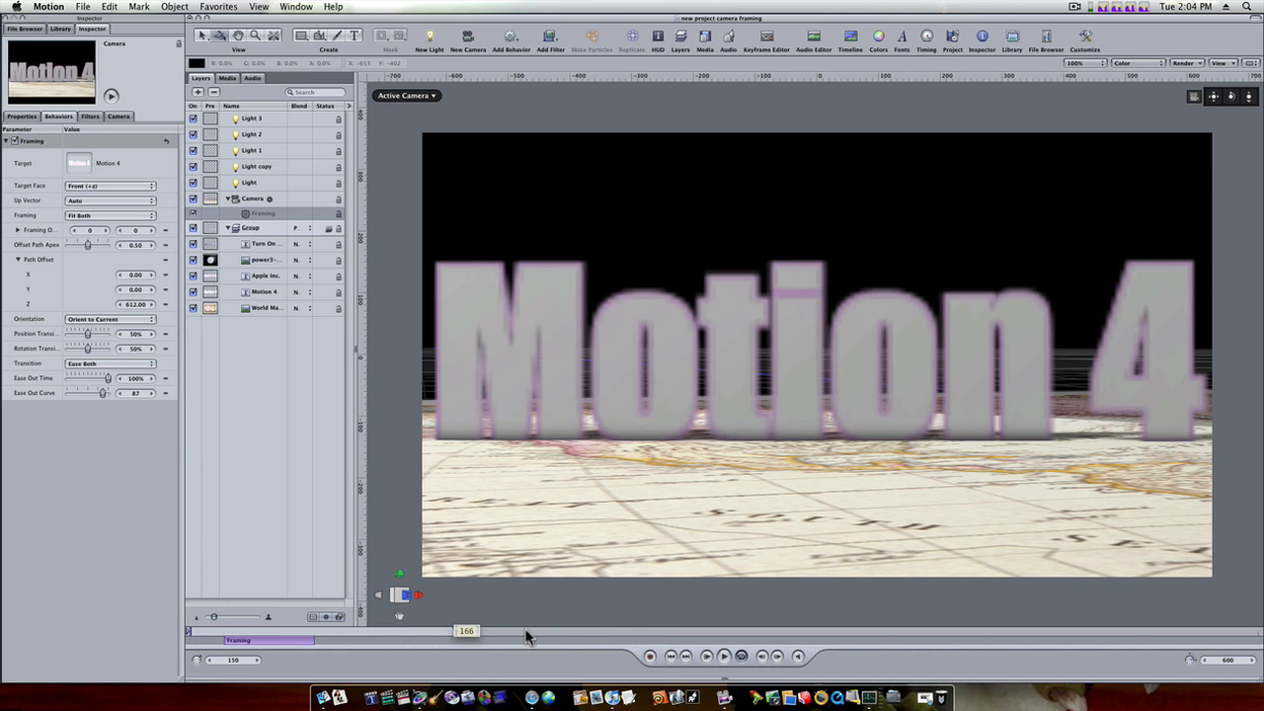
{"action": "left_click_drag", "start_coordinate": [466, 632], "coordinate": [656, 632]}
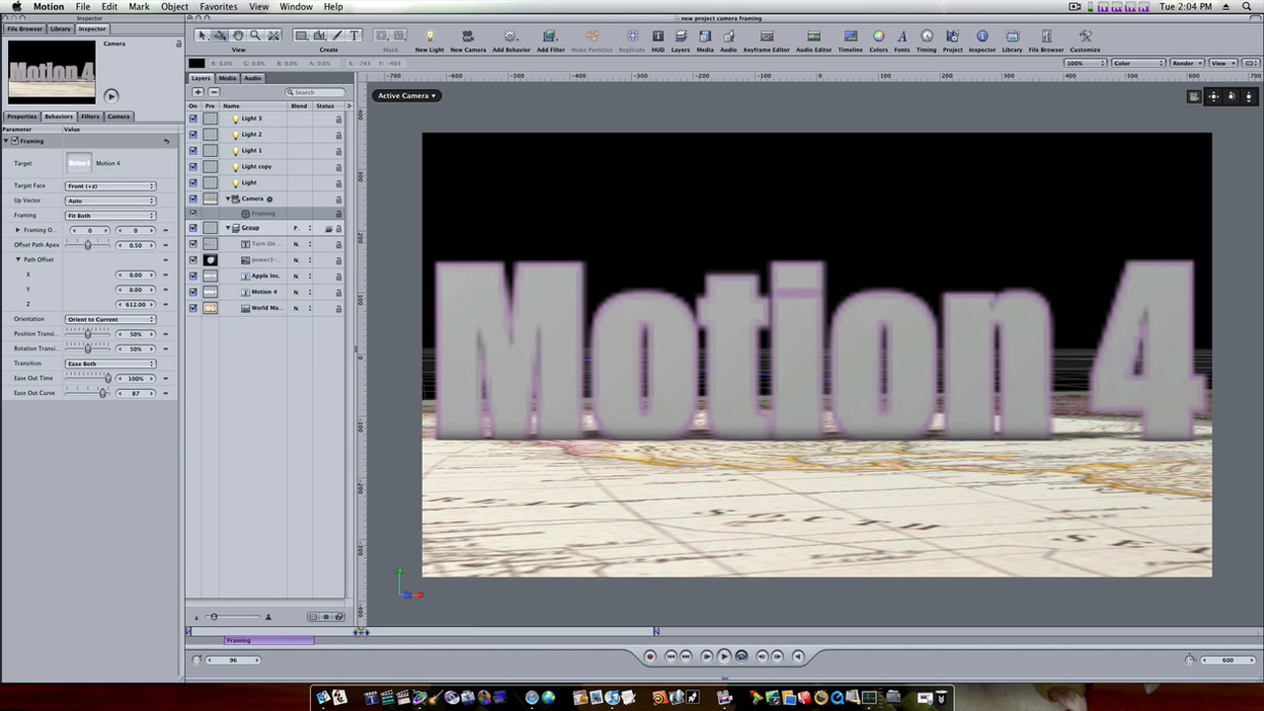
{"action": "left_click", "coordinate": [722, 656]}
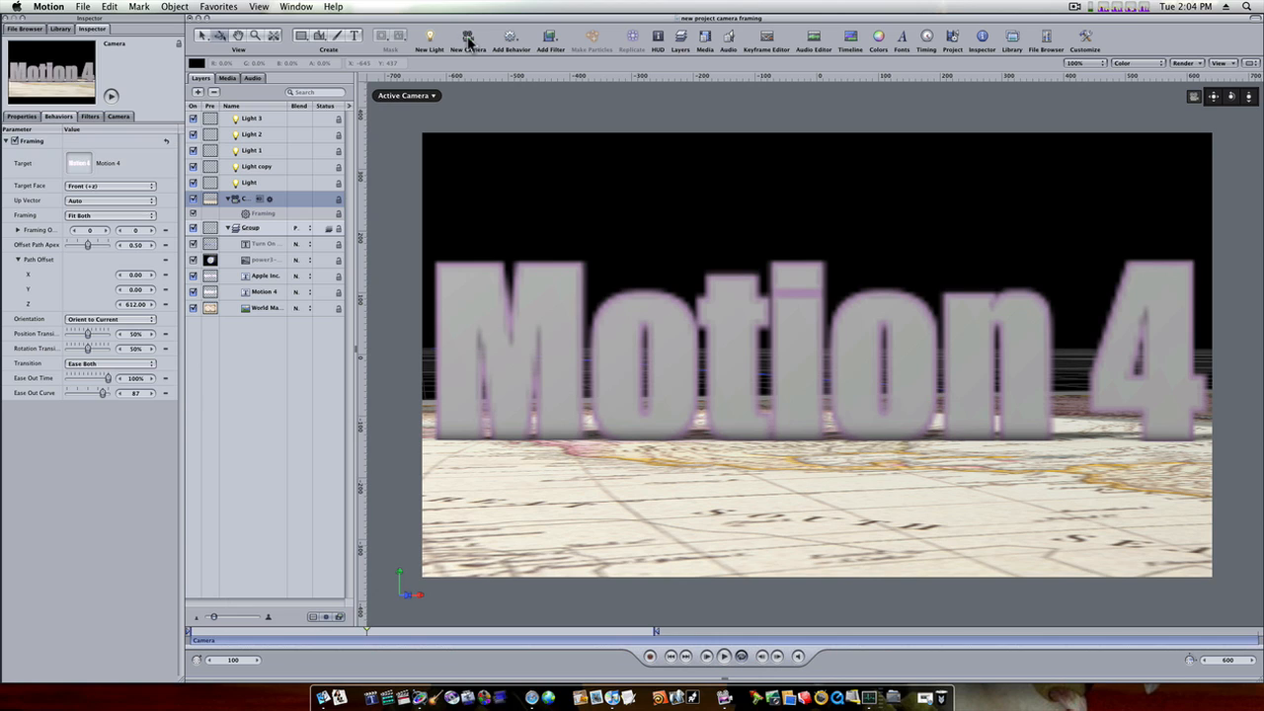
Step: Undo a stray new camera, reselect the original and add a second Framing behavior
{"action": "left_click", "coordinate": [510, 36]}
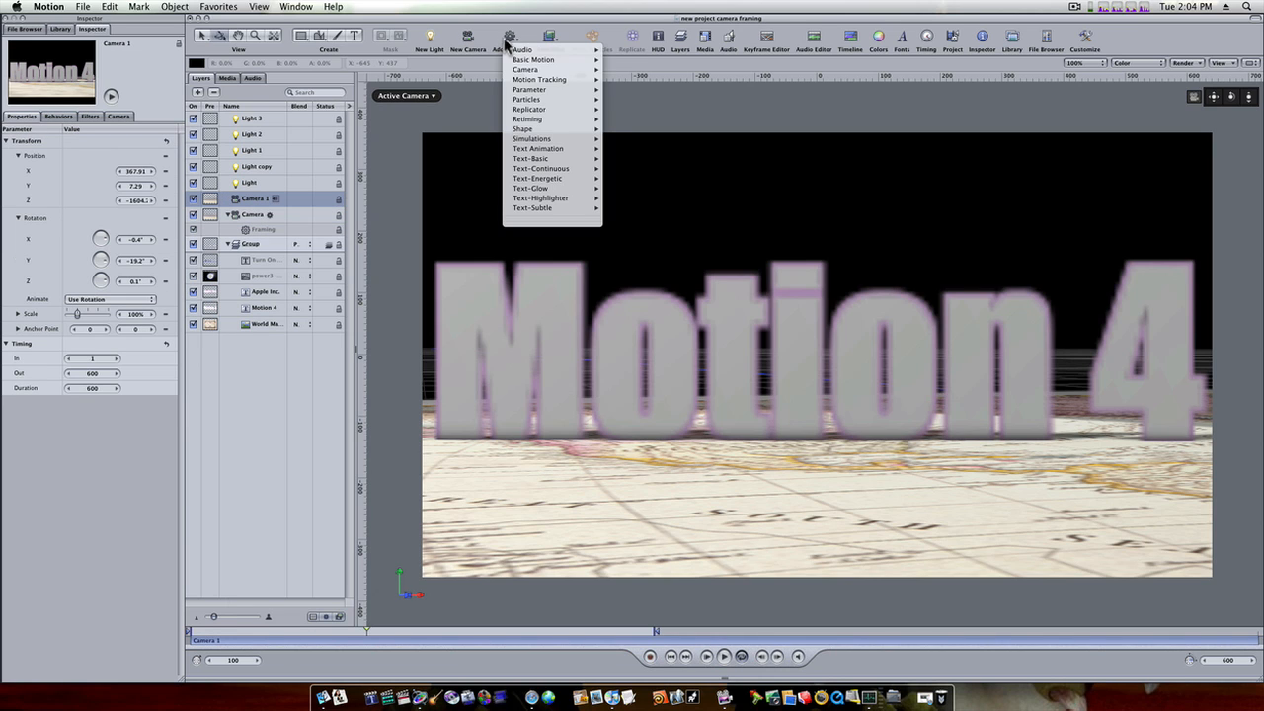
{"action": "key", "text": "cmd+z"}
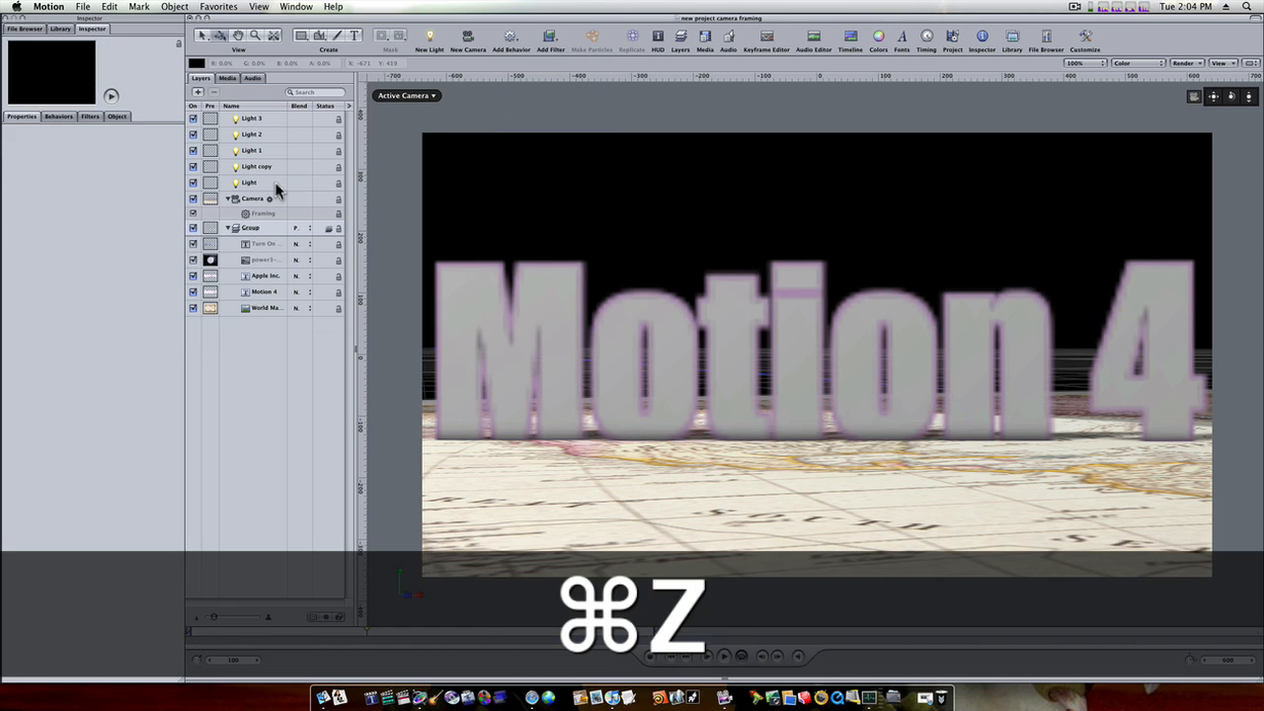
{"action": "left_click", "coordinate": [253, 197]}
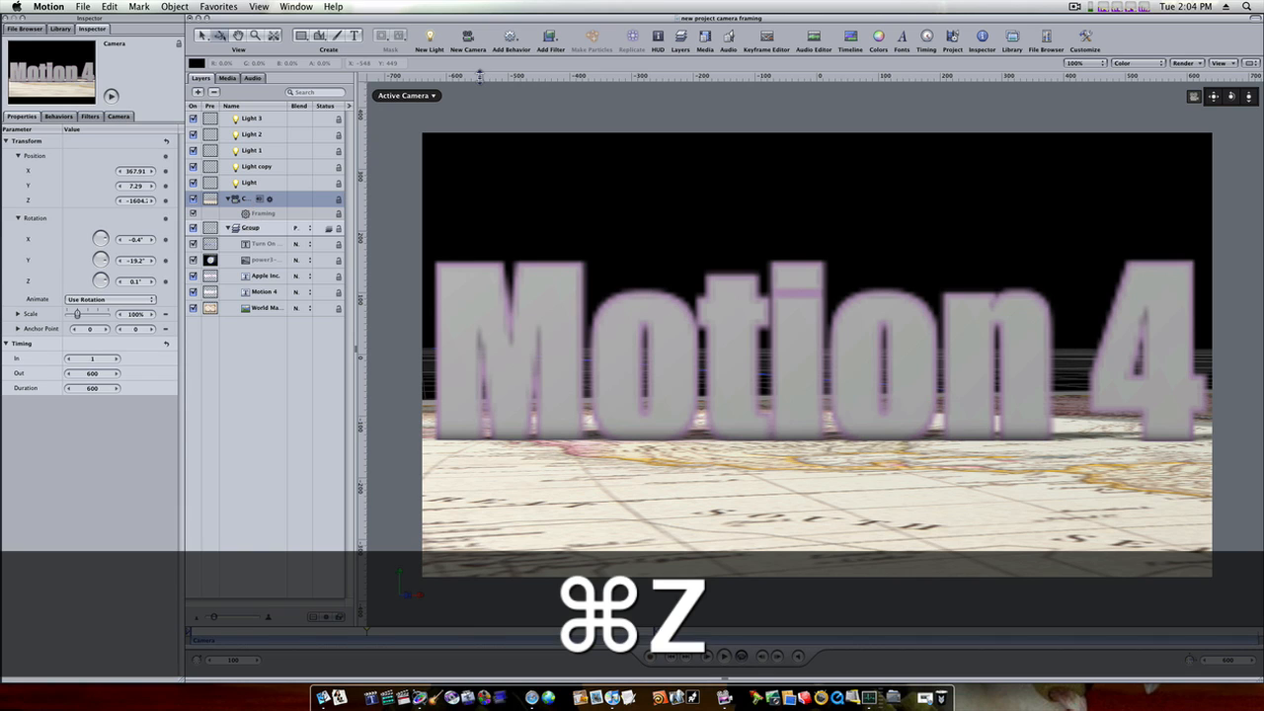
{"action": "left_click", "coordinate": [511, 35]}
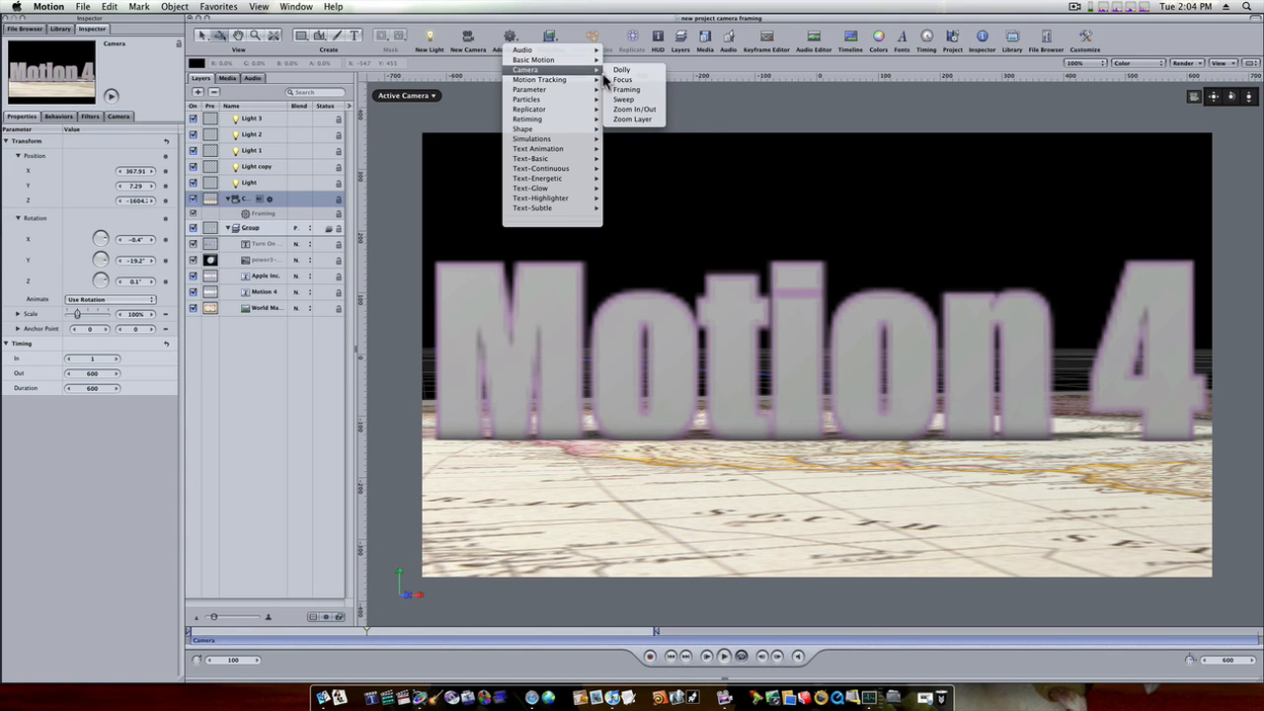
{"action": "left_click", "coordinate": [626, 89]}
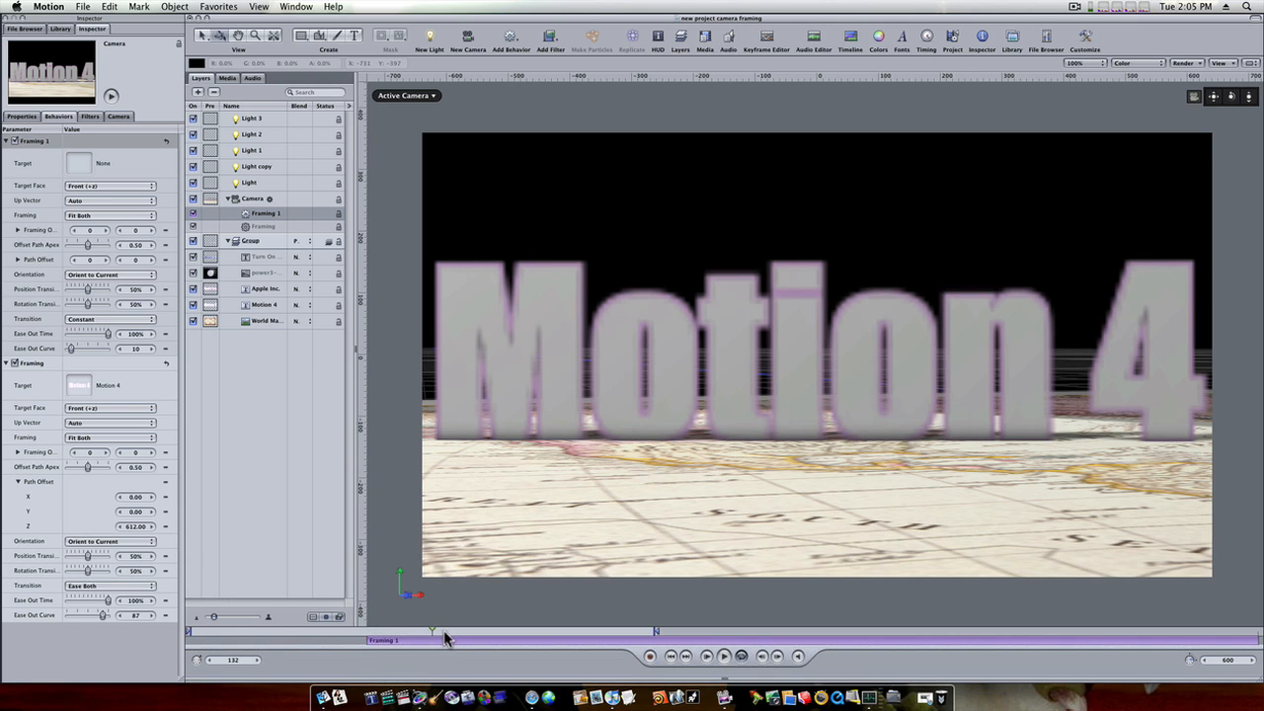
Step: Shift the Framing 1 bar later in the mini-timeline so it starts partway through
{"action": "left_click_drag", "start_coordinate": [447, 632], "coordinate": [466, 632]}
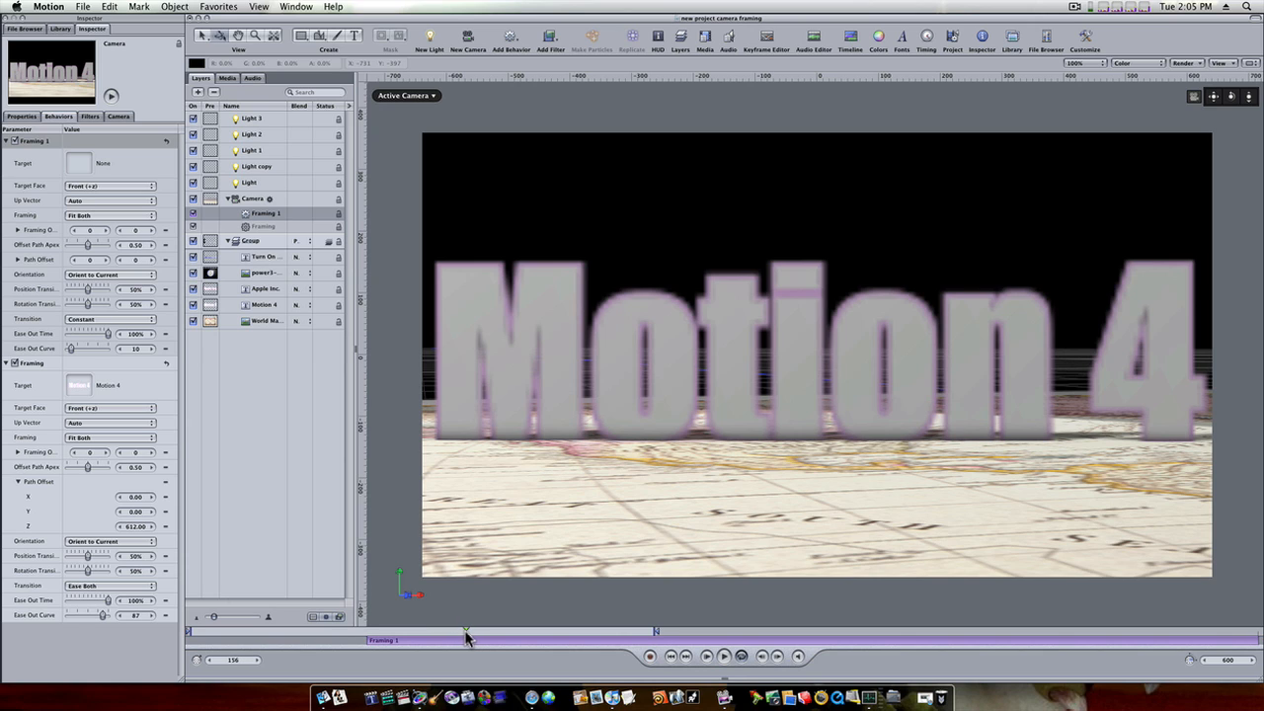
{"action": "left_click_drag", "start_coordinate": [466, 636], "coordinate": [456, 636]}
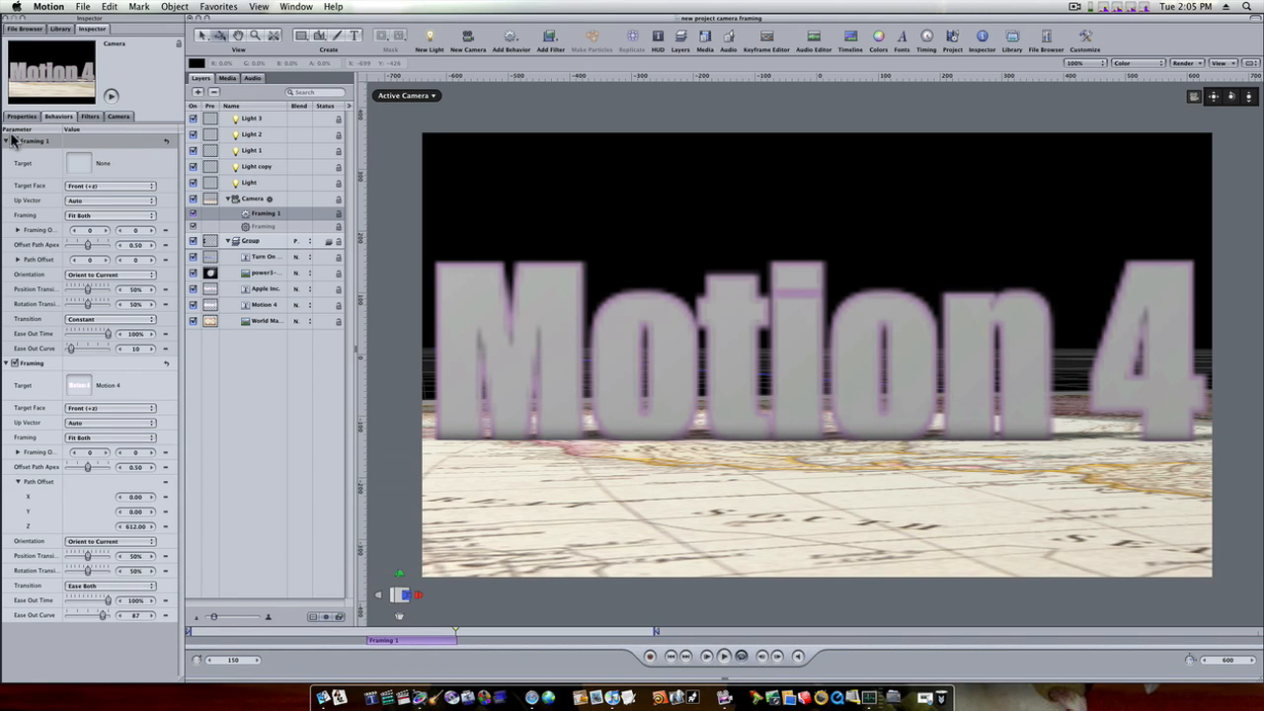
{"action": "mouse_move", "coordinate": [81, 176]}
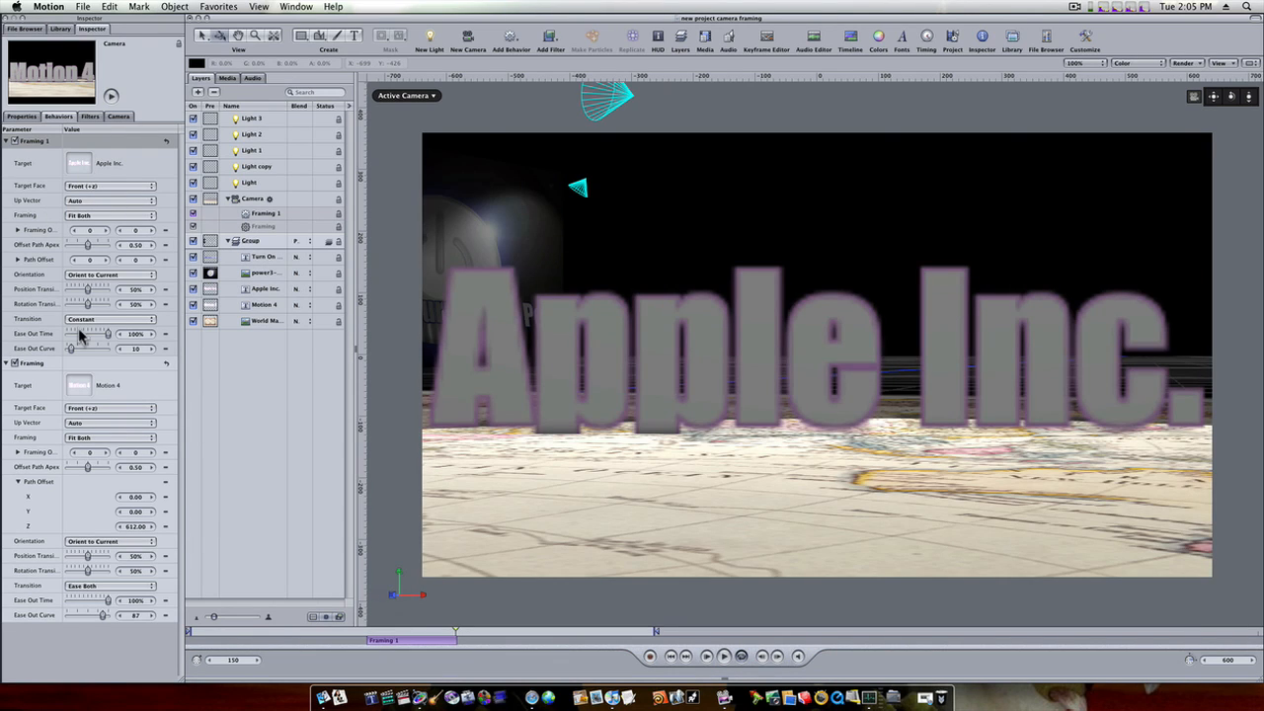
Step: Set Framing 1 to Ease Both, adjust its ease sliders and enter a path offset of 373.00
{"action": "left_click", "coordinate": [109, 318]}
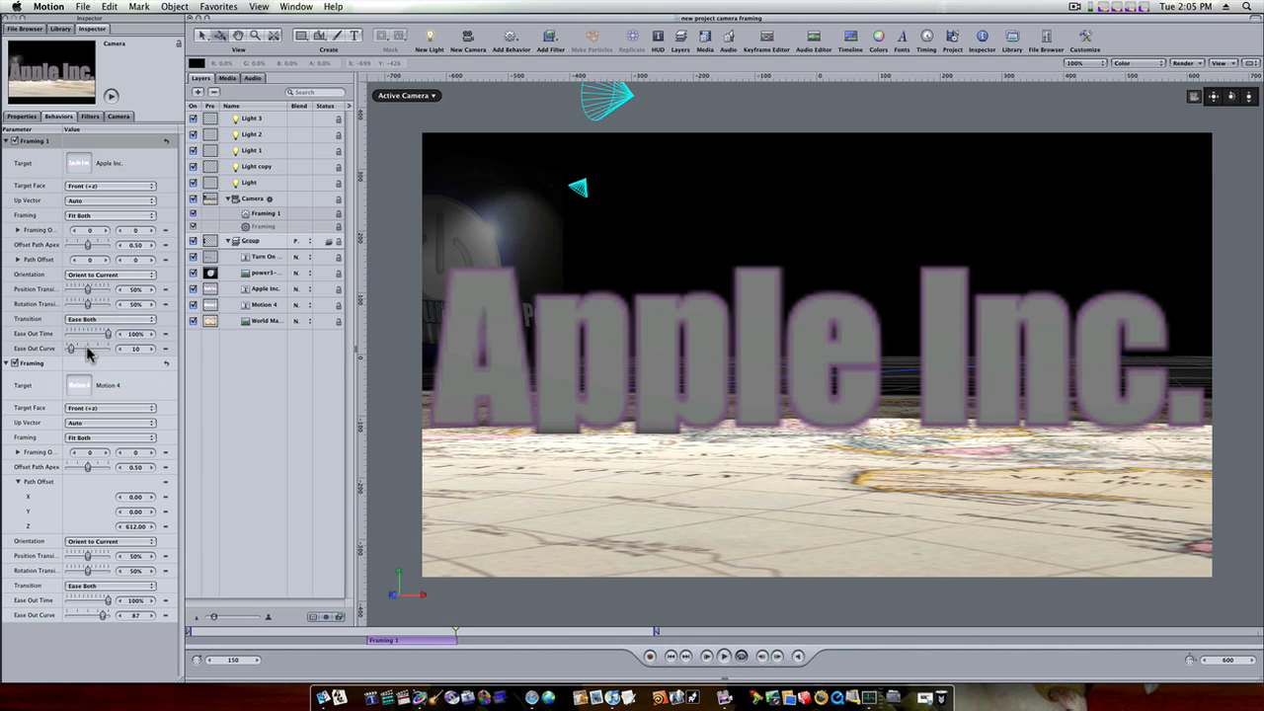
{"action": "left_click_drag", "start_coordinate": [71, 348], "coordinate": [99, 348]}
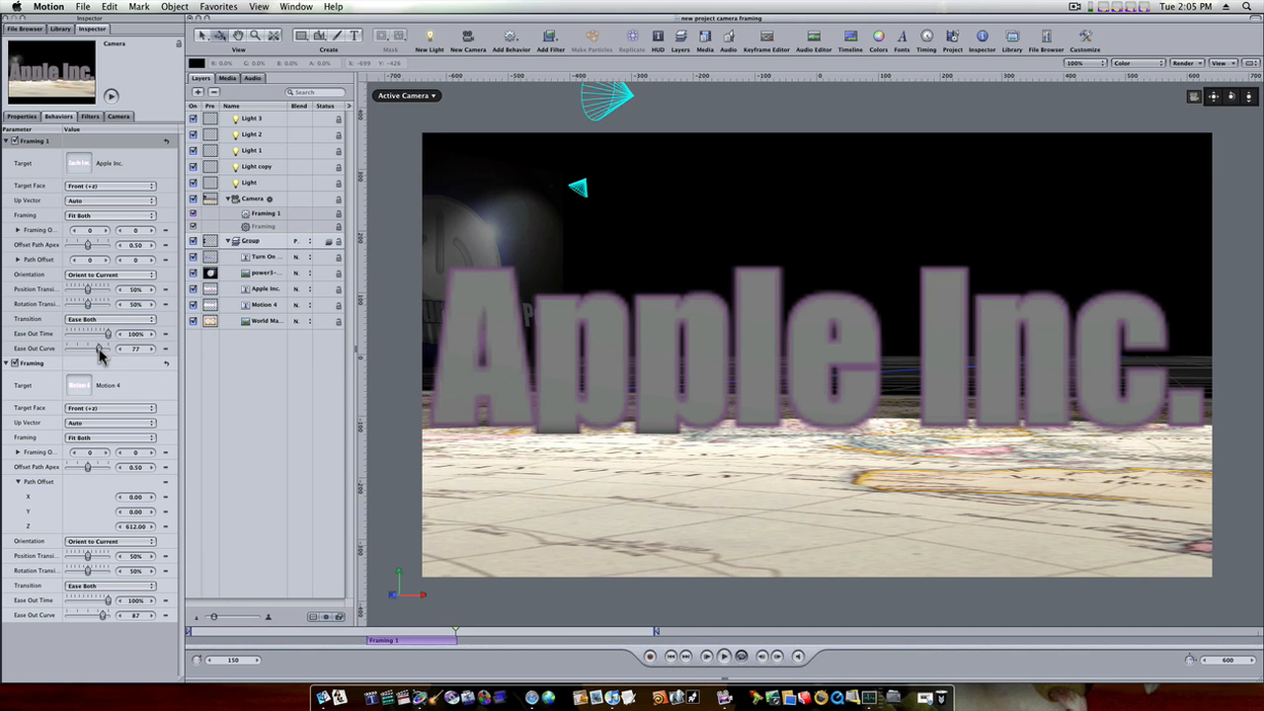
{"action": "left_click_drag", "start_coordinate": [99, 347], "coordinate": [107, 348]}
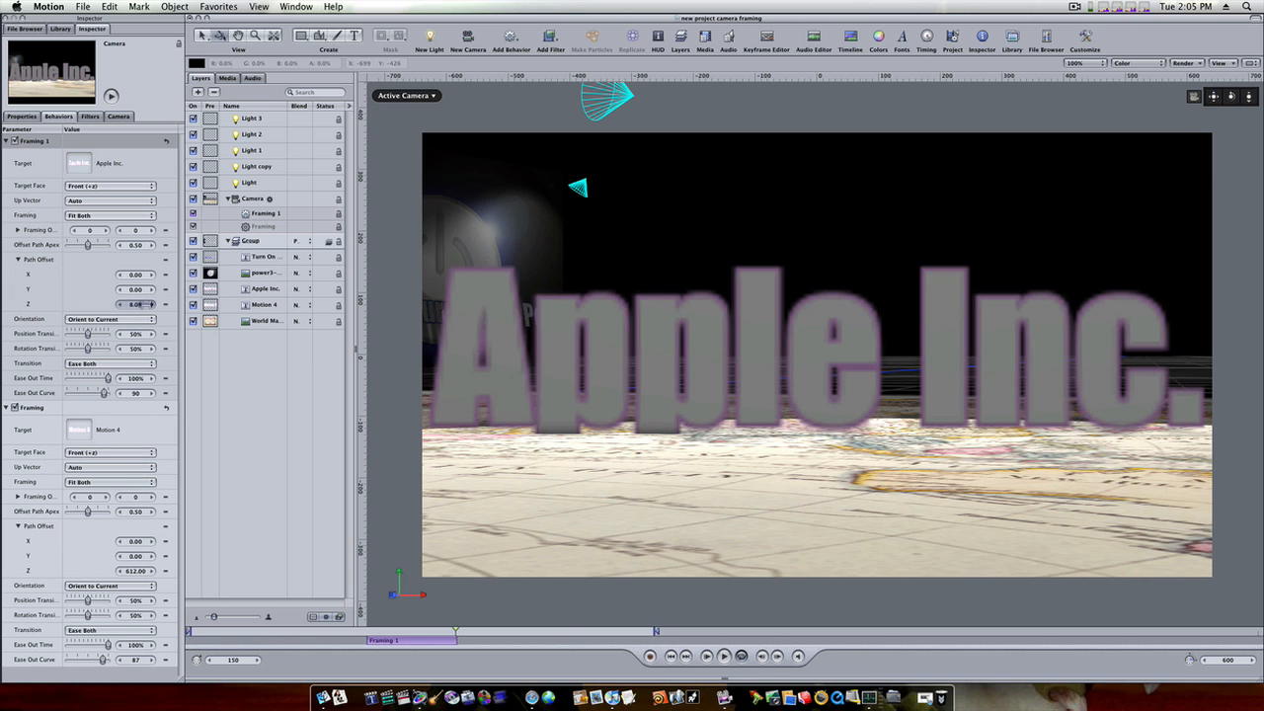
{"action": "type", "text": "373.00"}
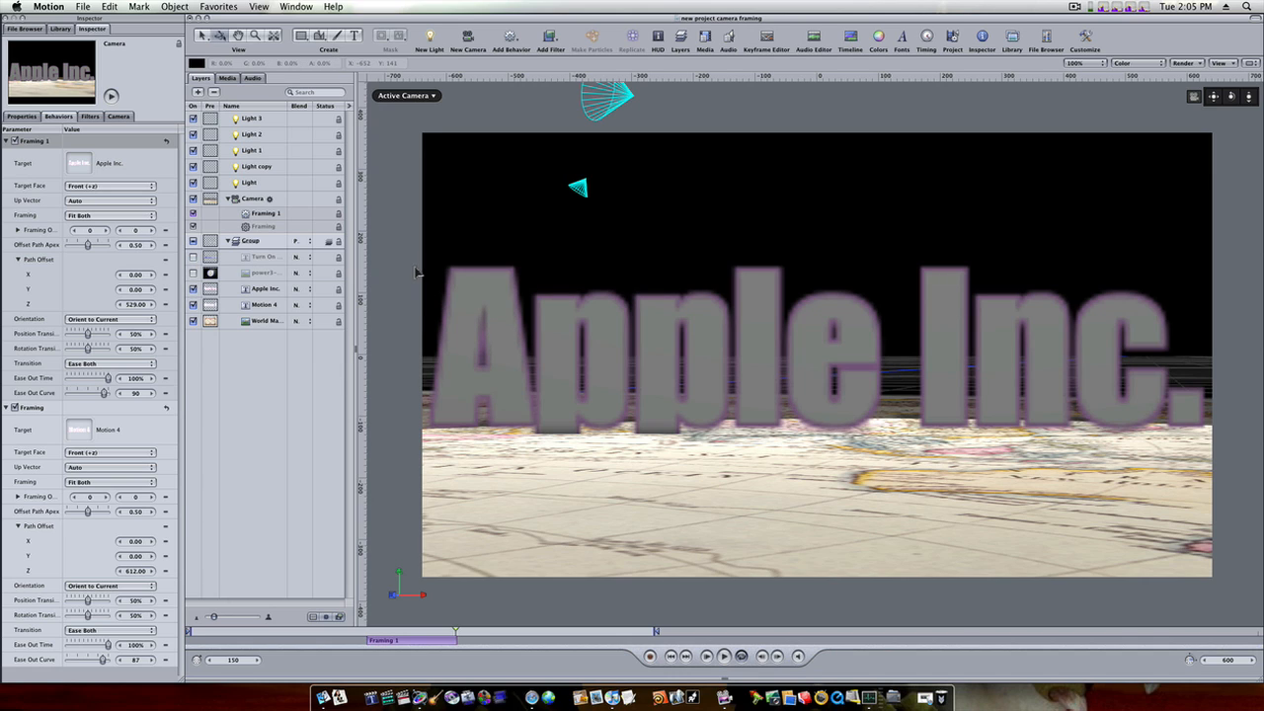
{"action": "mouse_move", "coordinate": [493, 588]}
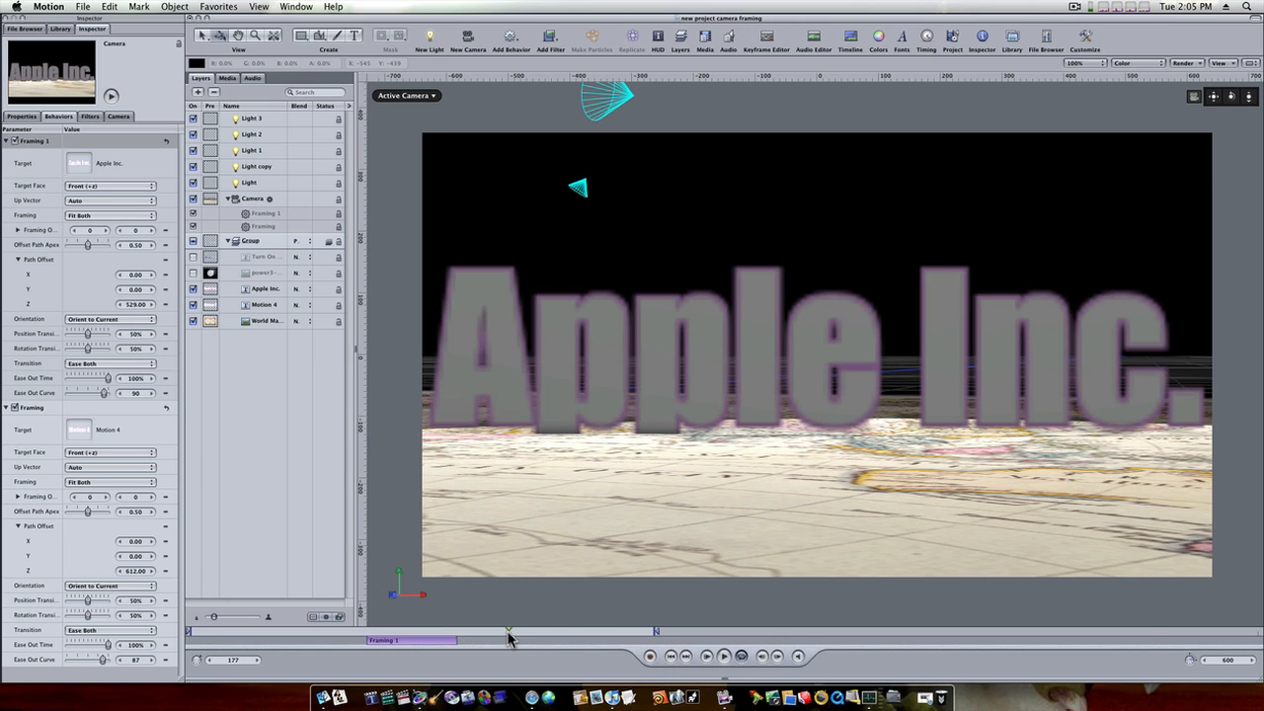
Step: Hide the layers list and play the animation, pausing and resuming as the camera travels
{"action": "key", "text": "cmd+alt+o"}
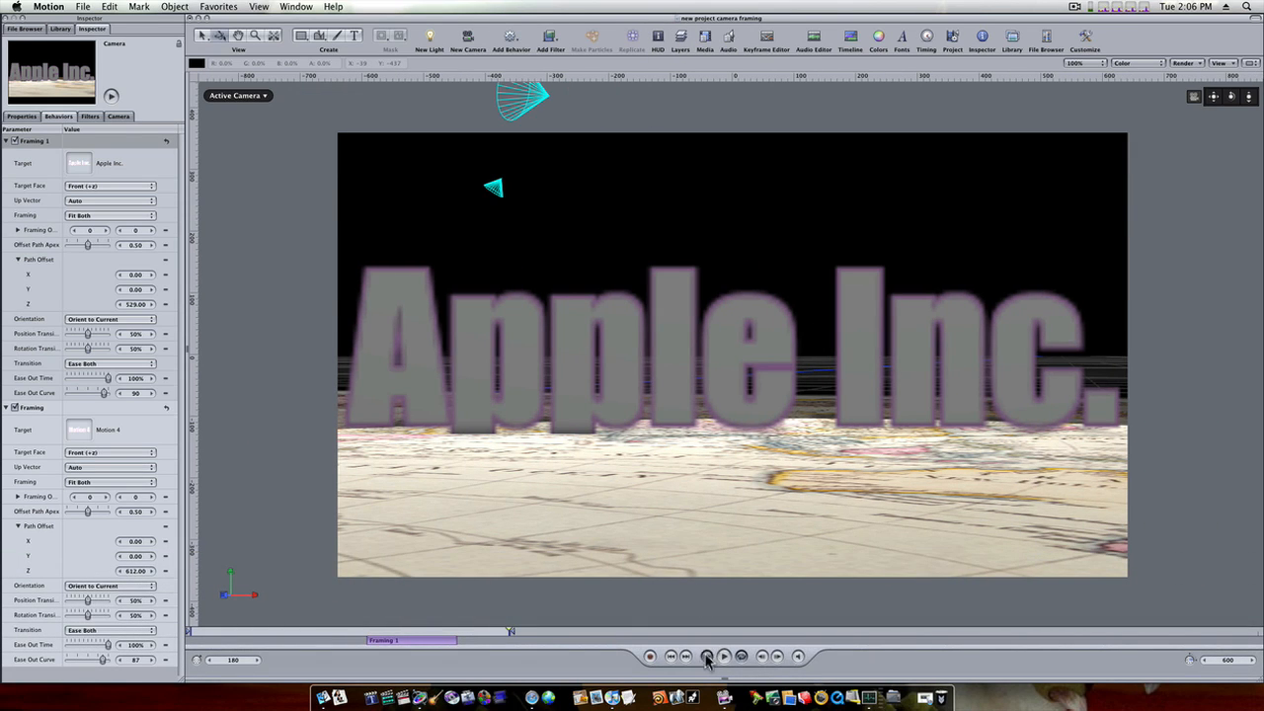
{"action": "left_click", "coordinate": [707, 656]}
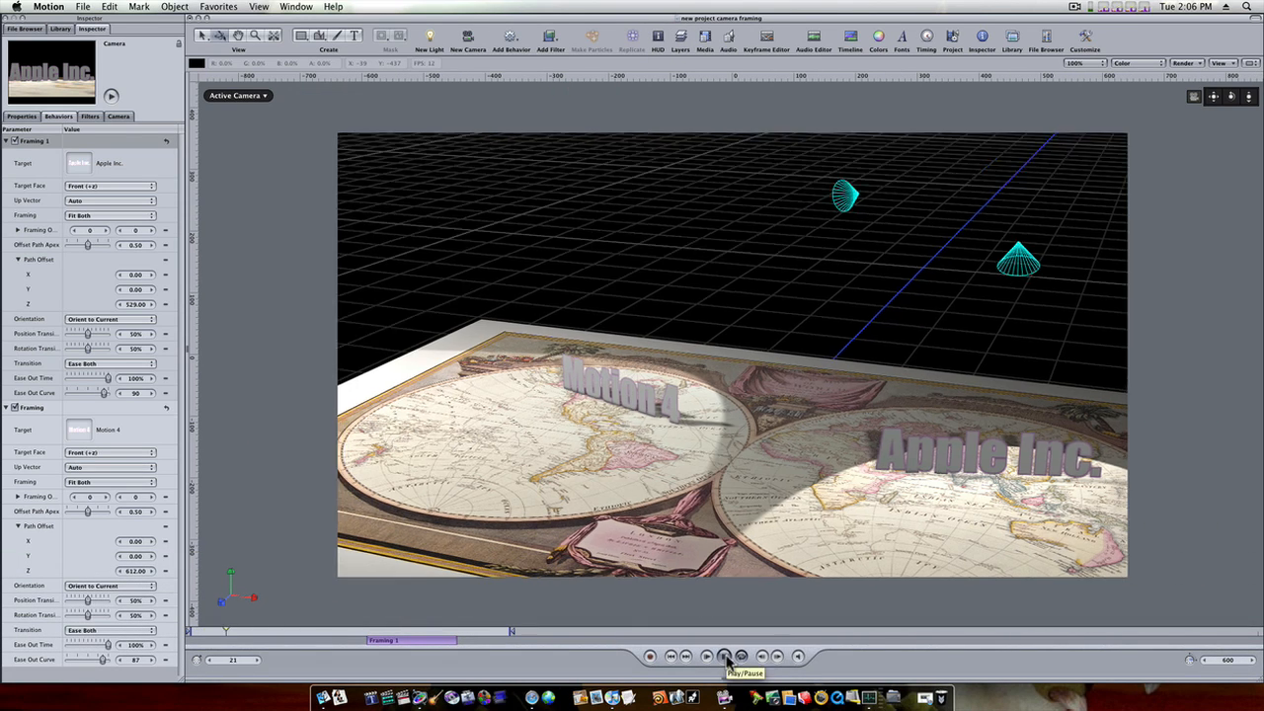
{"action": "left_click", "coordinate": [723, 656]}
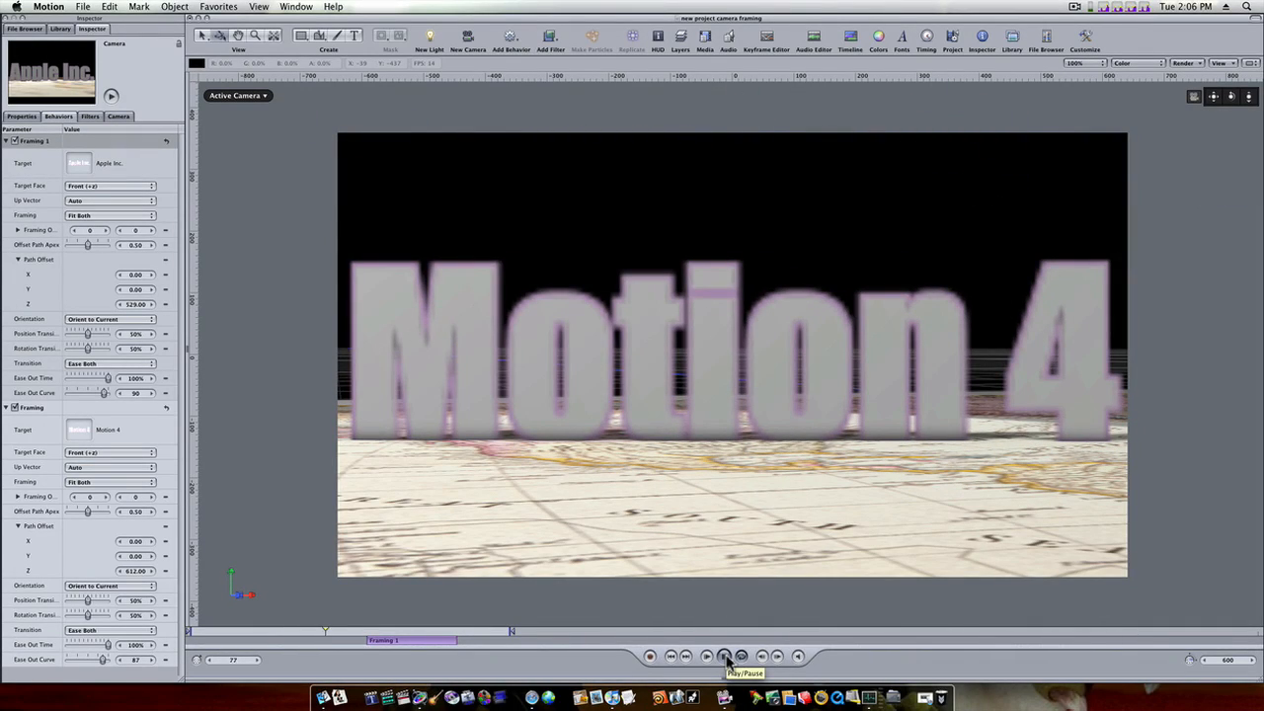
{"action": "left_click", "coordinate": [723, 656]}
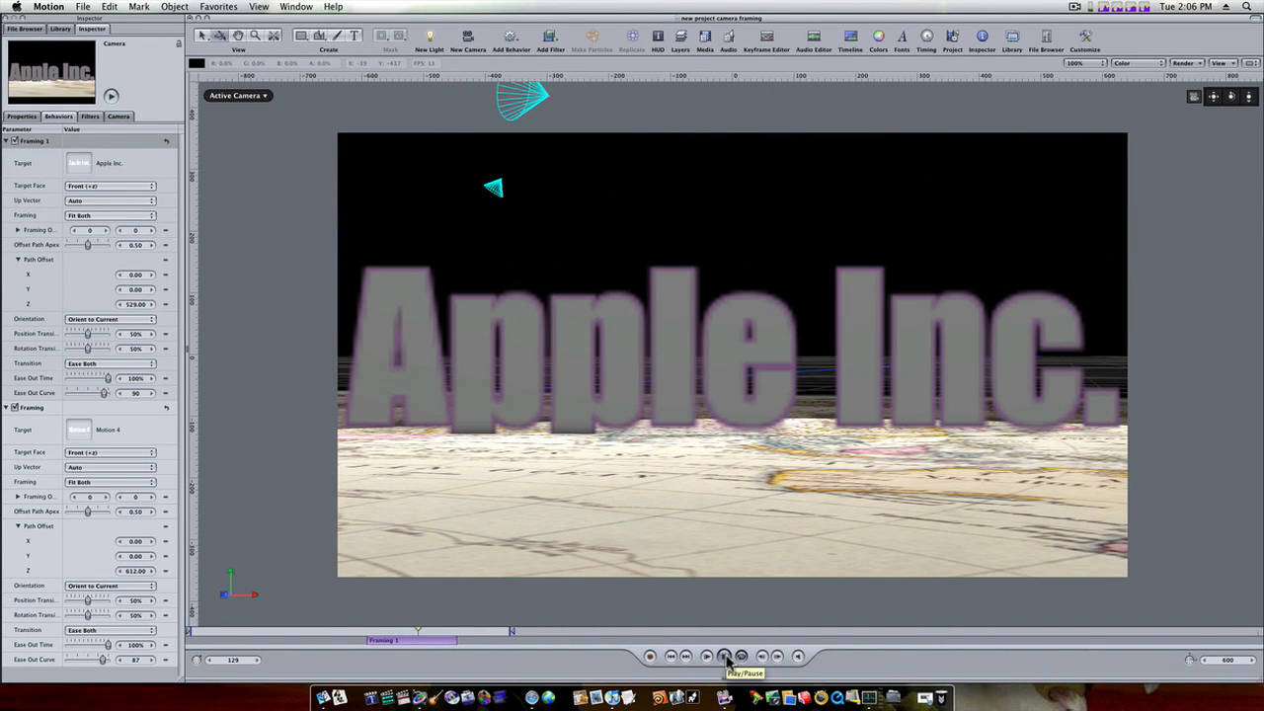
{"action": "left_click", "coordinate": [723, 655]}
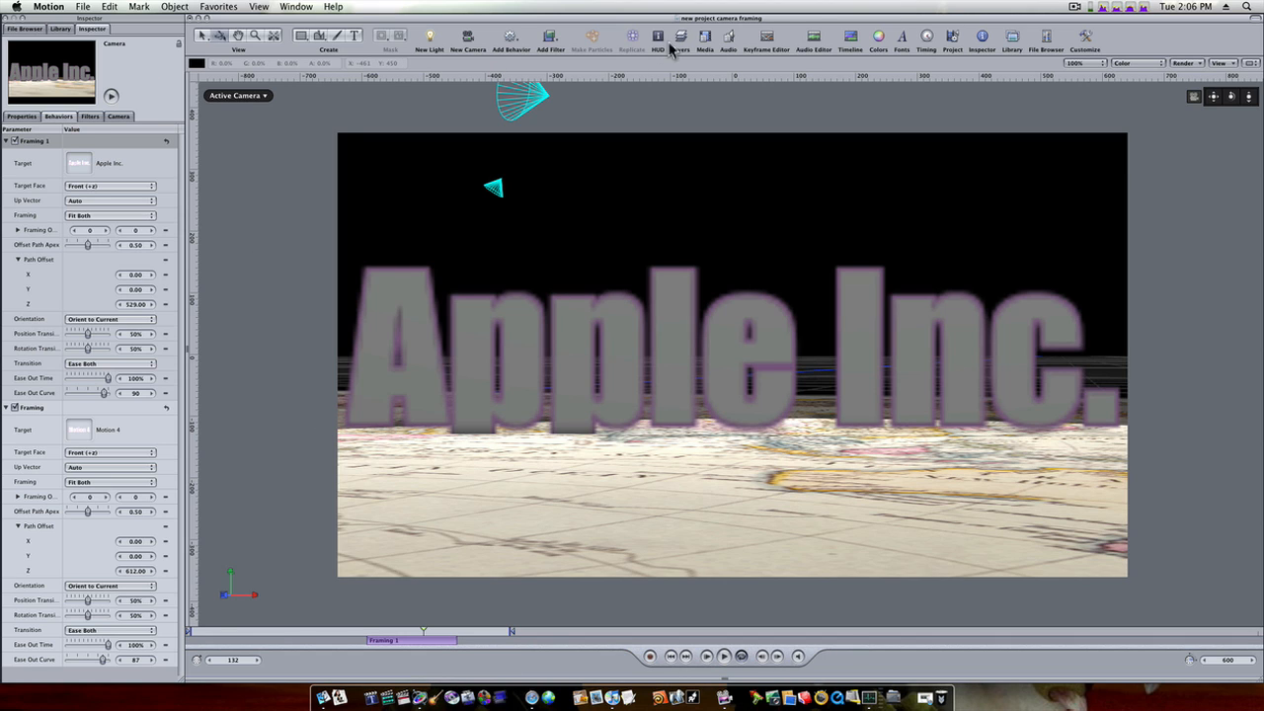
{"action": "left_click", "coordinate": [680, 40]}
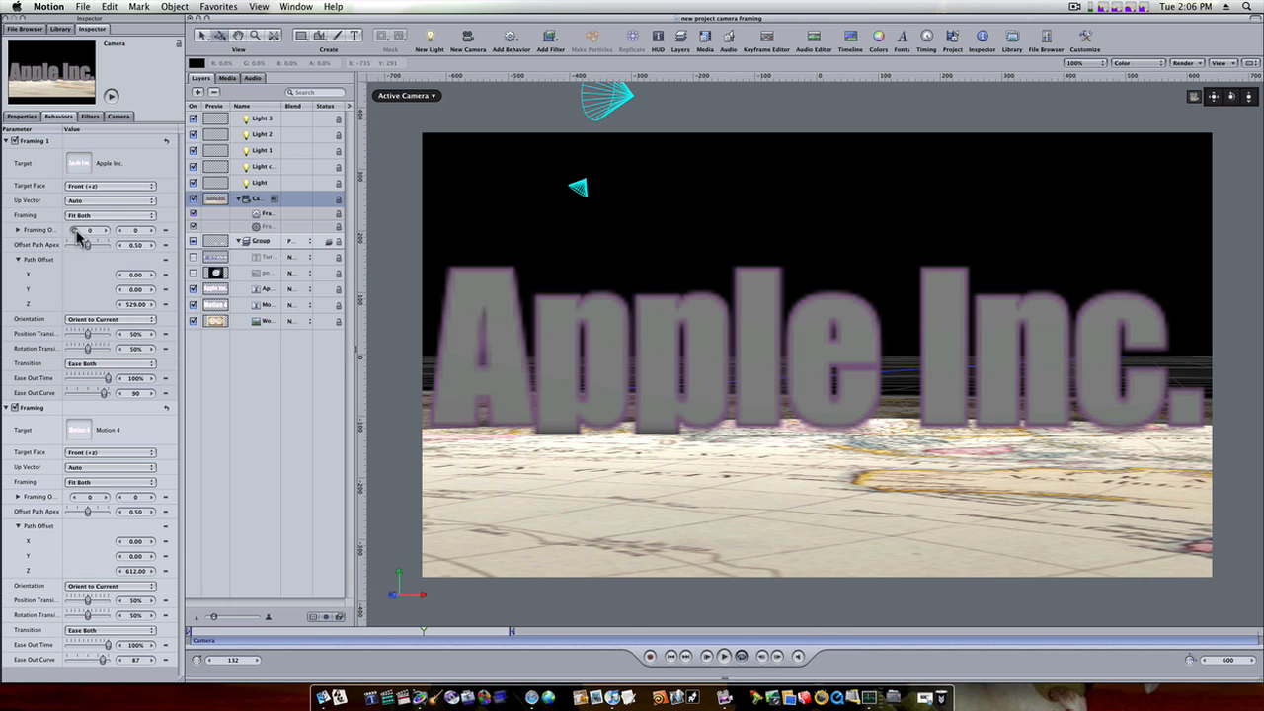
Step: In the Camera inspector, drag the depth/field-of-view slider until the map and text reappear
{"action": "left_click", "coordinate": [119, 117]}
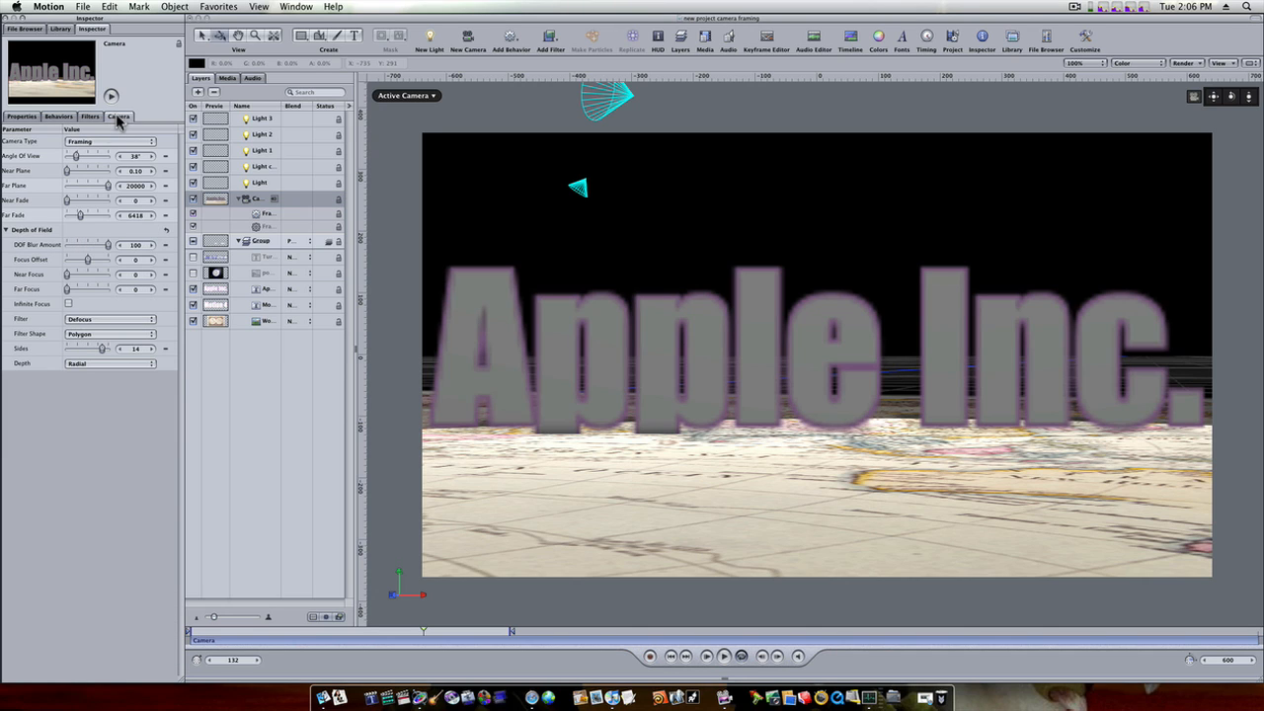
{"action": "left_click_drag", "start_coordinate": [79, 156], "coordinate": [75, 156]}
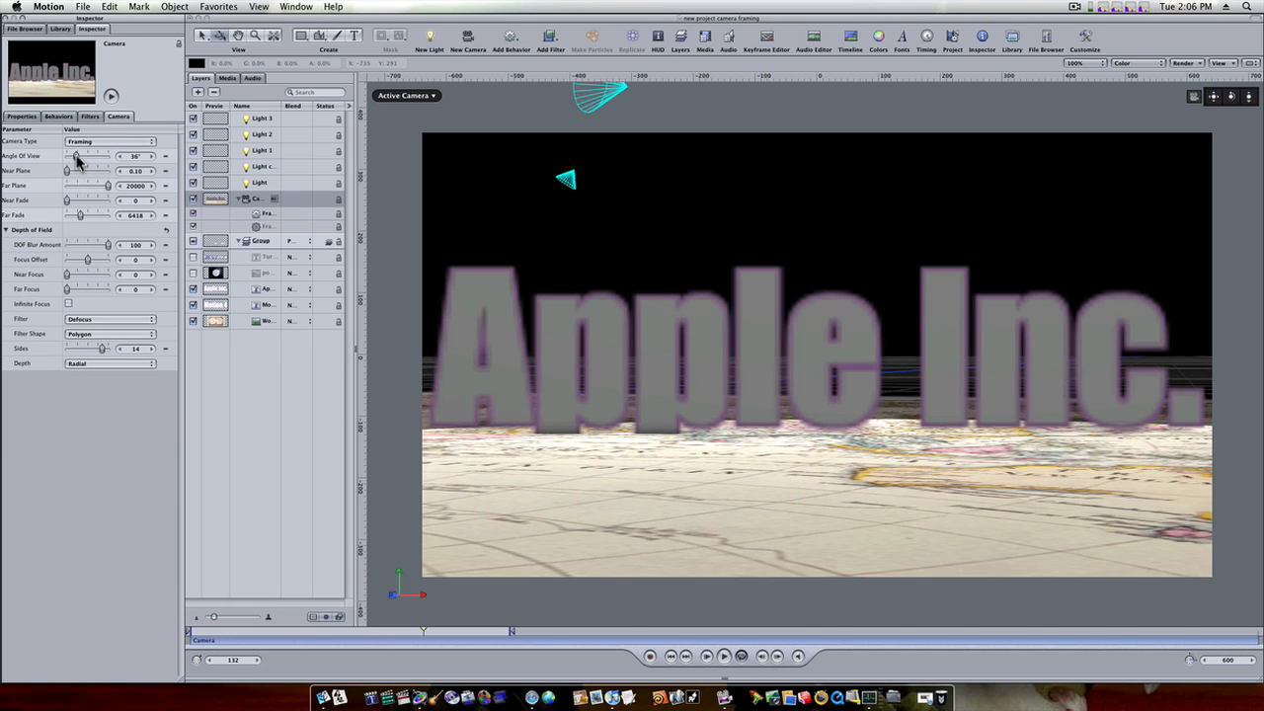
{"action": "left_click_drag", "start_coordinate": [77, 156], "coordinate": [91, 156]}
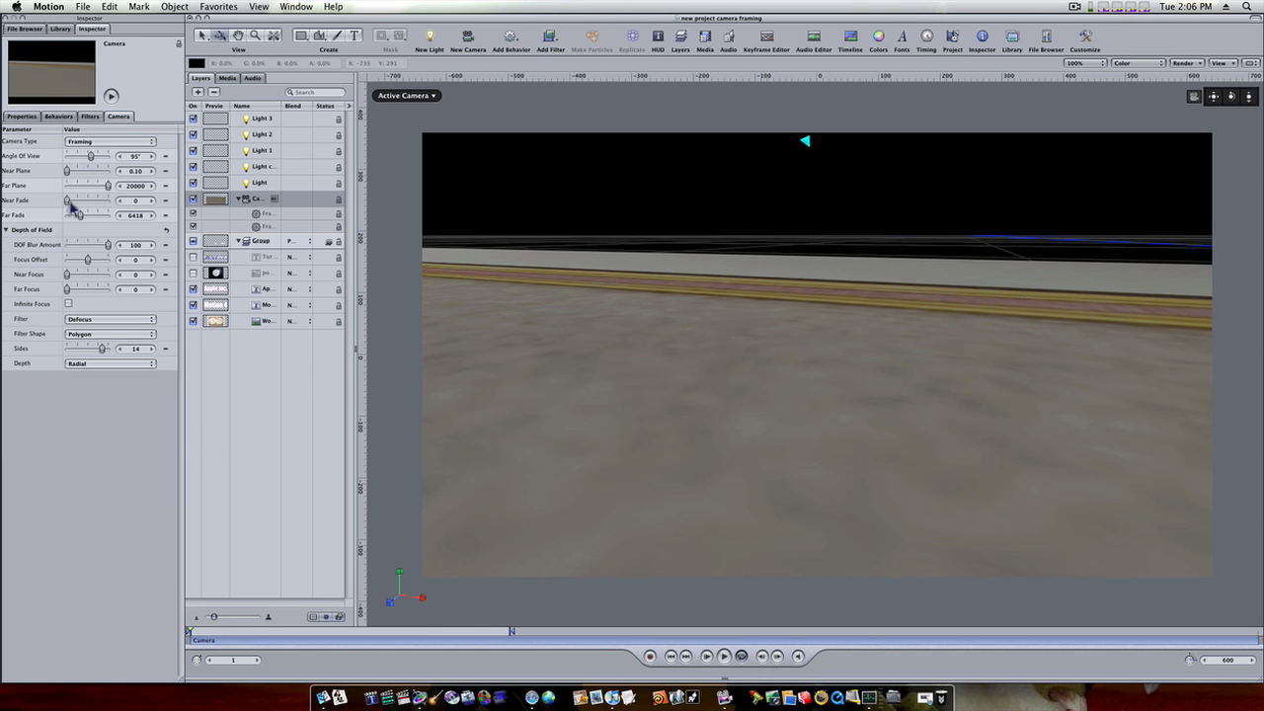
{"action": "left_click_drag", "start_coordinate": [91, 156], "coordinate": [87, 156]}
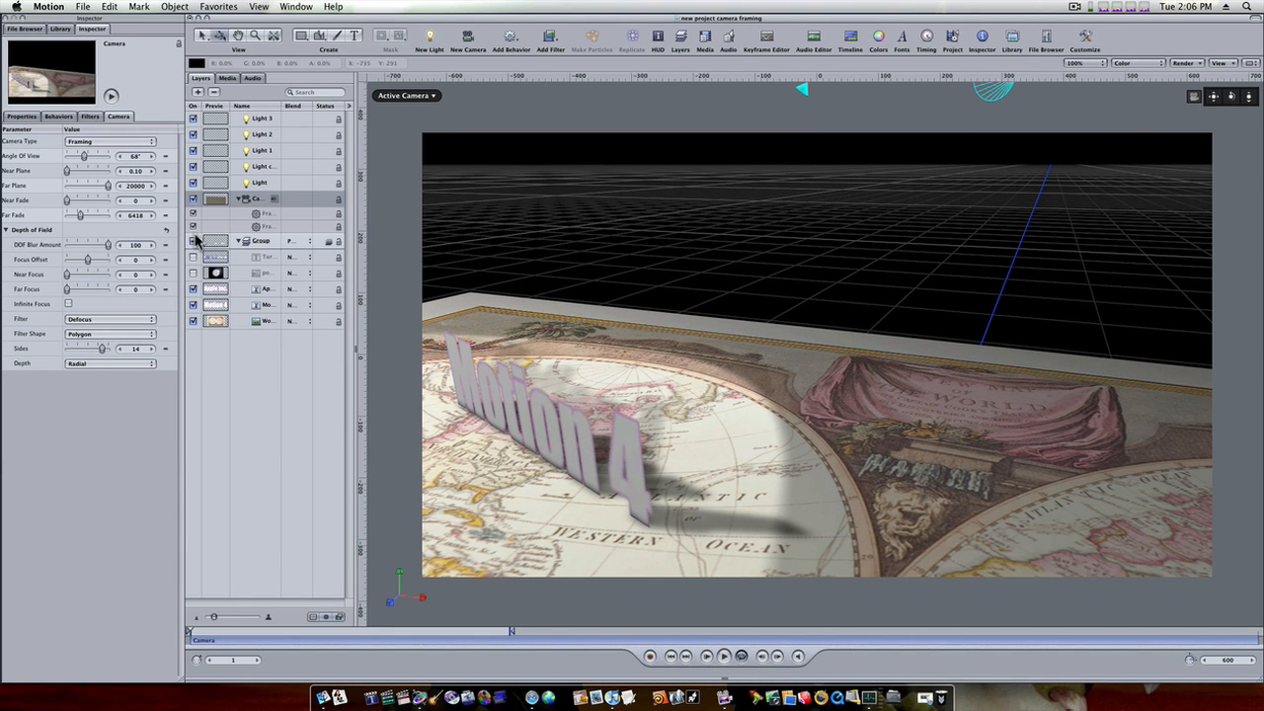
Step: Play the camera move, pausing on the Motion 4 close-up and resuming toward Apple Inc
{"action": "left_click", "coordinate": [723, 655]}
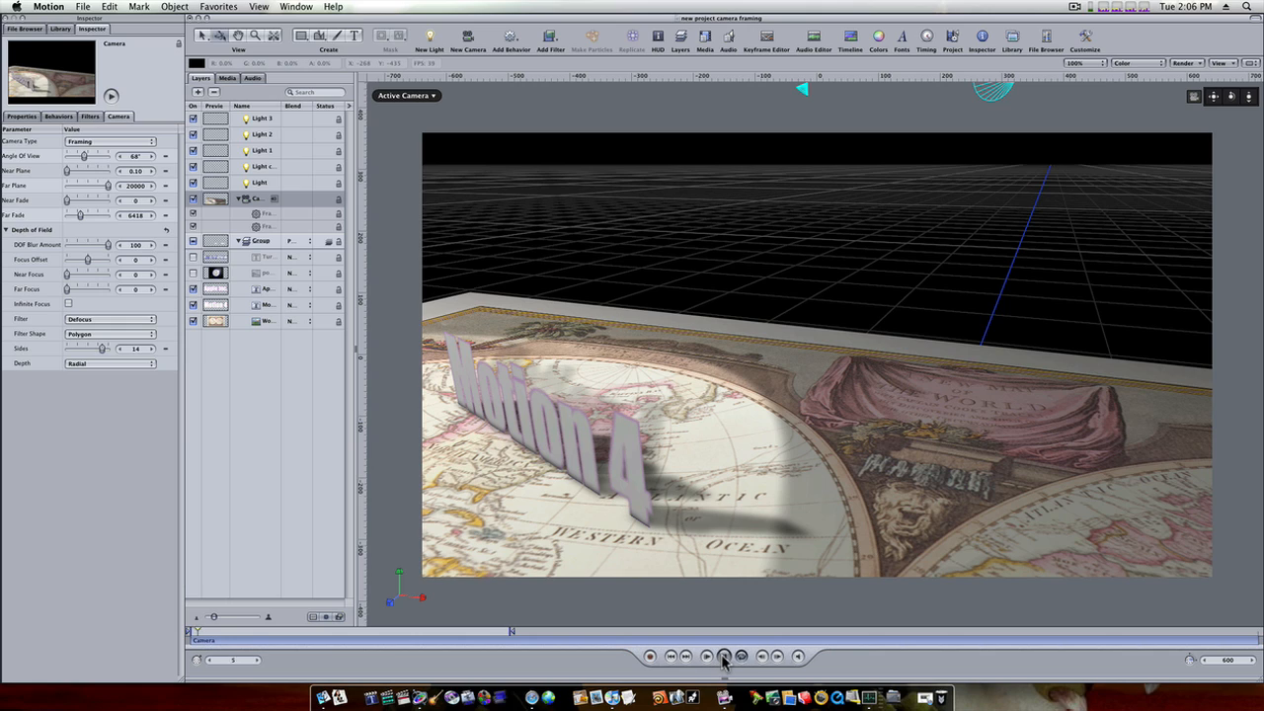
{"action": "left_click", "coordinate": [723, 656]}
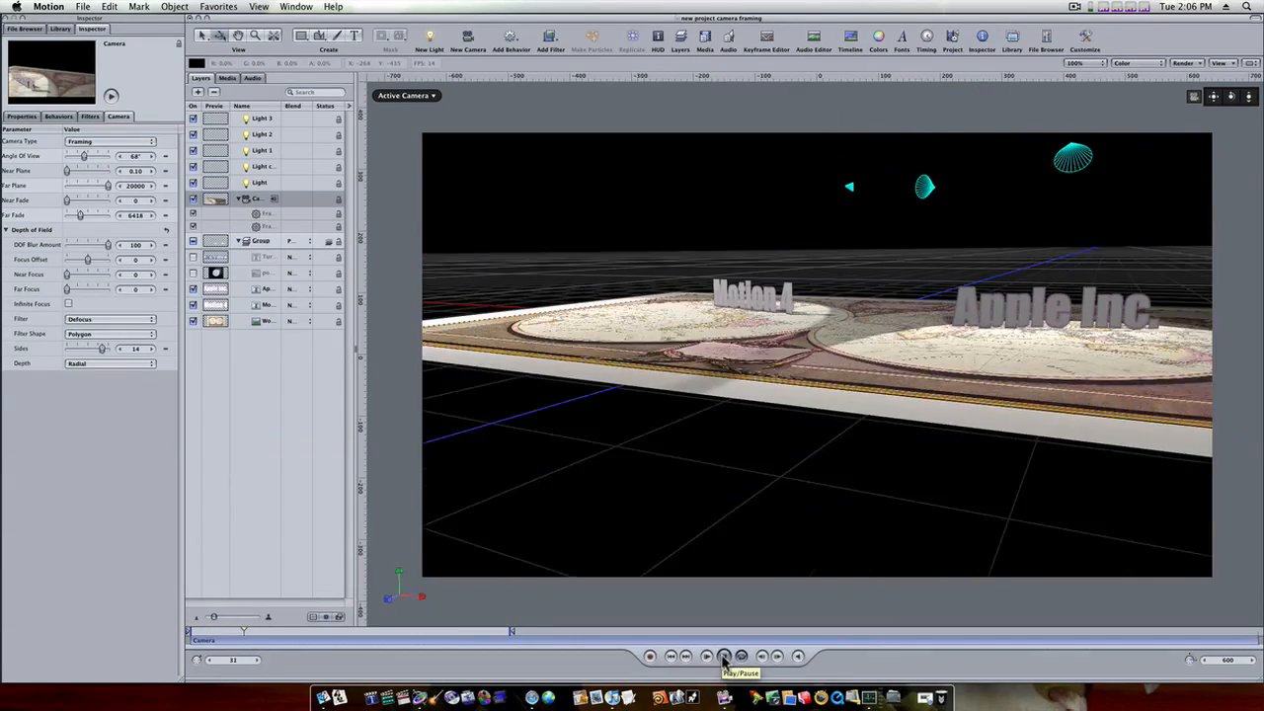
{"action": "left_click", "coordinate": [723, 655]}
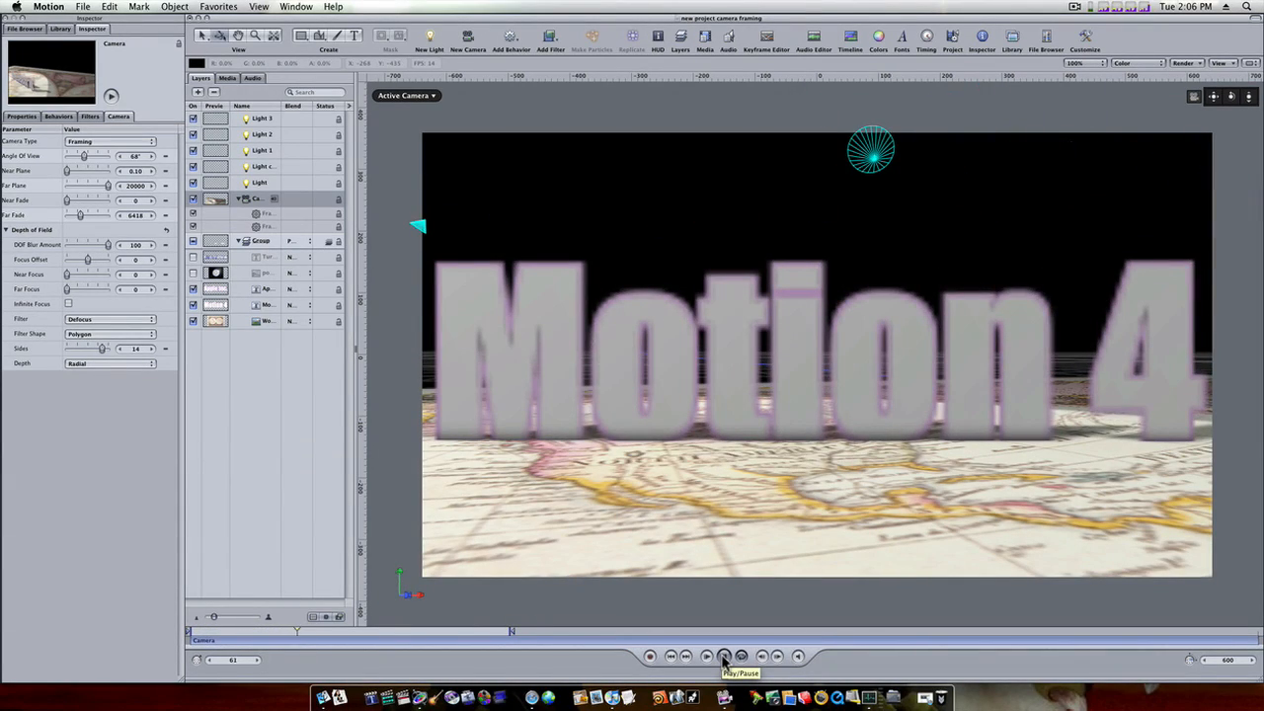
{"action": "left_click", "coordinate": [722, 656]}
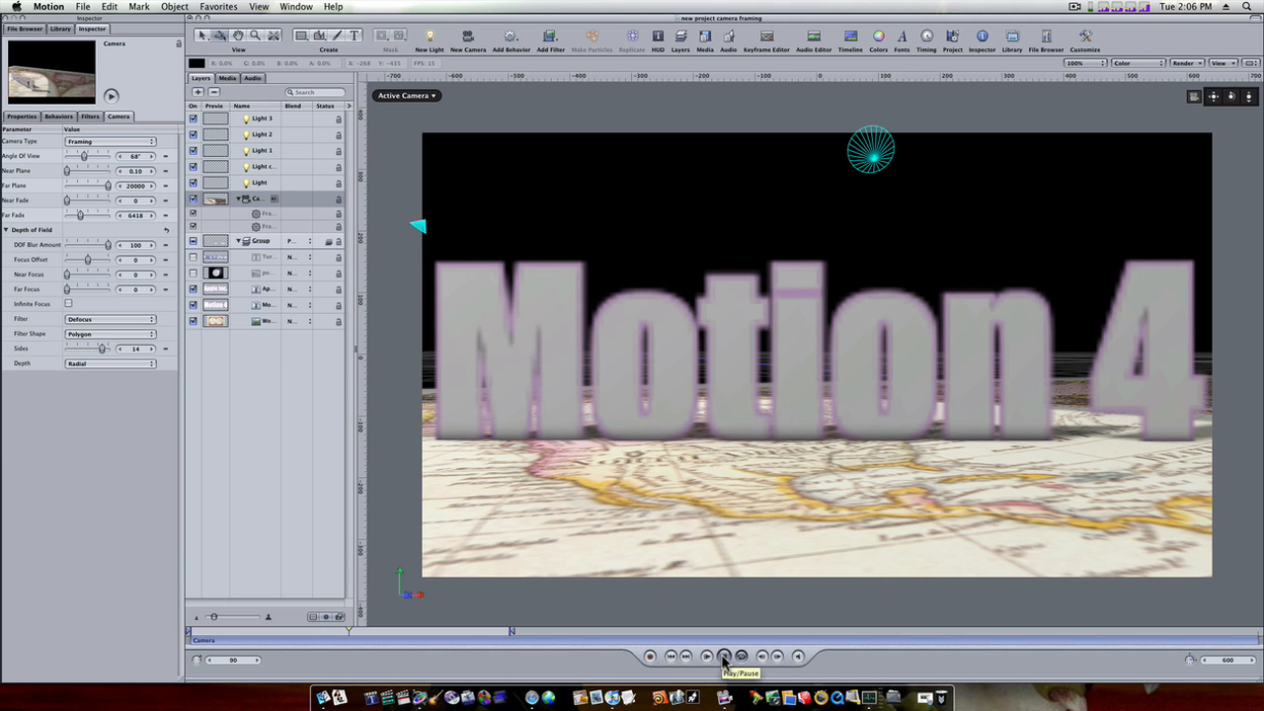
{"action": "left_click", "coordinate": [722, 656]}
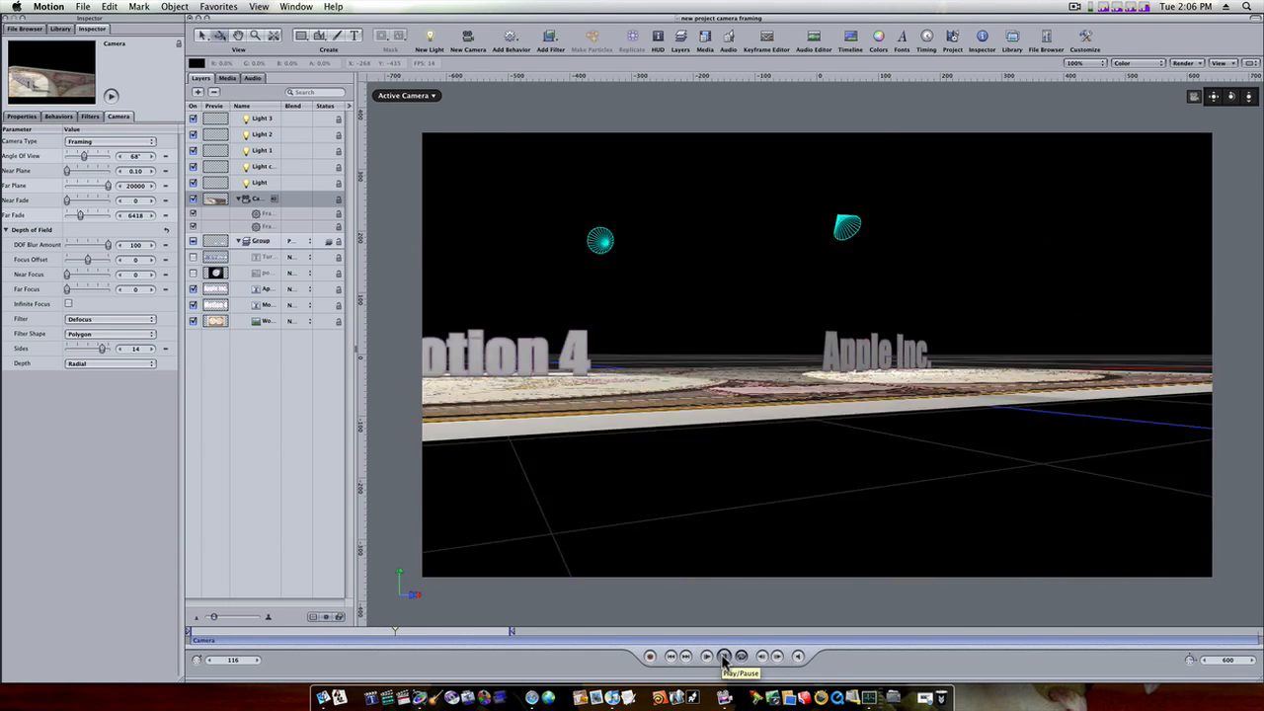
{"action": "left_click", "coordinate": [723, 655]}
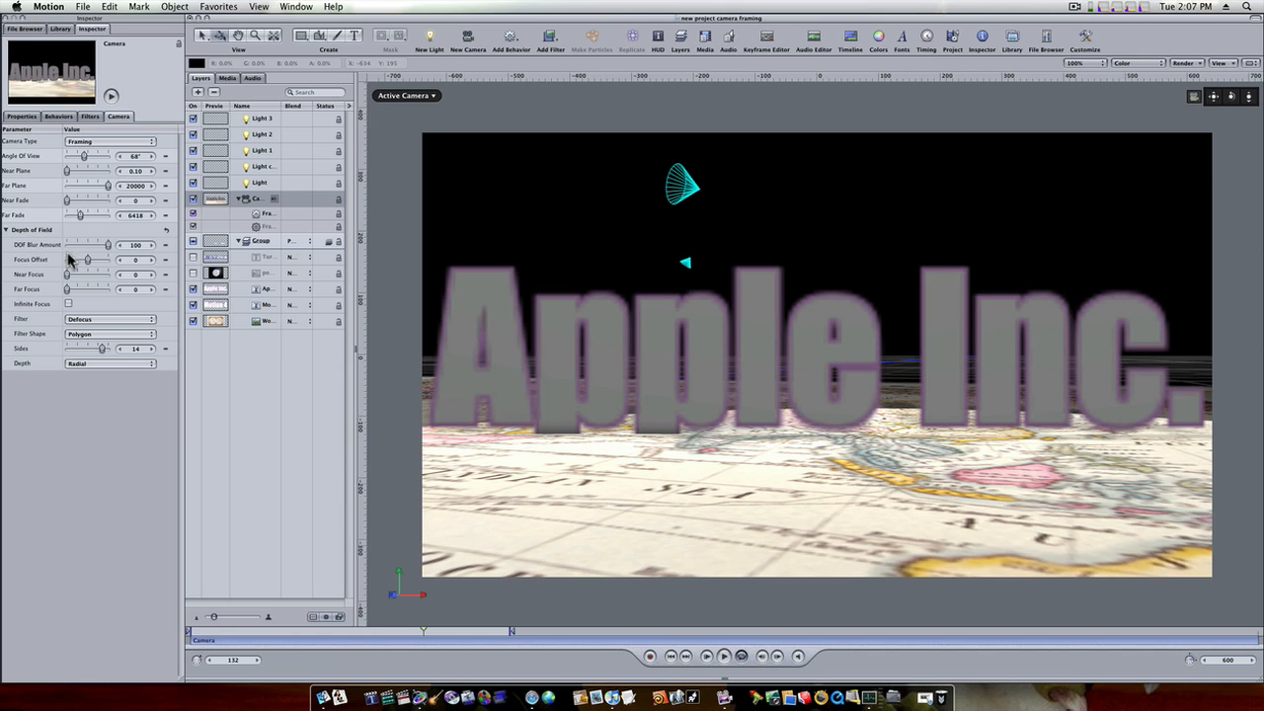
{"action": "mouse_move", "coordinate": [715, 298]}
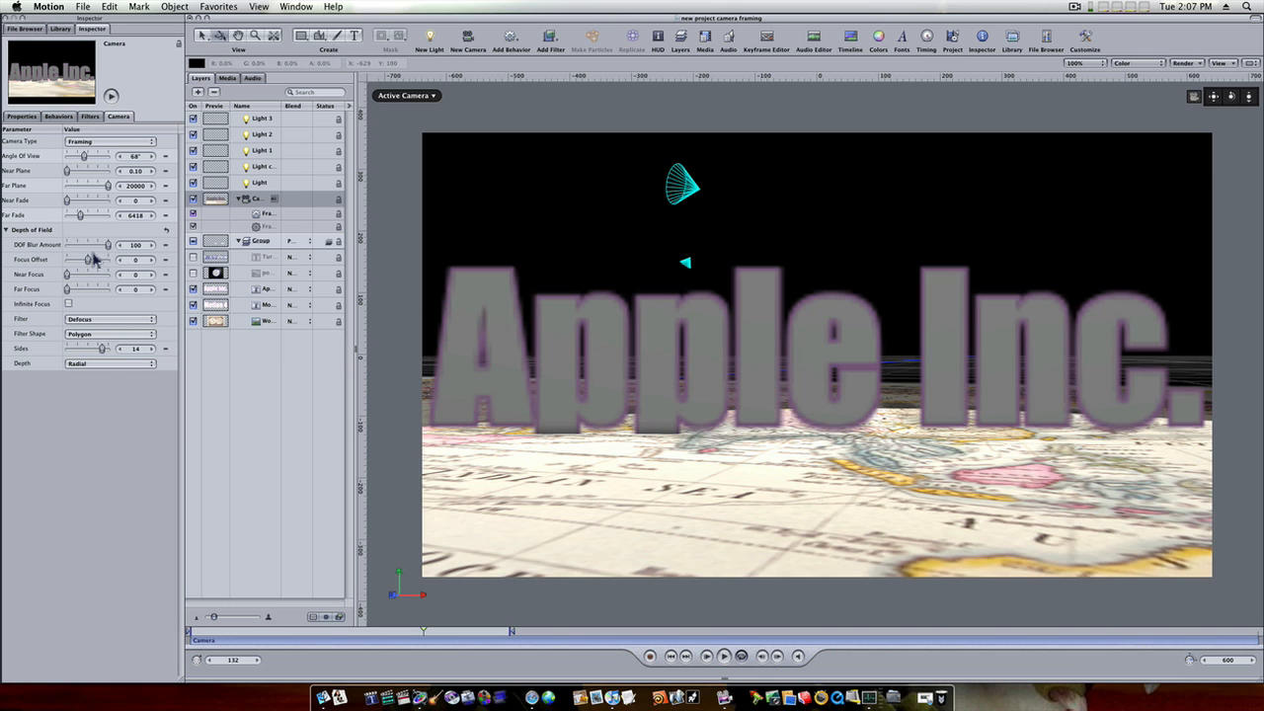
{"action": "mouse_move", "coordinate": [735, 682]}
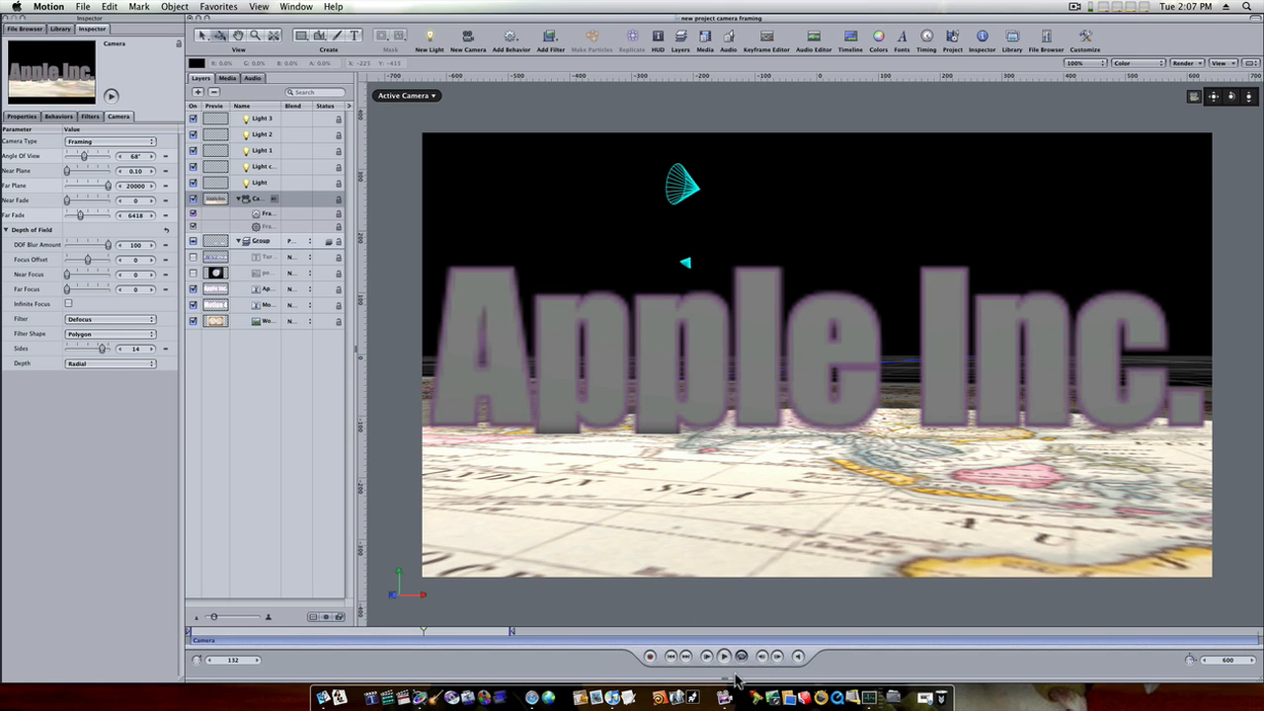
Step: Rewind the playhead to the start of the animation with Go to Start
{"action": "left_click", "coordinate": [1187, 61]}
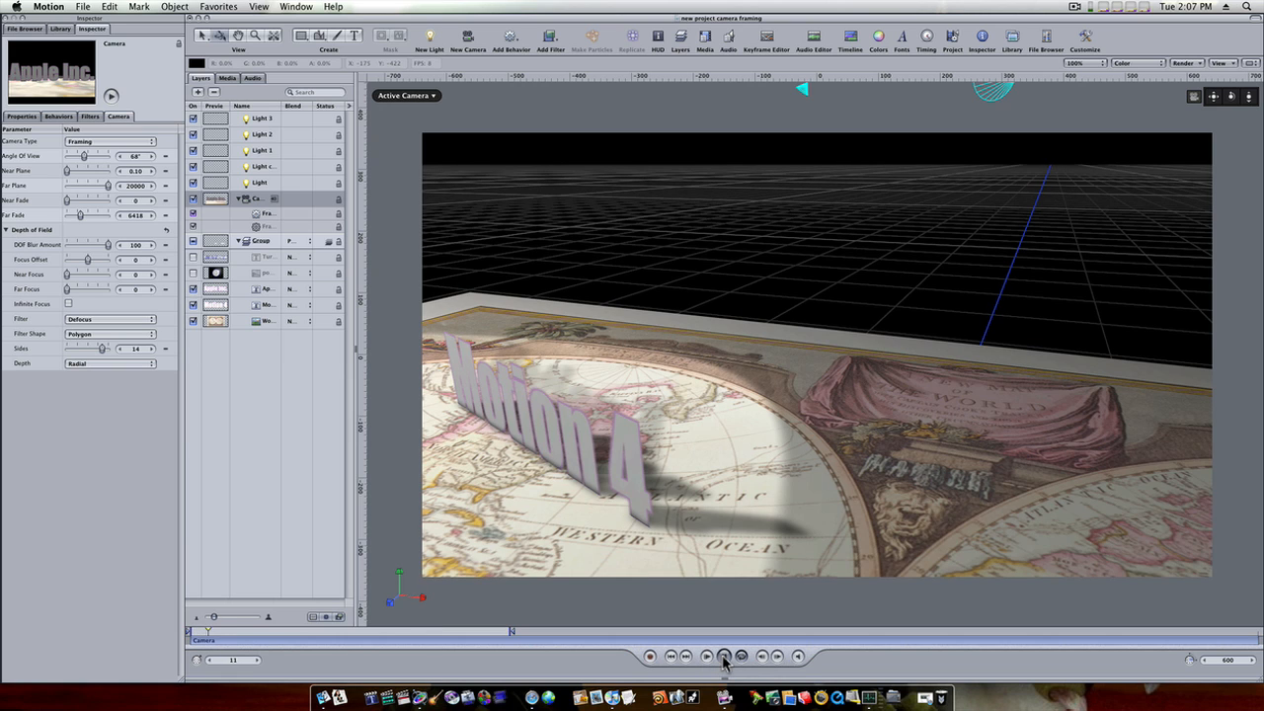
Step: Play the full move again, pausing on Motion 4 and letting it finish on the Apple Inc. close-up
{"action": "left_click", "coordinate": [723, 655]}
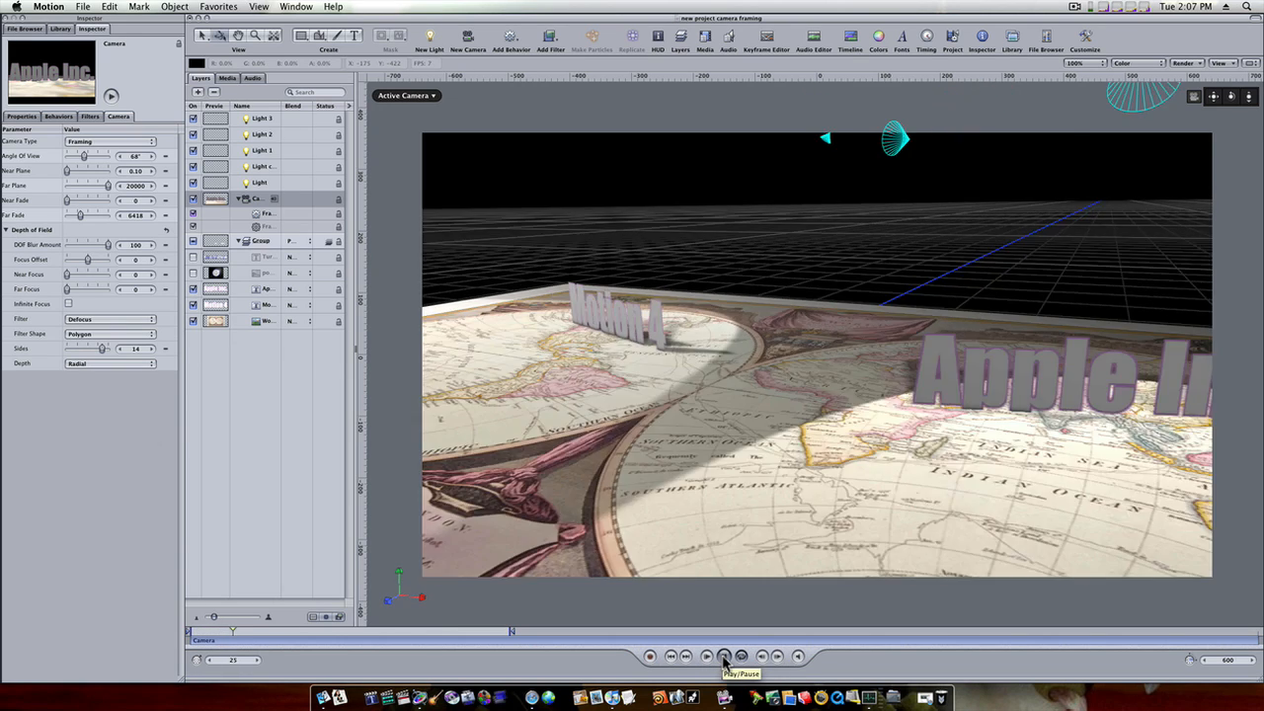
{"action": "left_click", "coordinate": [723, 656]}
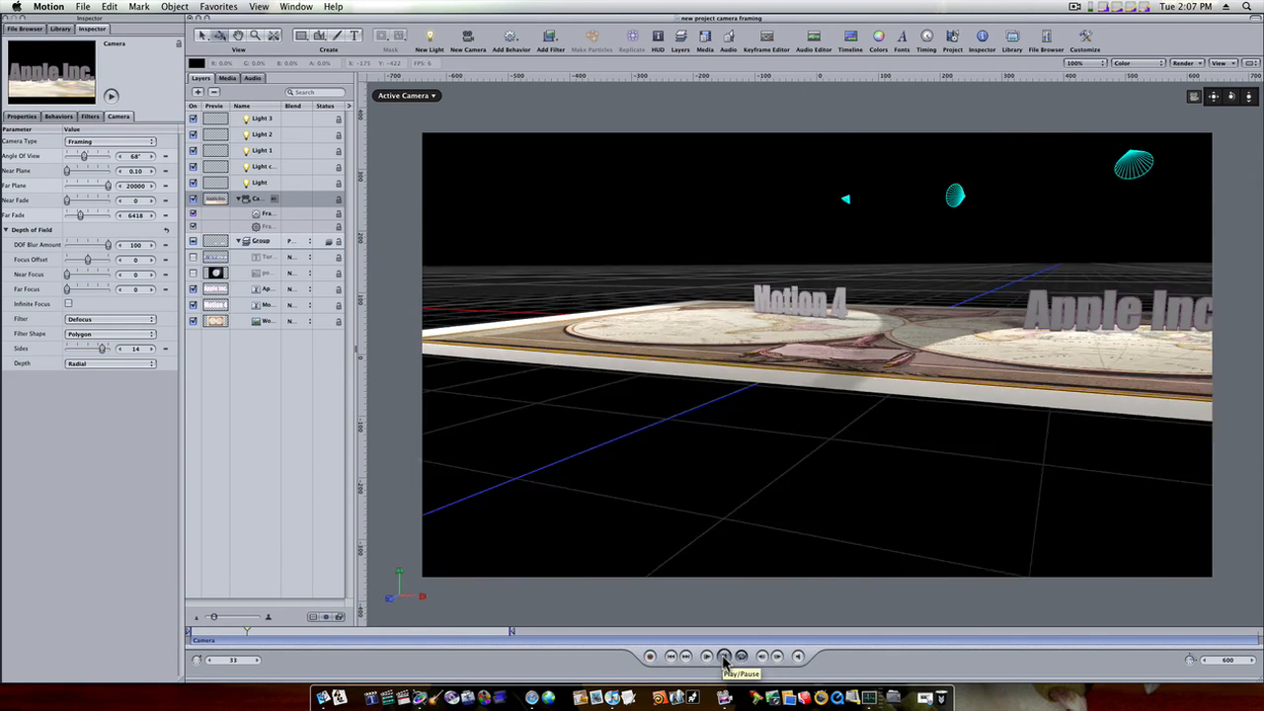
{"action": "left_click", "coordinate": [723, 656]}
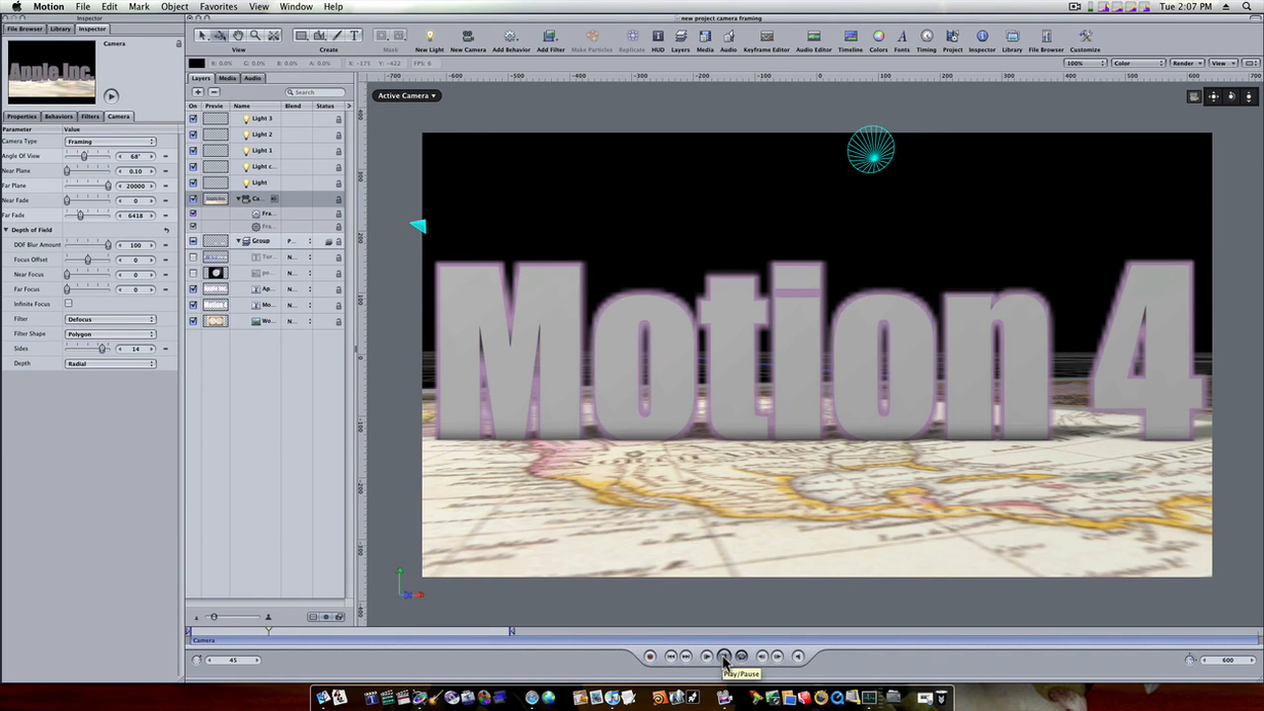
{"action": "left_click", "coordinate": [723, 656]}
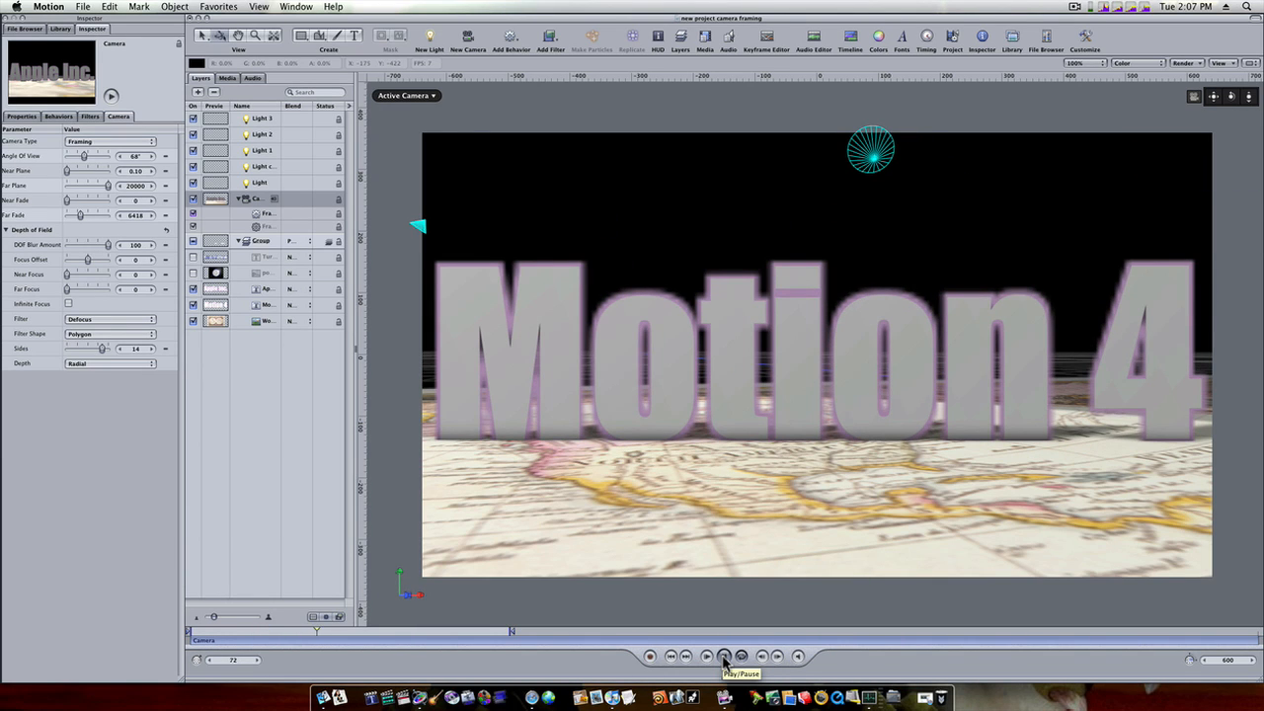
{"action": "left_click", "coordinate": [723, 655]}
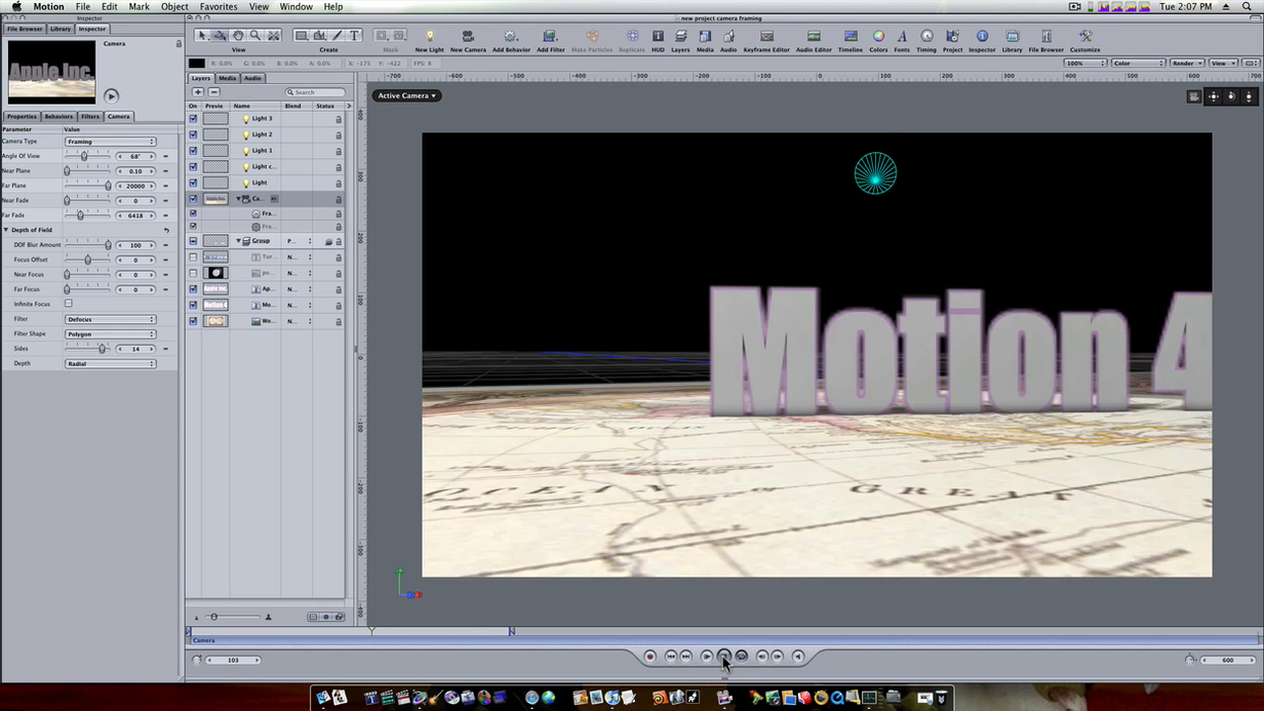
{"action": "left_click", "coordinate": [723, 656]}
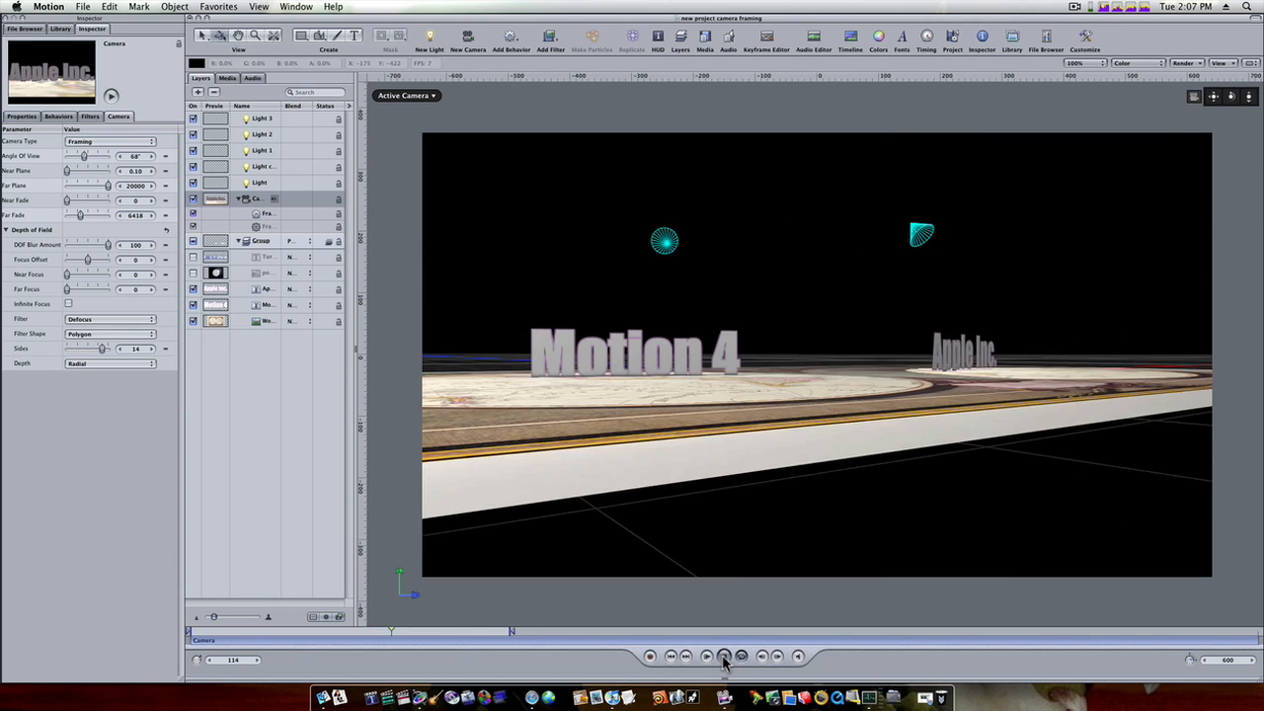
{"action": "left_click", "coordinate": [723, 655]}
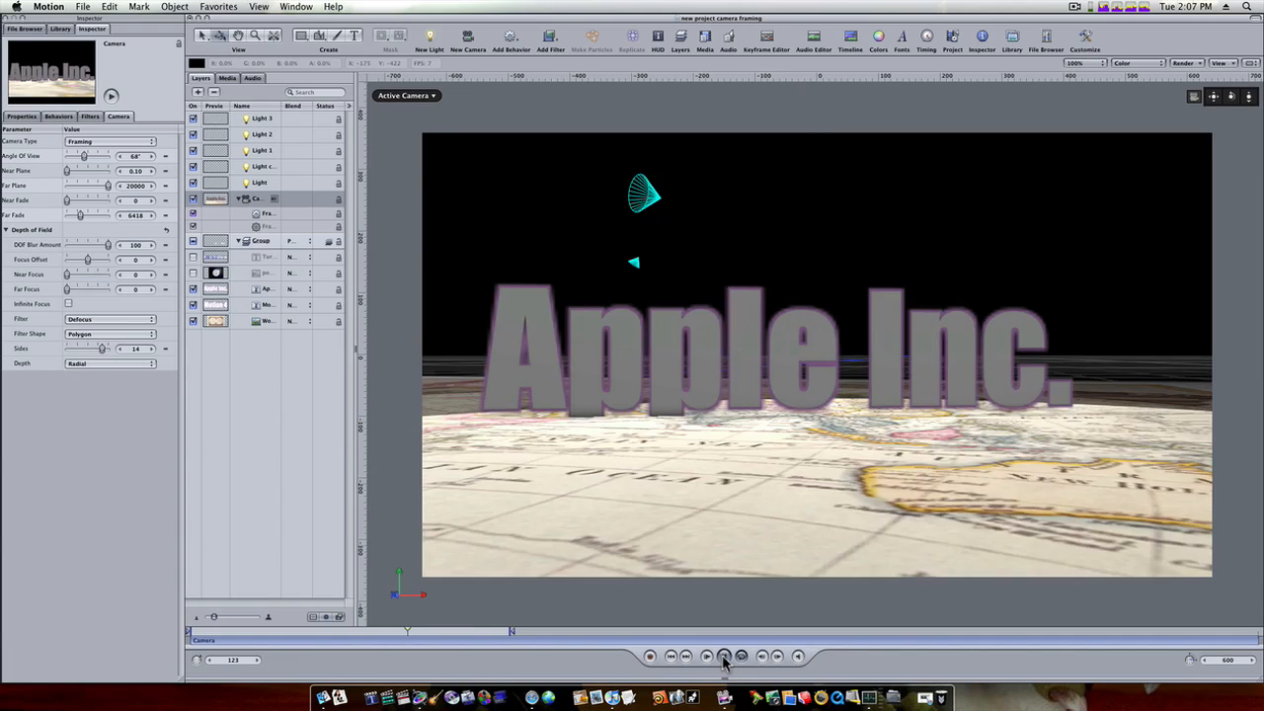
{"action": "left_click", "coordinate": [723, 656]}
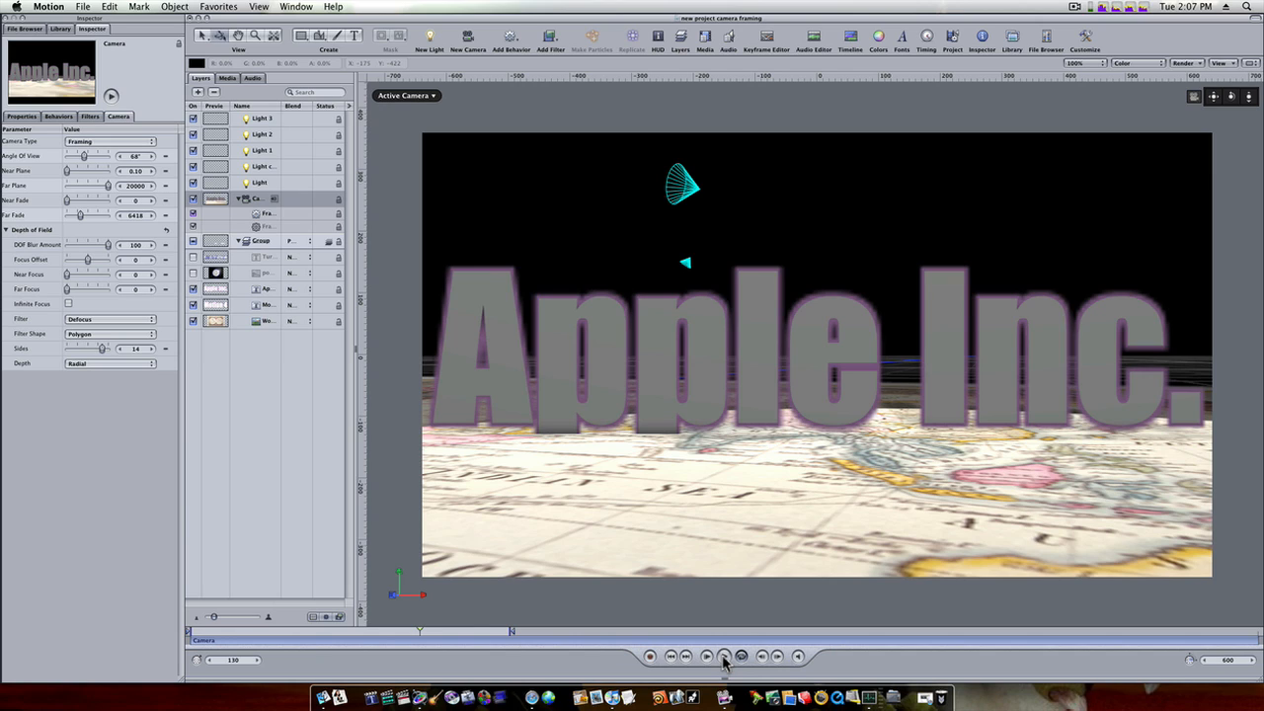
{"action": "mouse_move", "coordinate": [723, 656]}
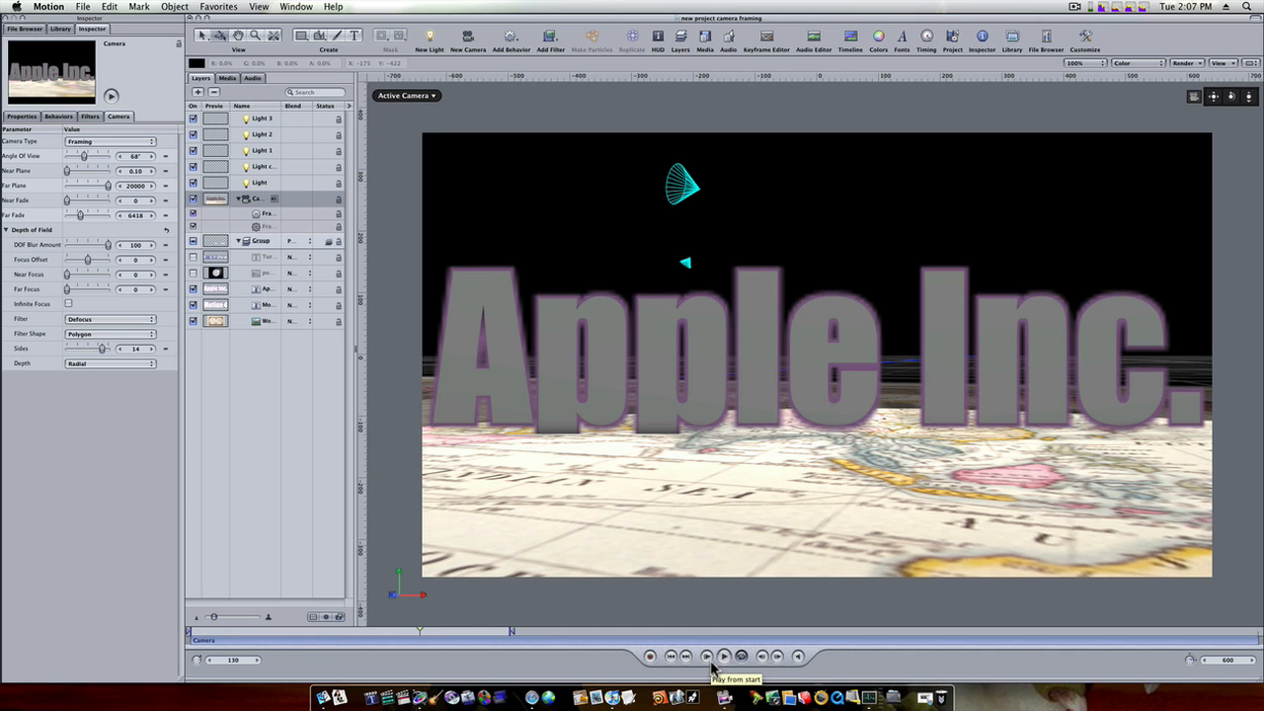
{"action": "mouse_move", "coordinate": [1155, 134]}
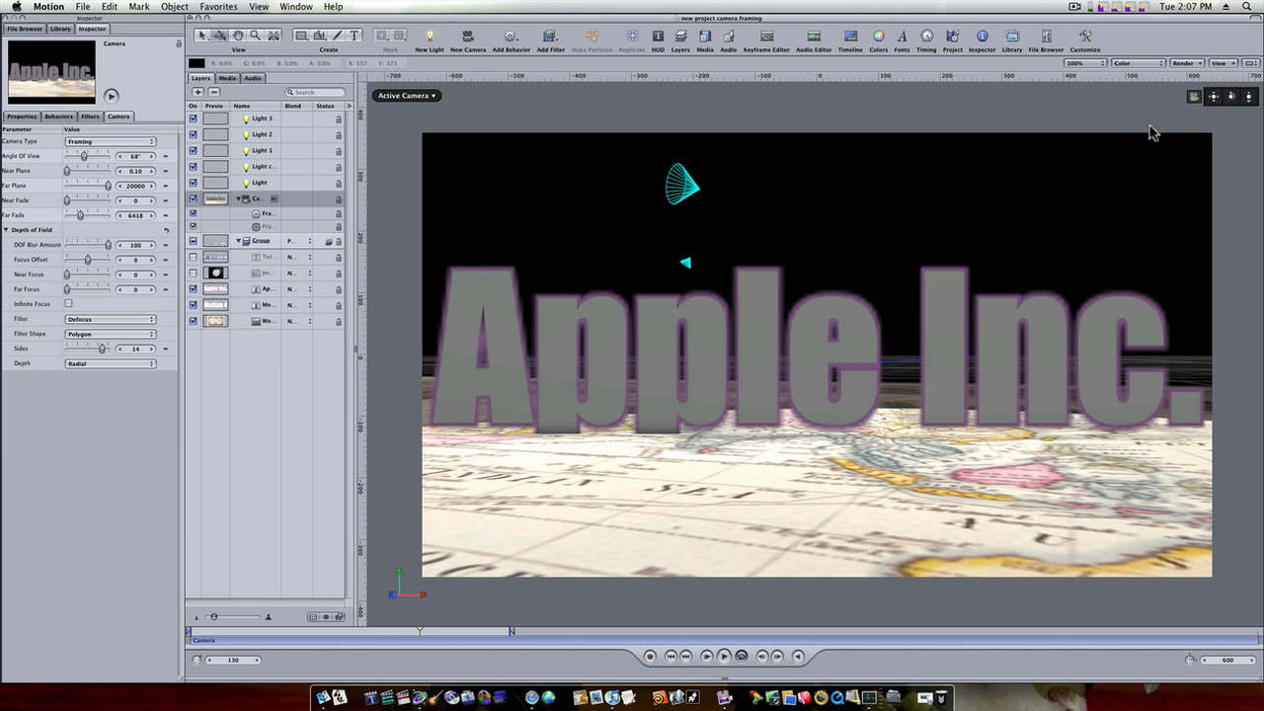
Step: Switch the canvas to the free Perspective view and select the Apple Inc. text layer
{"action": "left_click", "coordinate": [404, 94]}
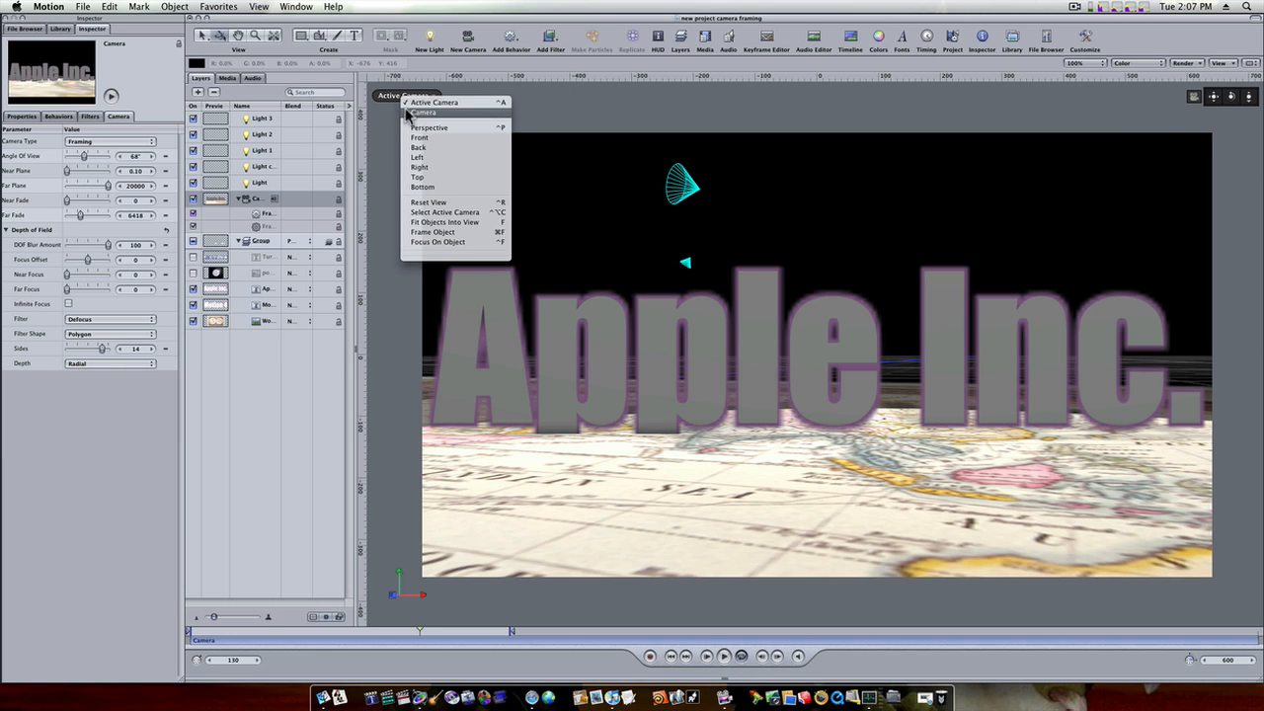
{"action": "left_click", "coordinate": [431, 127]}
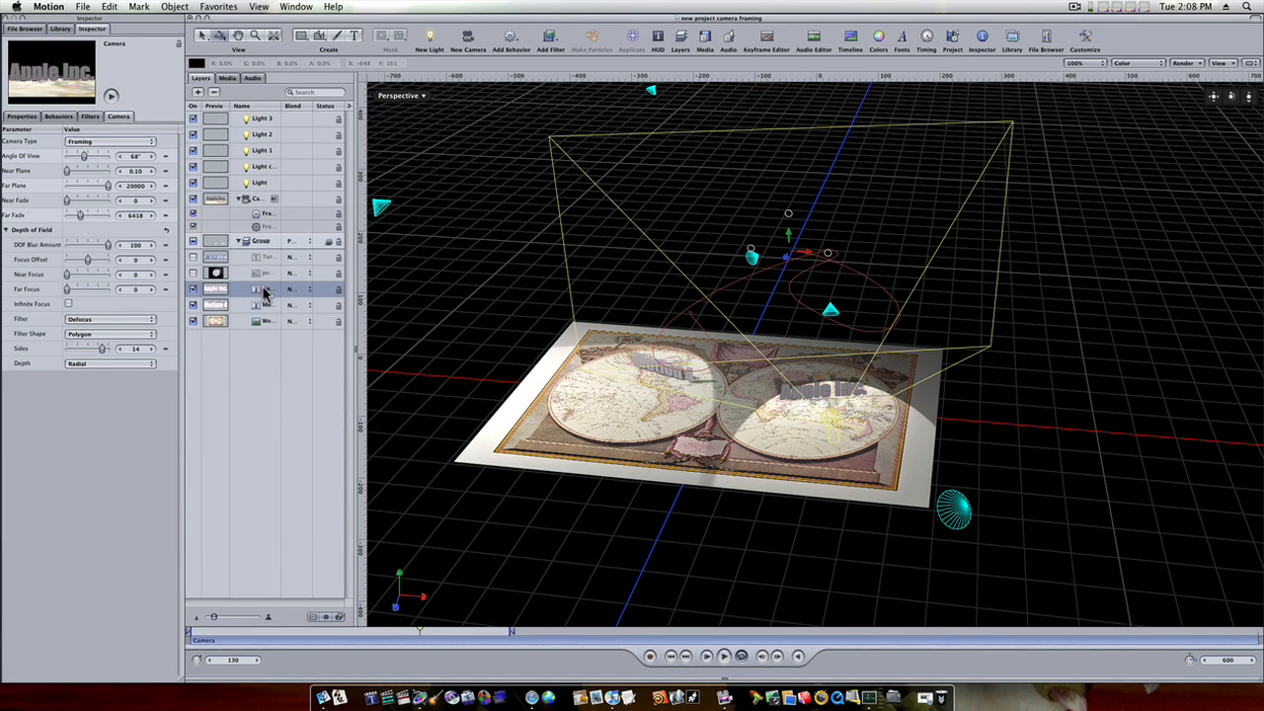
{"action": "left_click", "coordinate": [266, 288]}
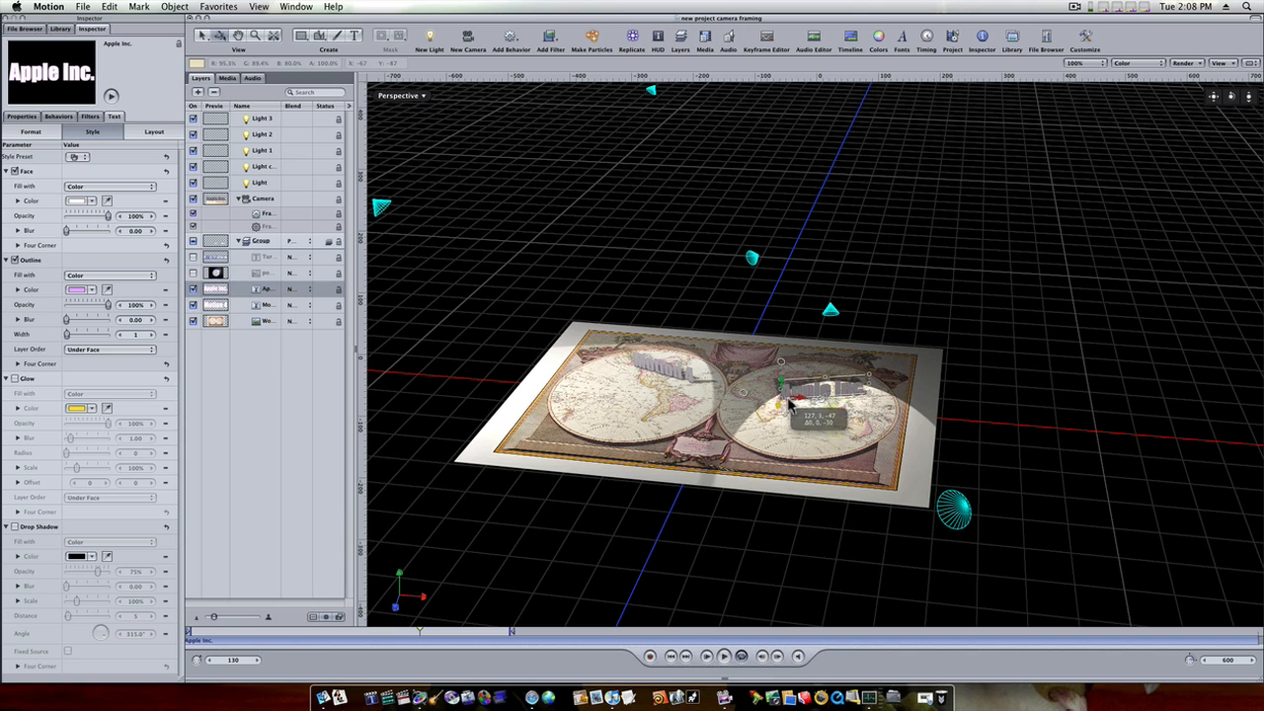
Step: Drag the Apple Inc. text across the world map to a spot near its top middle
{"action": "left_click_drag", "start_coordinate": [790, 399], "coordinate": [839, 346]}
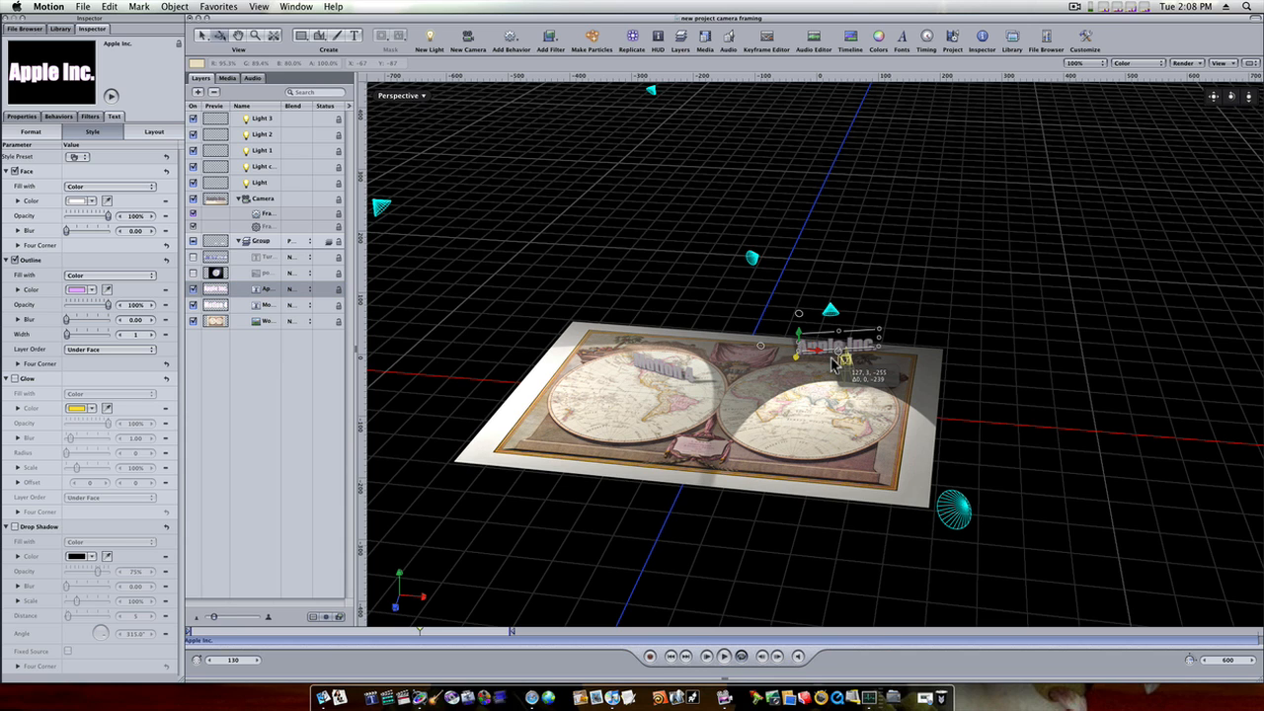
{"action": "left_click_drag", "start_coordinate": [839, 351], "coordinate": [839, 339]}
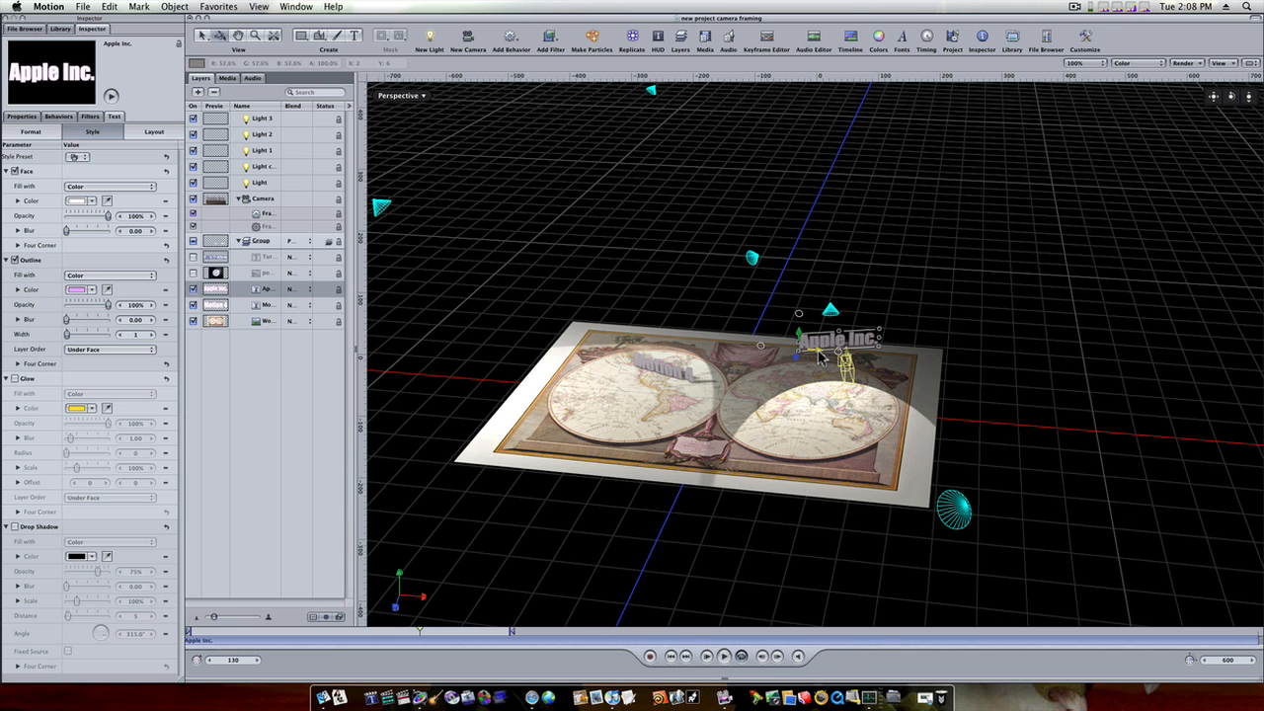
{"action": "left_click_drag", "start_coordinate": [840, 340], "coordinate": [671, 340]}
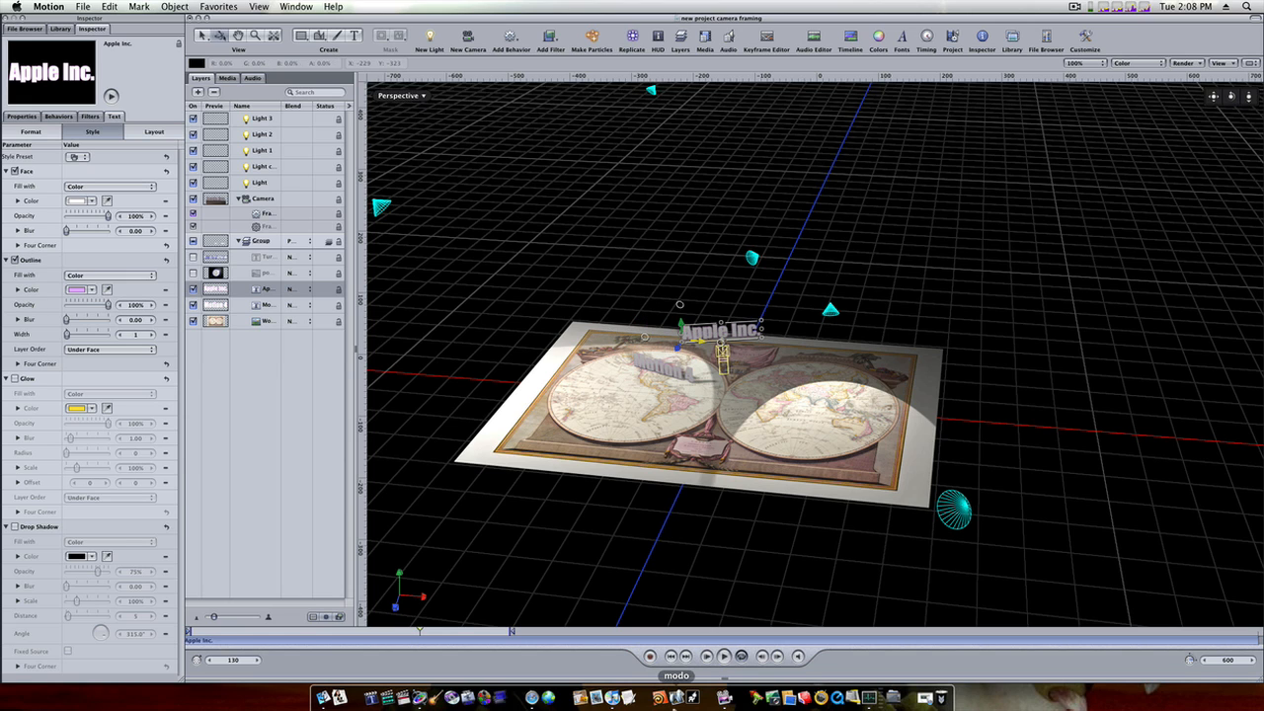
{"action": "left_click", "coordinate": [723, 655]}
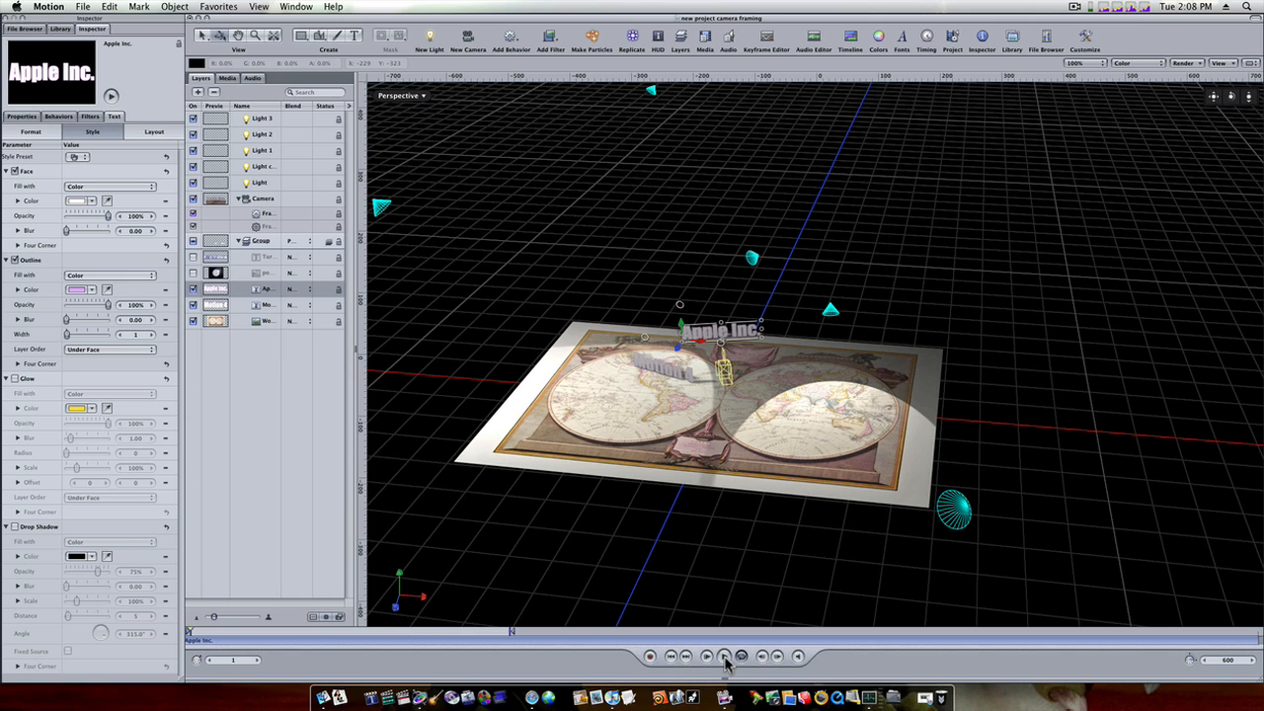
Step: View the scene through the Active Camera instead of the perspective view
{"action": "left_click", "coordinate": [401, 95]}
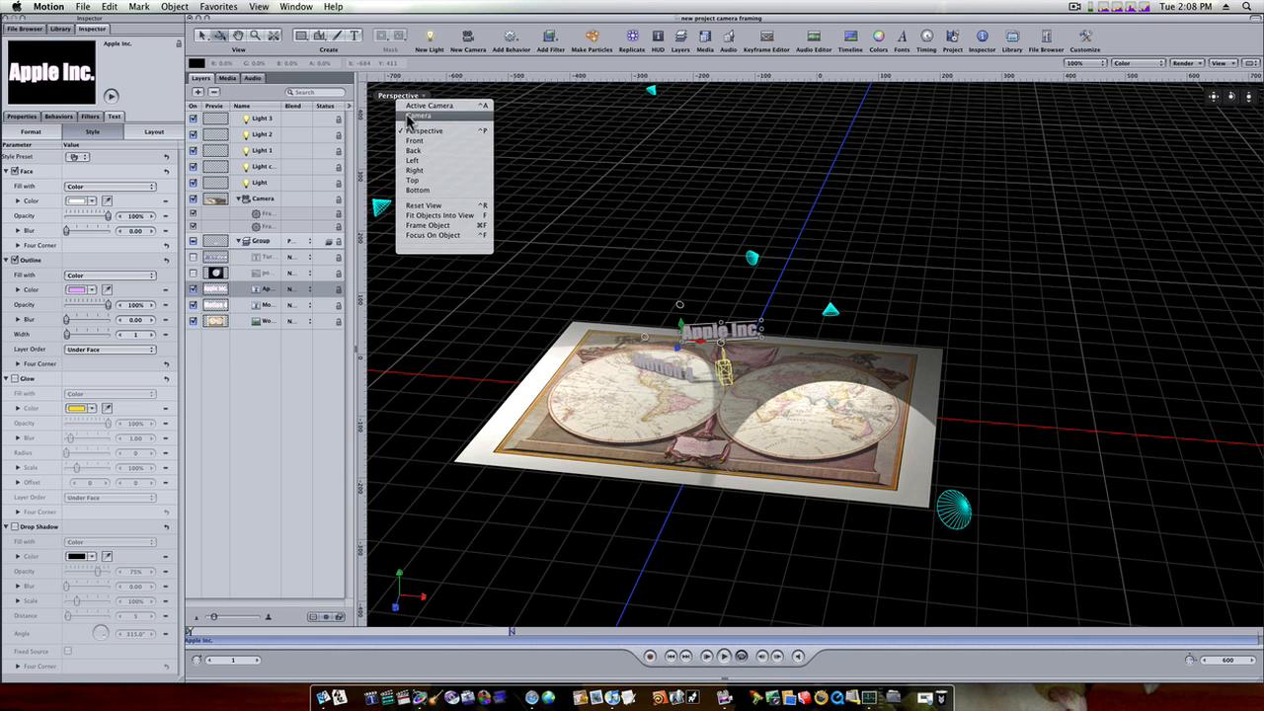
{"action": "left_click", "coordinate": [418, 115]}
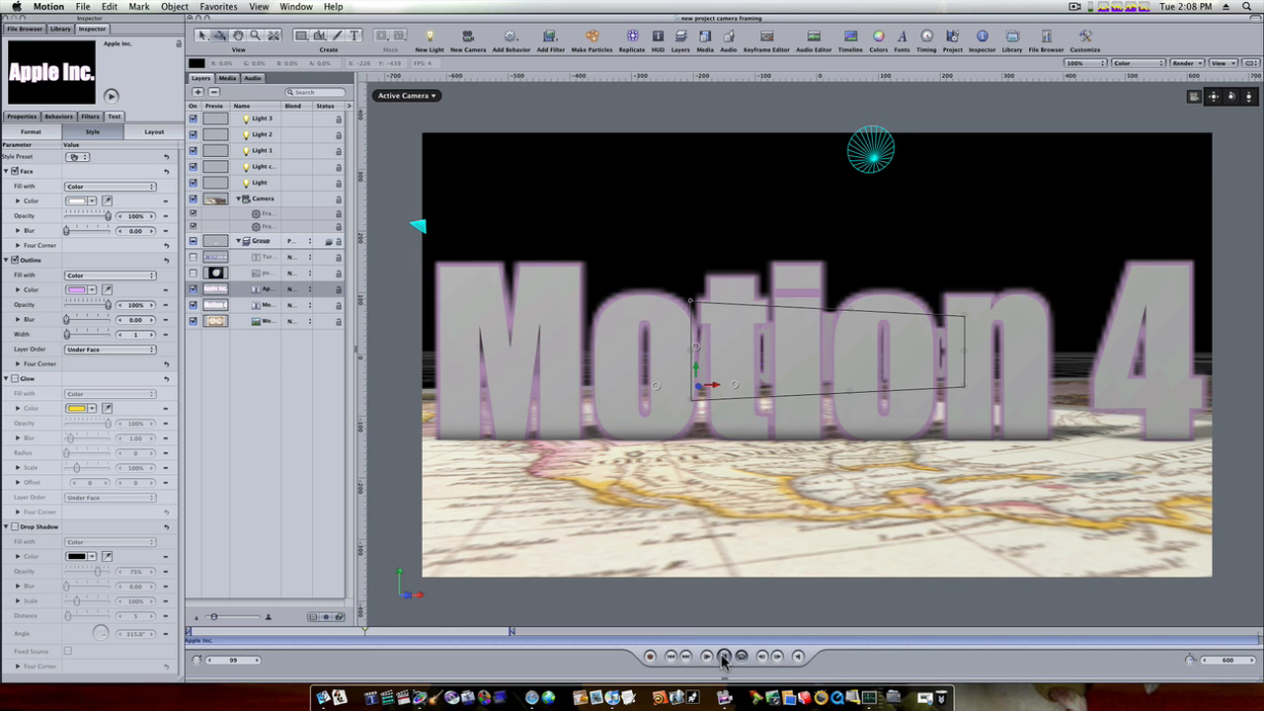
Step: Play the framing move from Motion 4 to the close-up on the repositioned Apple Inc. text
{"action": "left_click", "coordinate": [723, 656]}
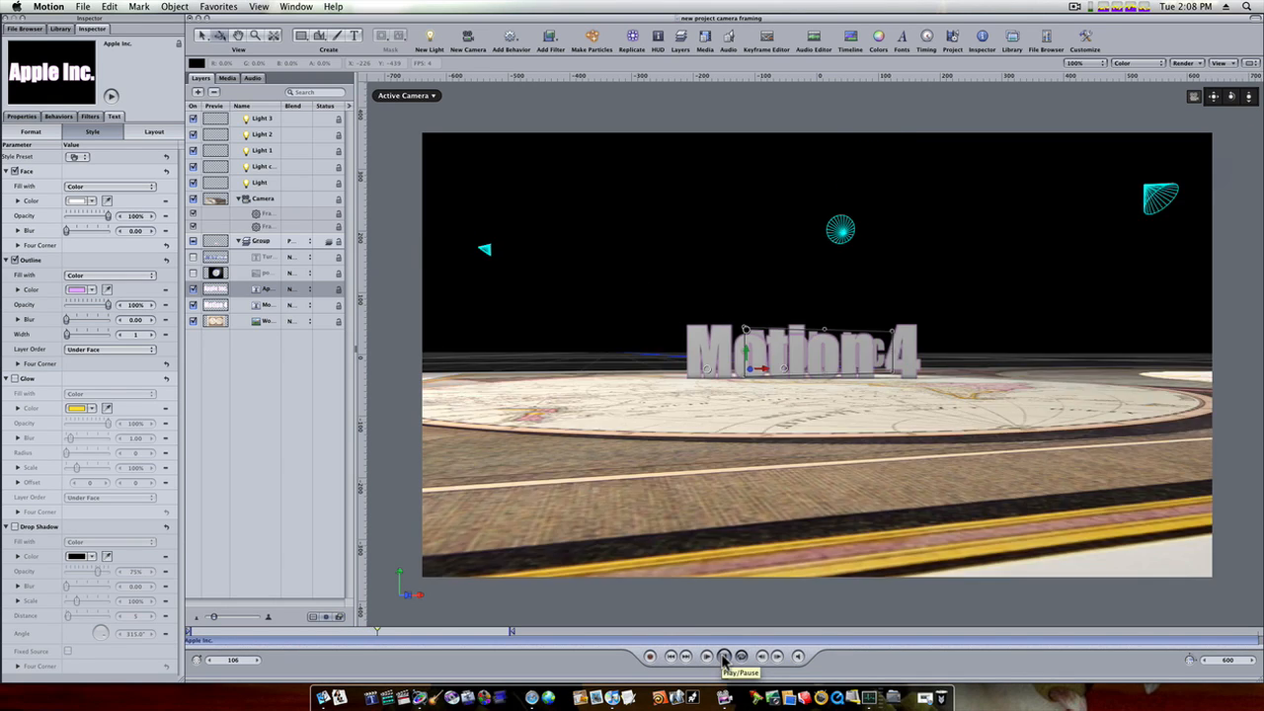
{"action": "left_click", "coordinate": [723, 656]}
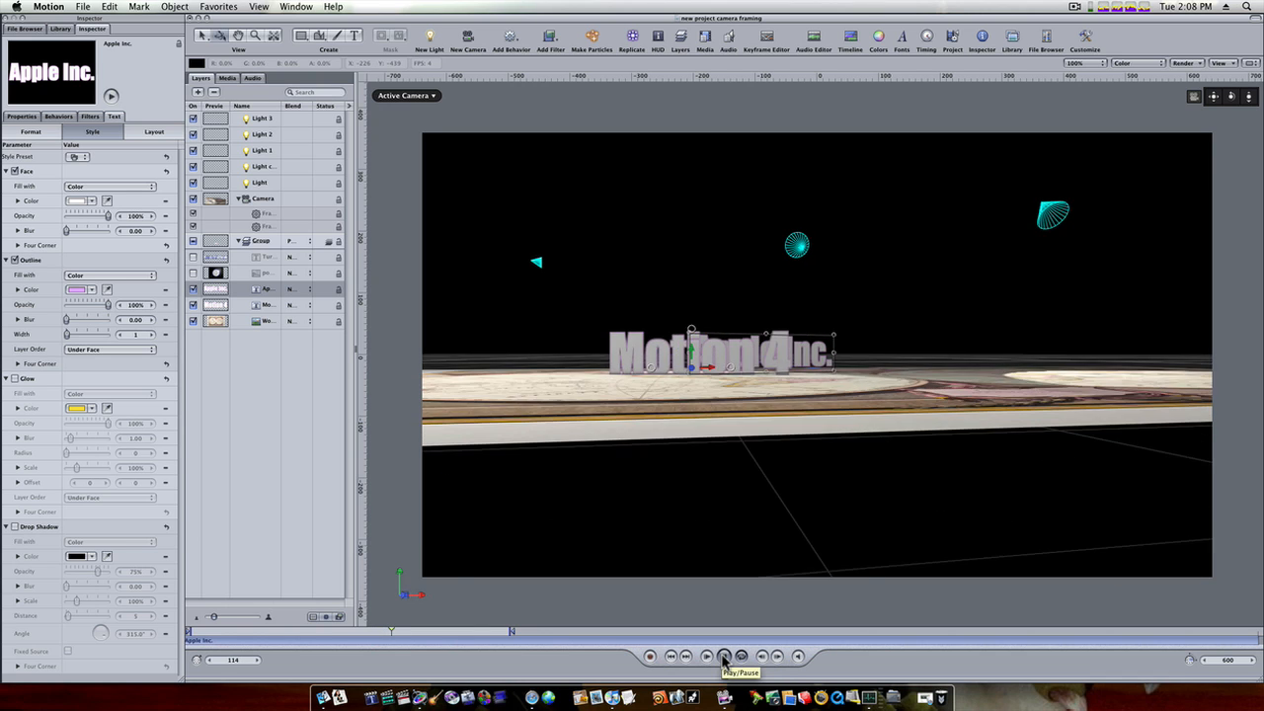
{"action": "left_click", "coordinate": [723, 655]}
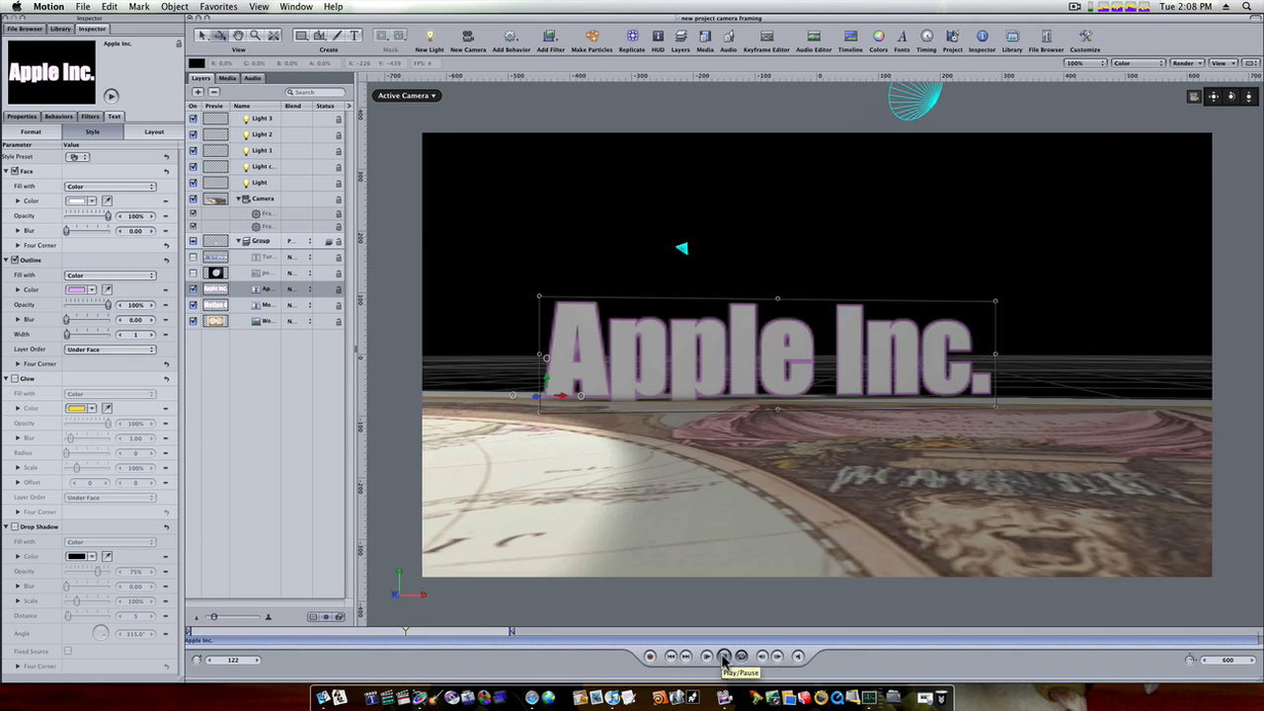
{"action": "left_click", "coordinate": [723, 655]}
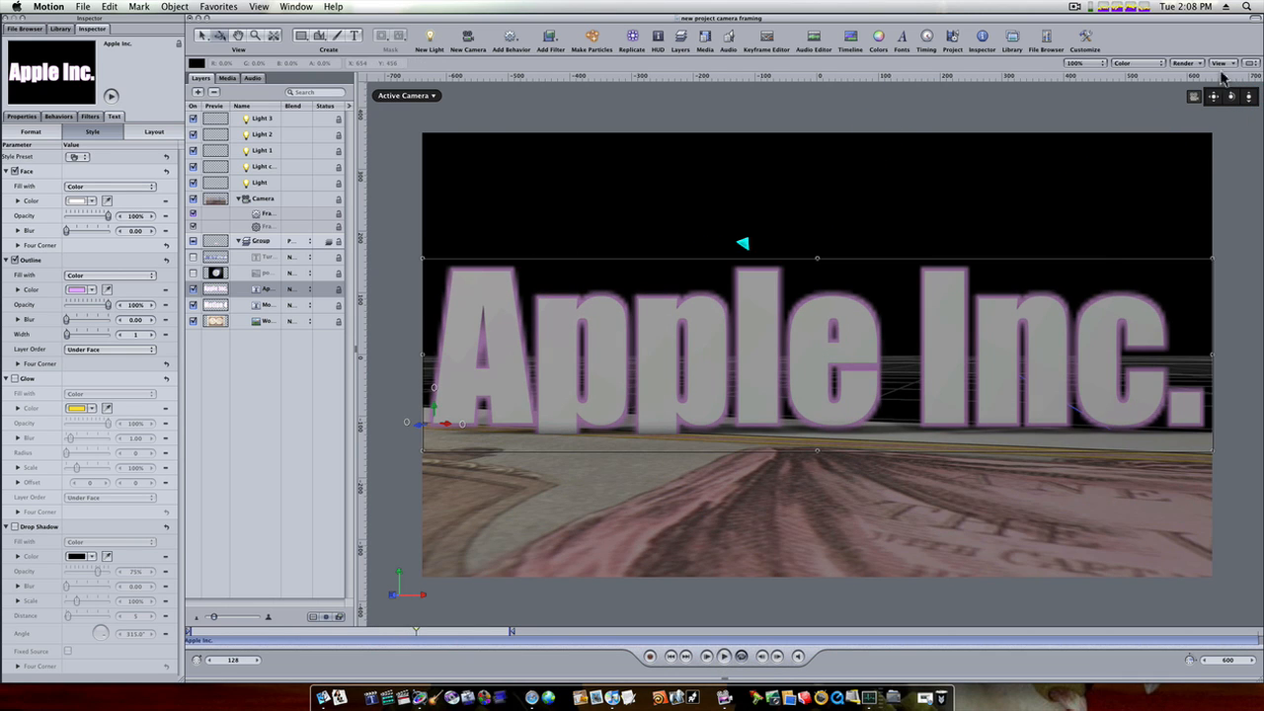
{"action": "left_click", "coordinate": [1185, 61]}
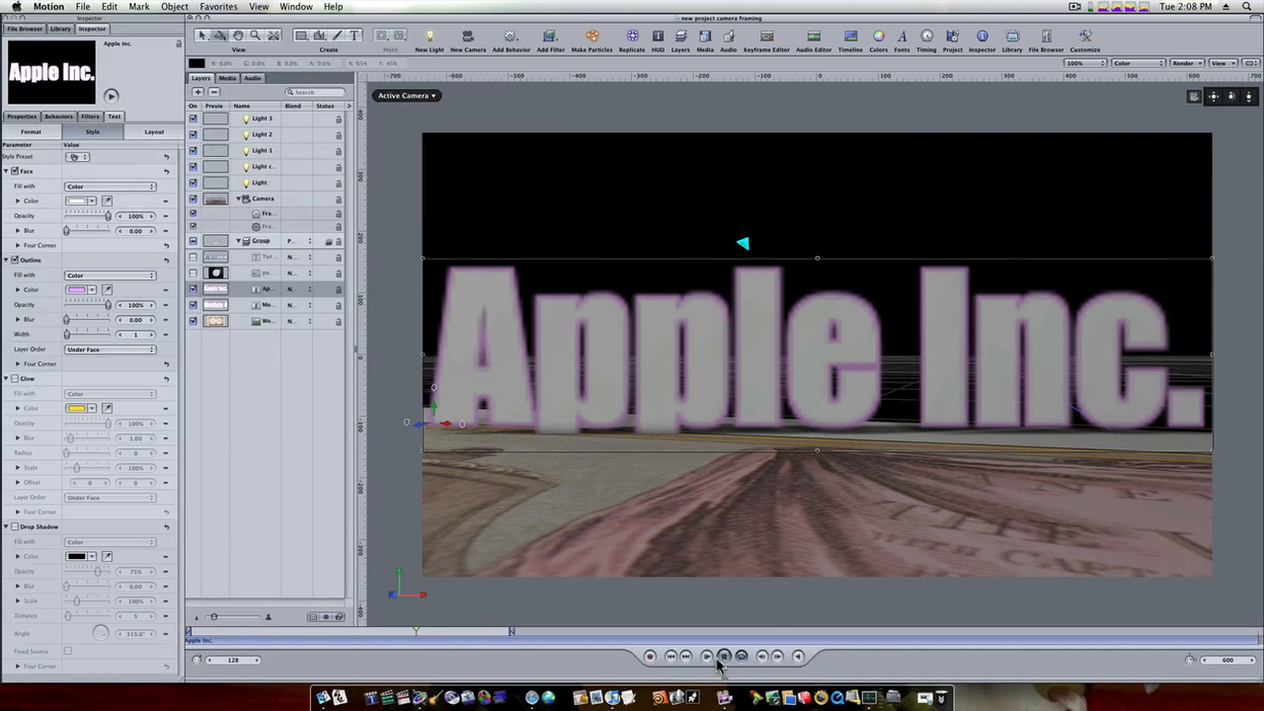
{"action": "left_click", "coordinate": [723, 655]}
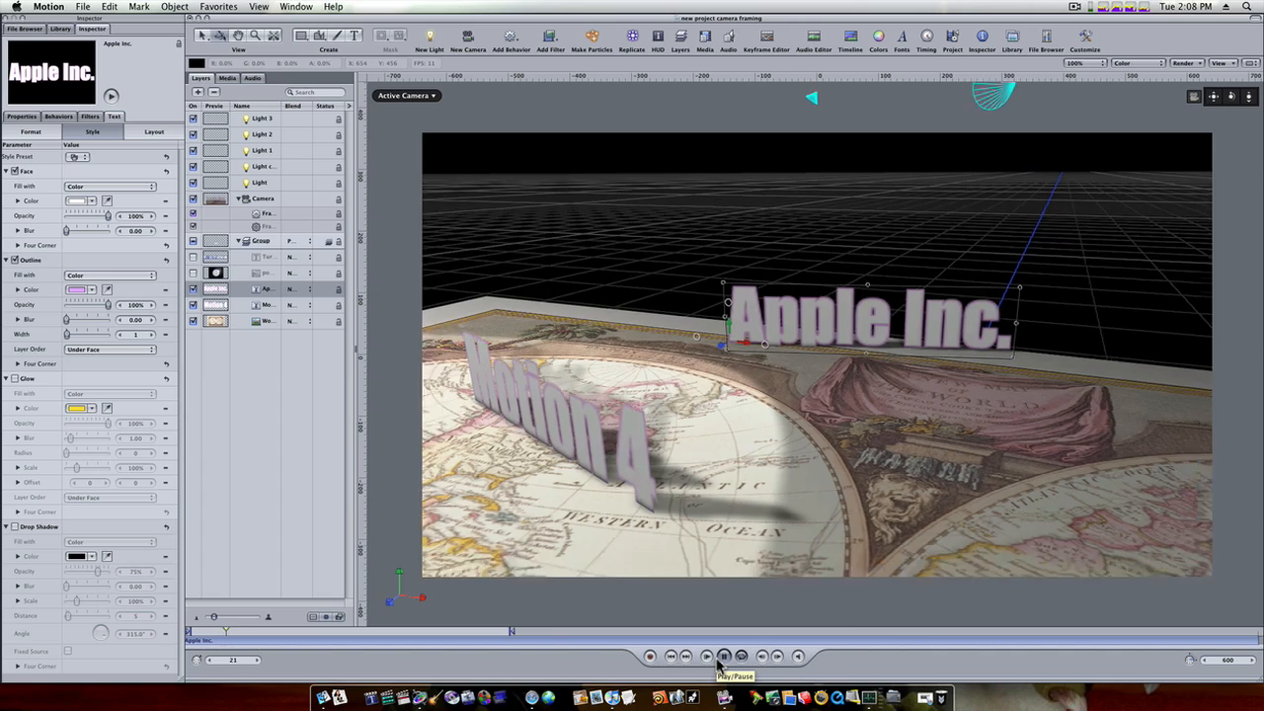
{"action": "left_click", "coordinate": [723, 655]}
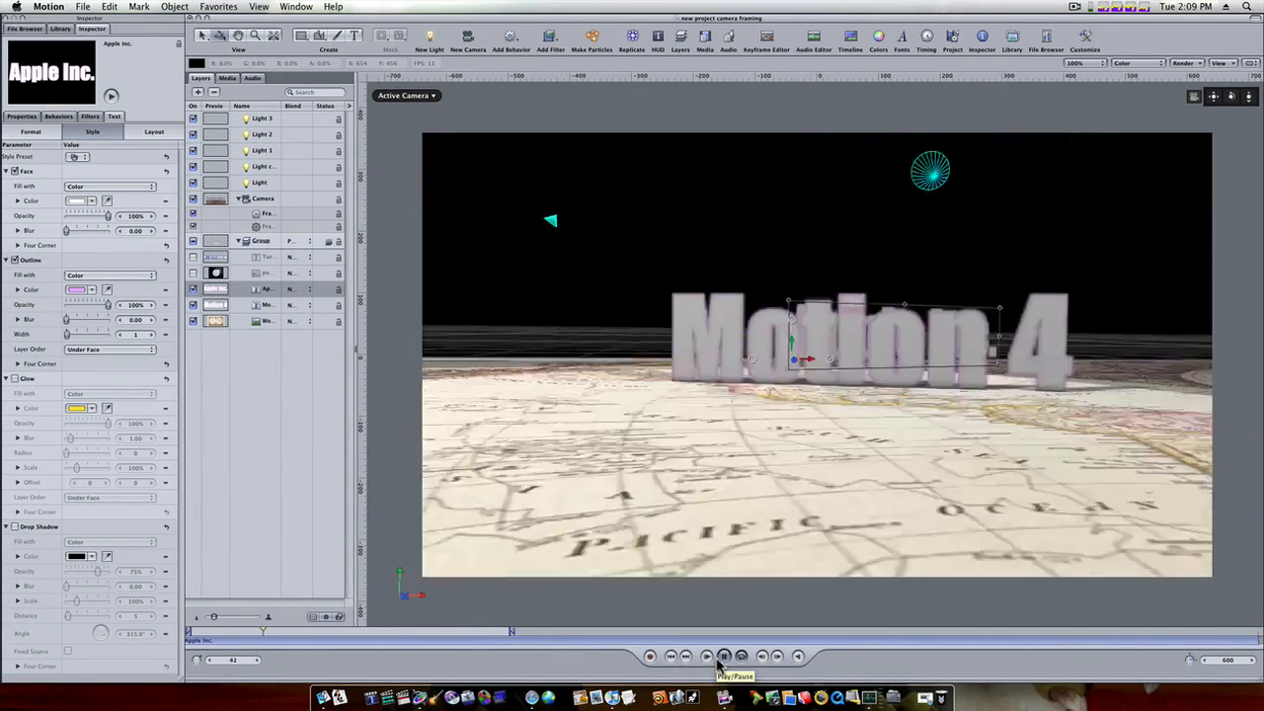
{"action": "left_click", "coordinate": [723, 656]}
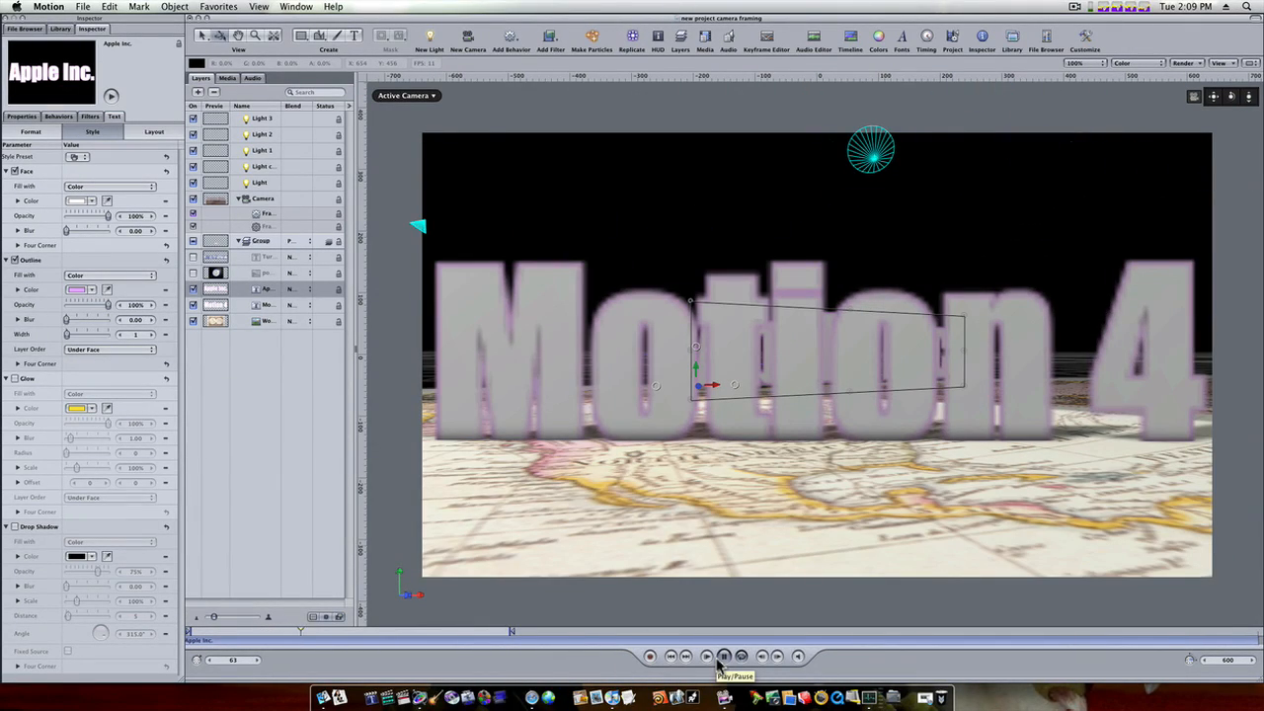
{"action": "left_click", "coordinate": [723, 656]}
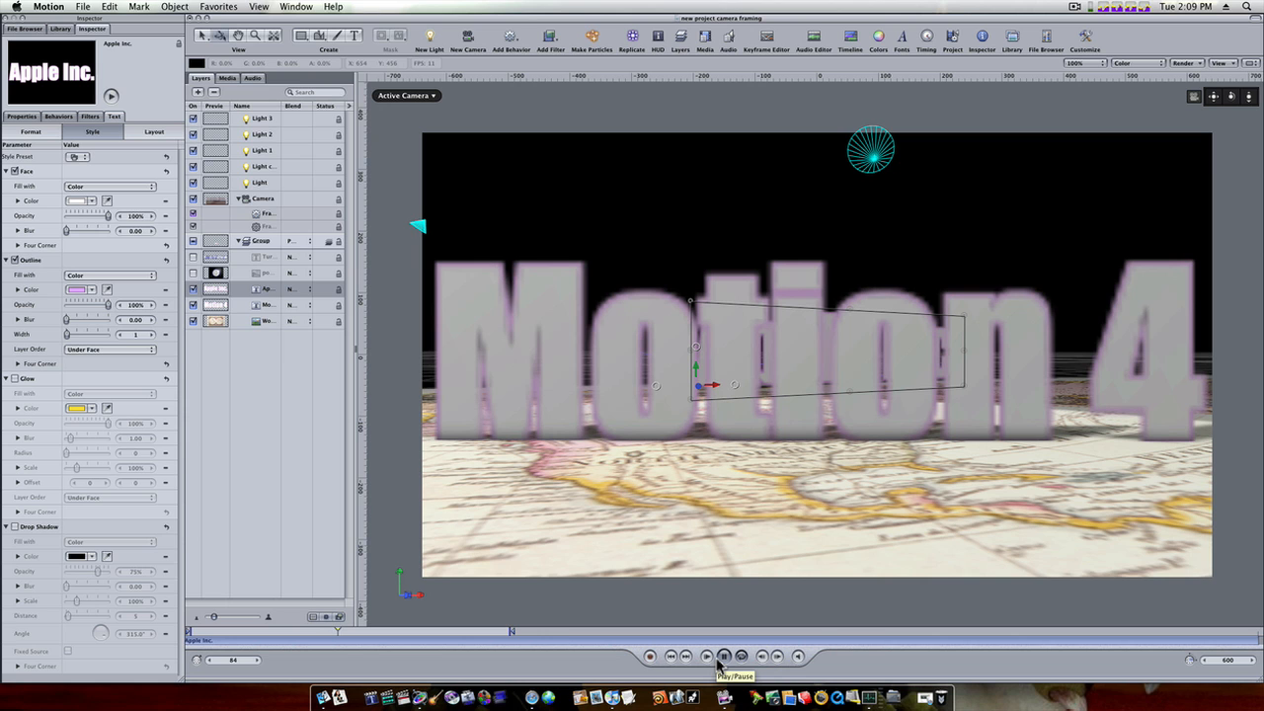
{"action": "left_click", "coordinate": [722, 656]}
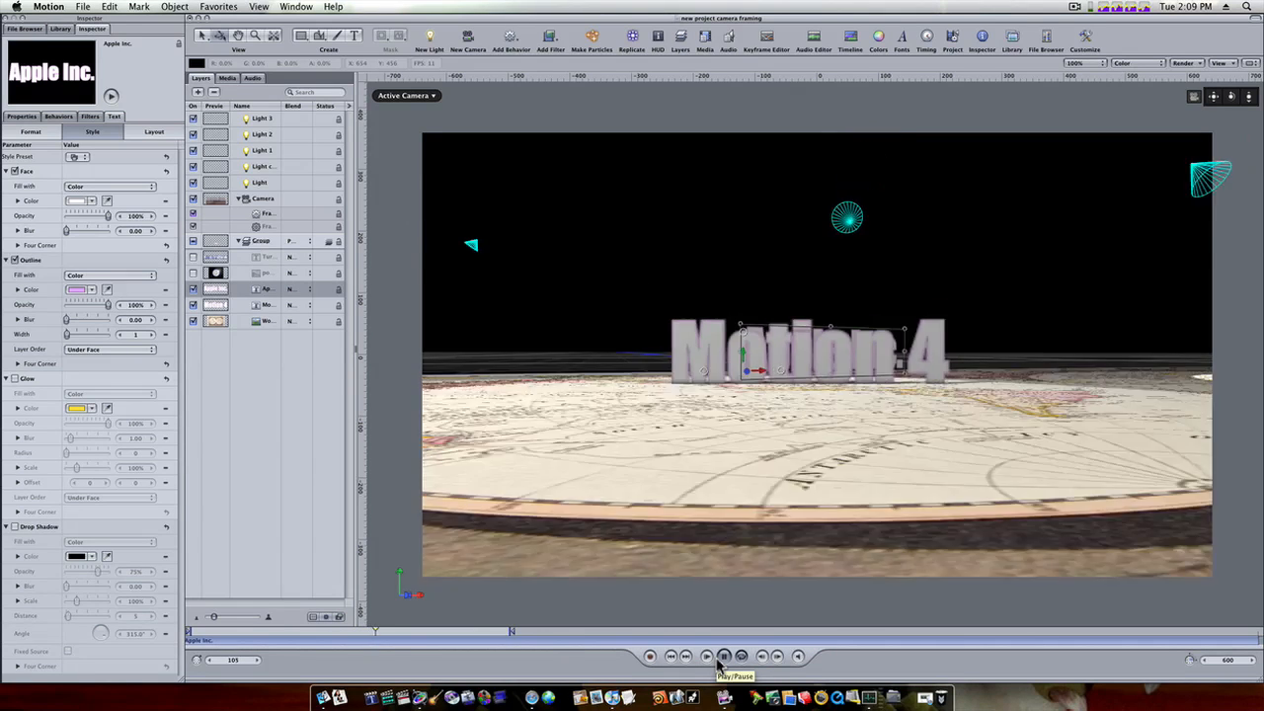
{"action": "left_click", "coordinate": [723, 656]}
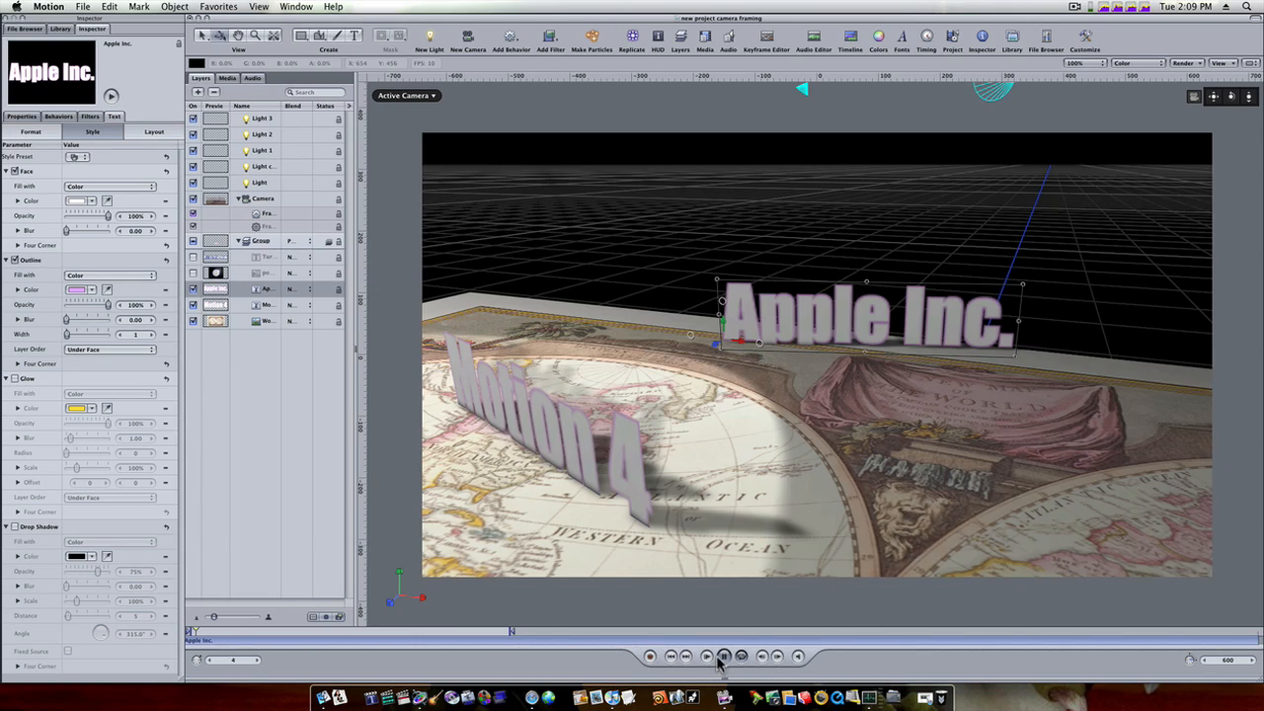
{"action": "left_click", "coordinate": [723, 656]}
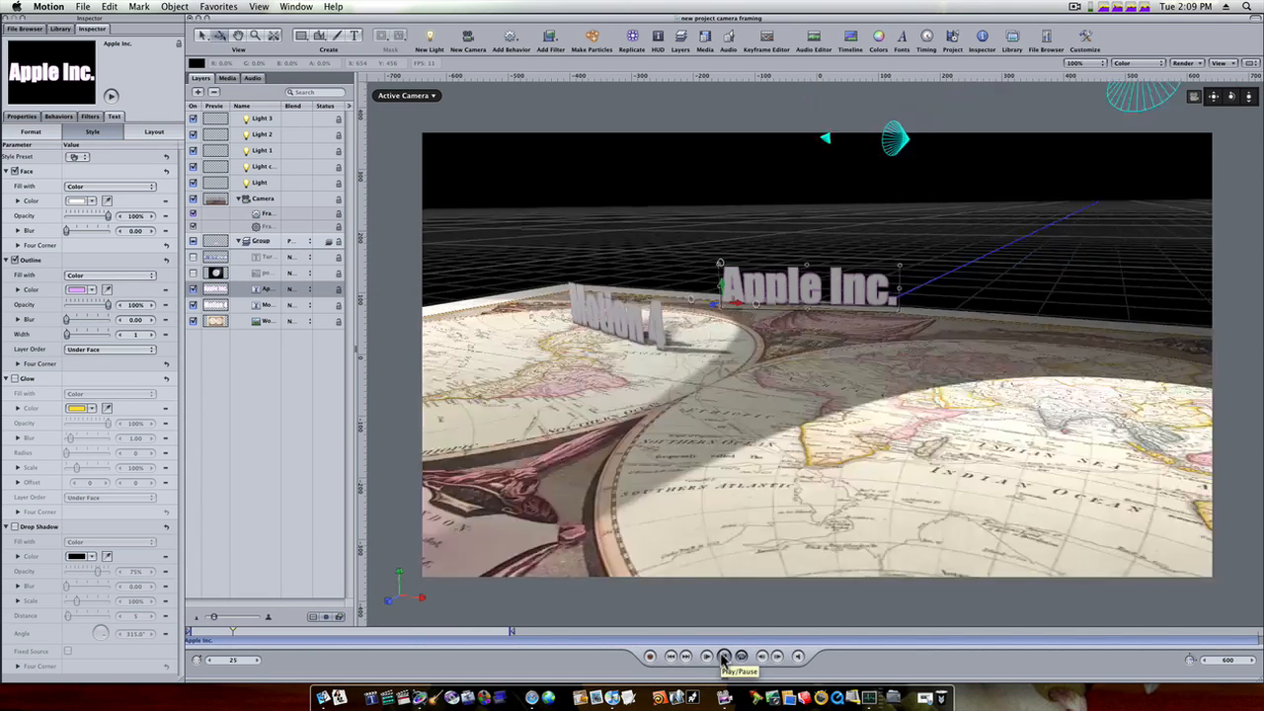
{"action": "left_click", "coordinate": [723, 656]}
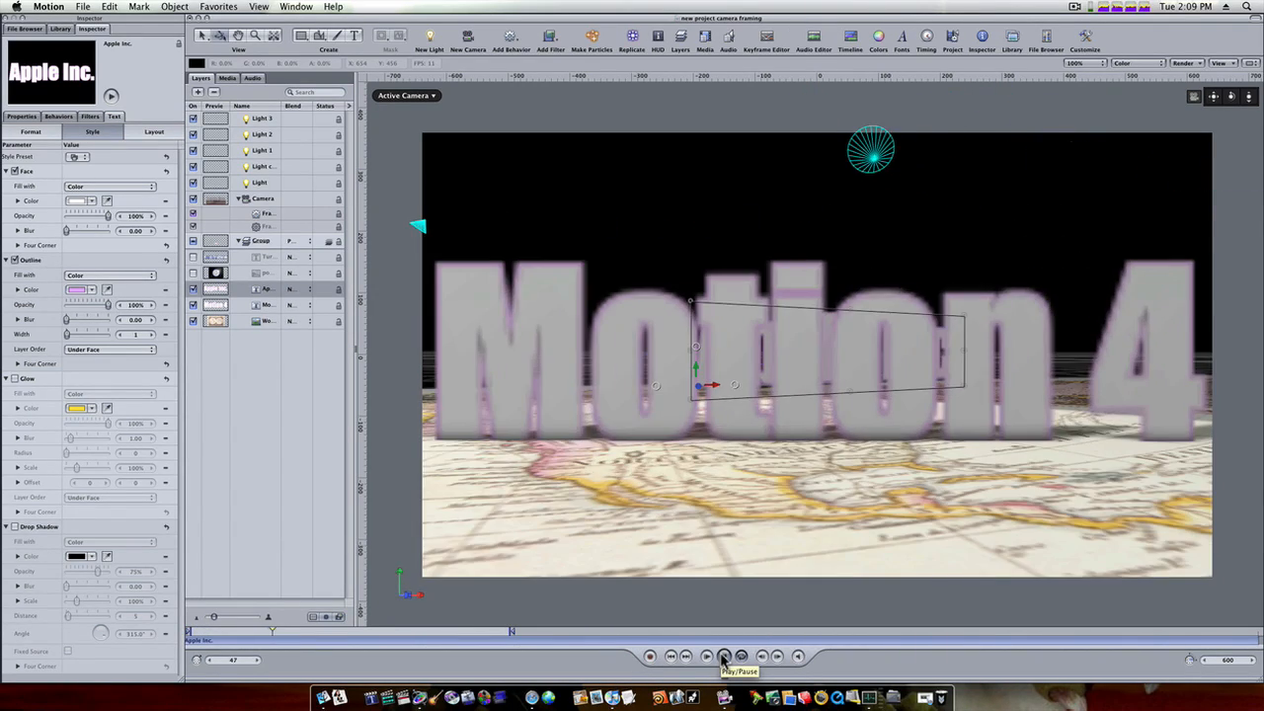
{"action": "left_click", "coordinate": [723, 655]}
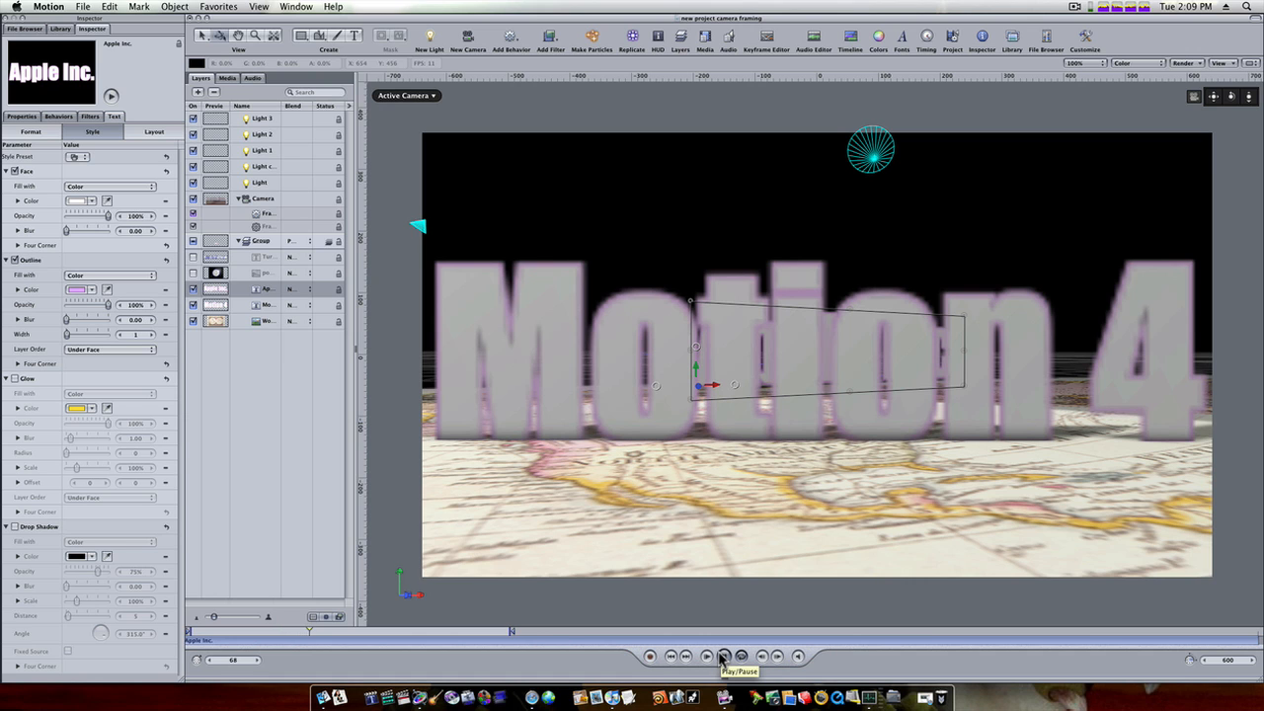
{"action": "left_click", "coordinate": [723, 655]}
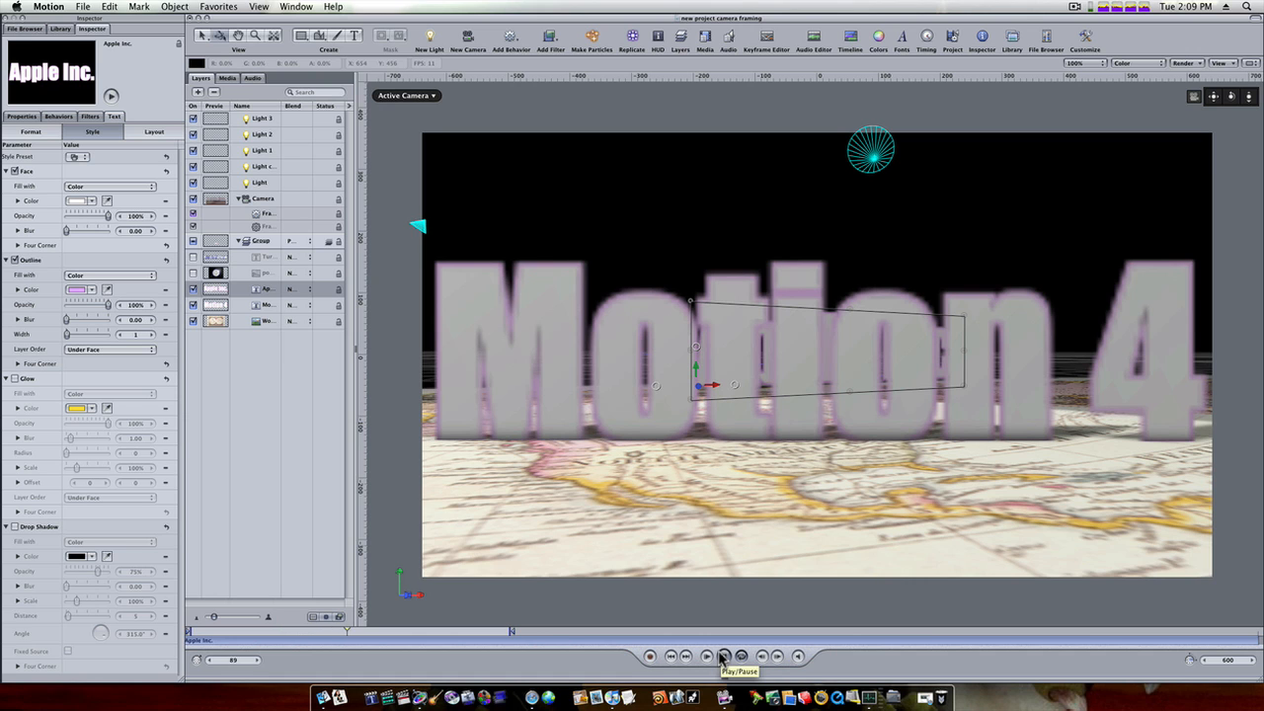
{"action": "left_click", "coordinate": [722, 656]}
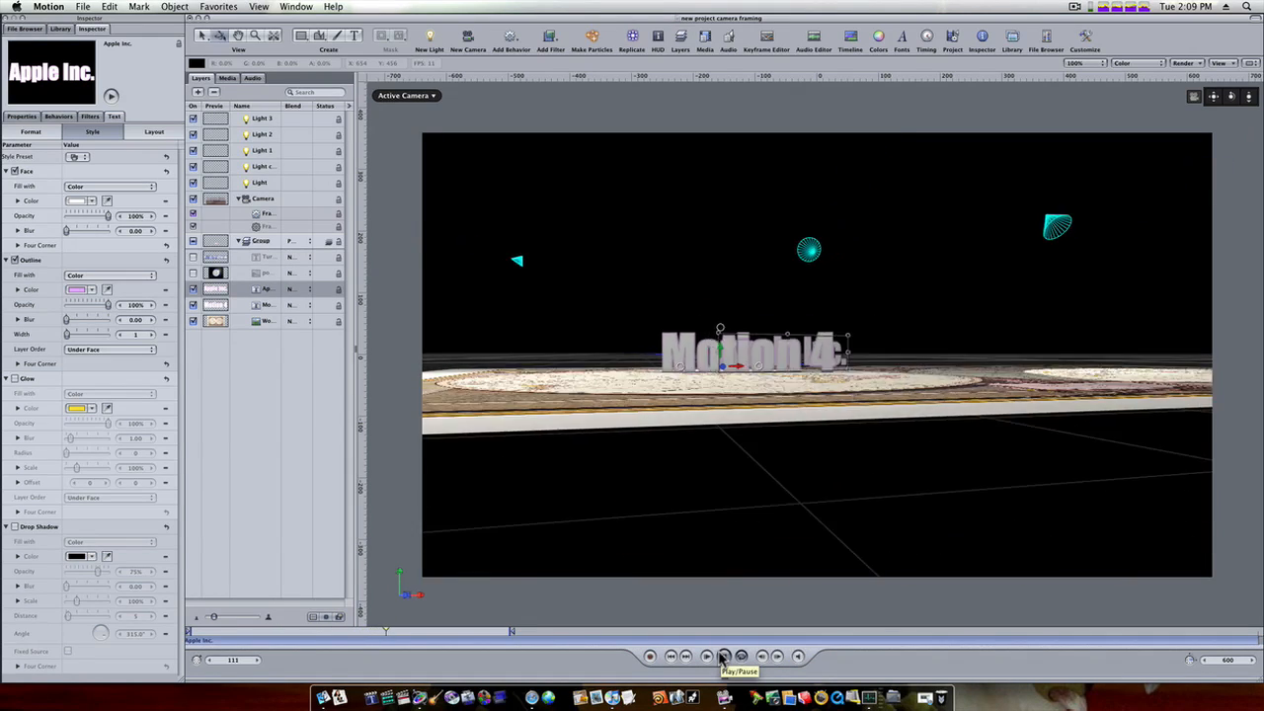
{"action": "left_click", "coordinate": [723, 655]}
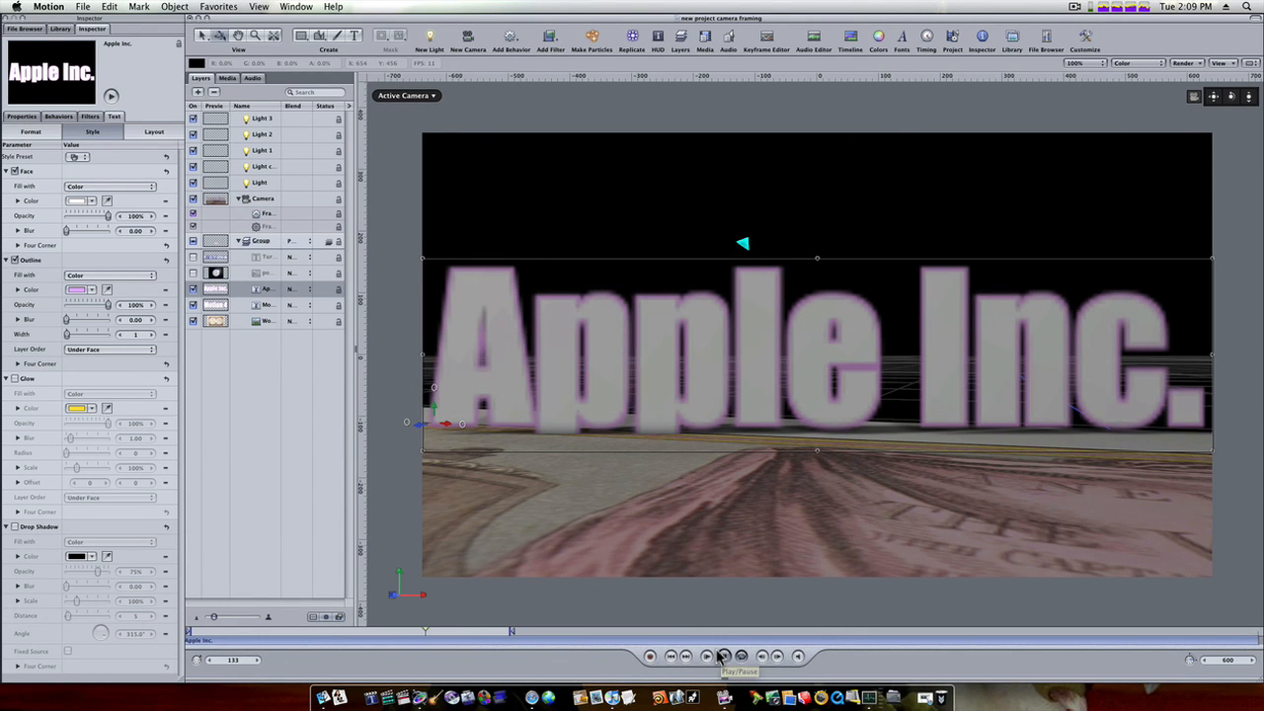
{"action": "left_click", "coordinate": [723, 655]}
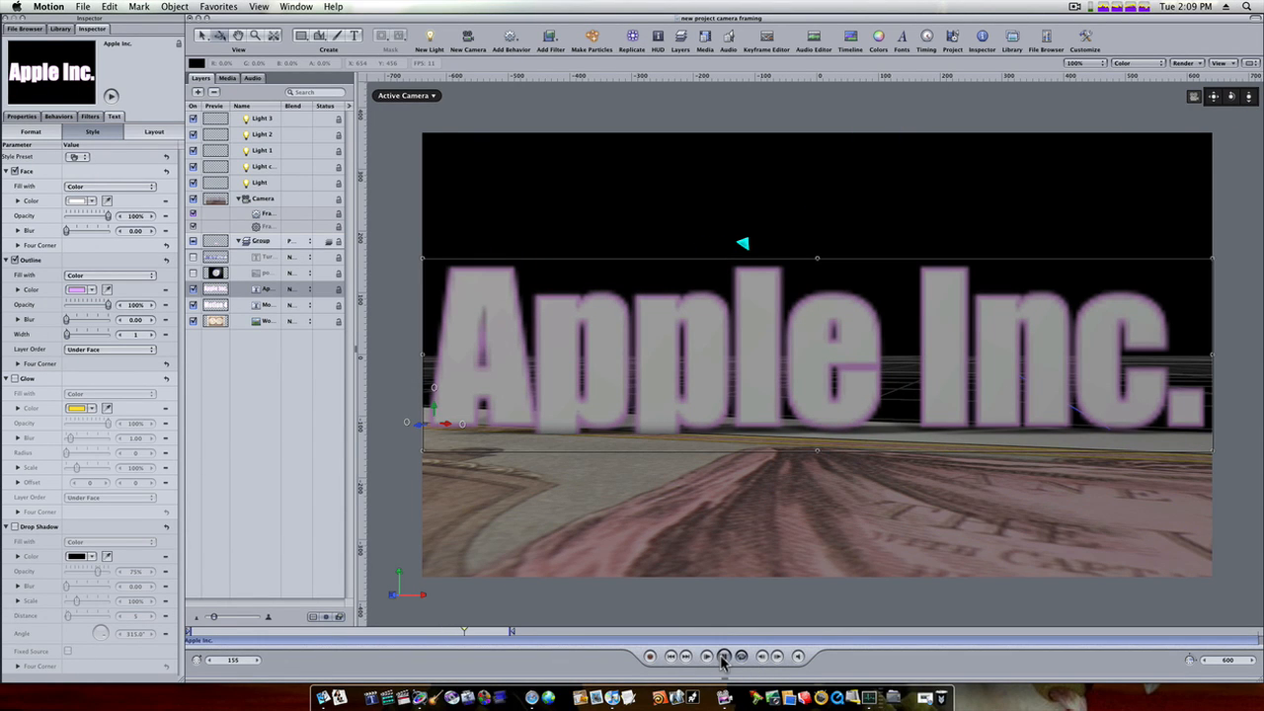